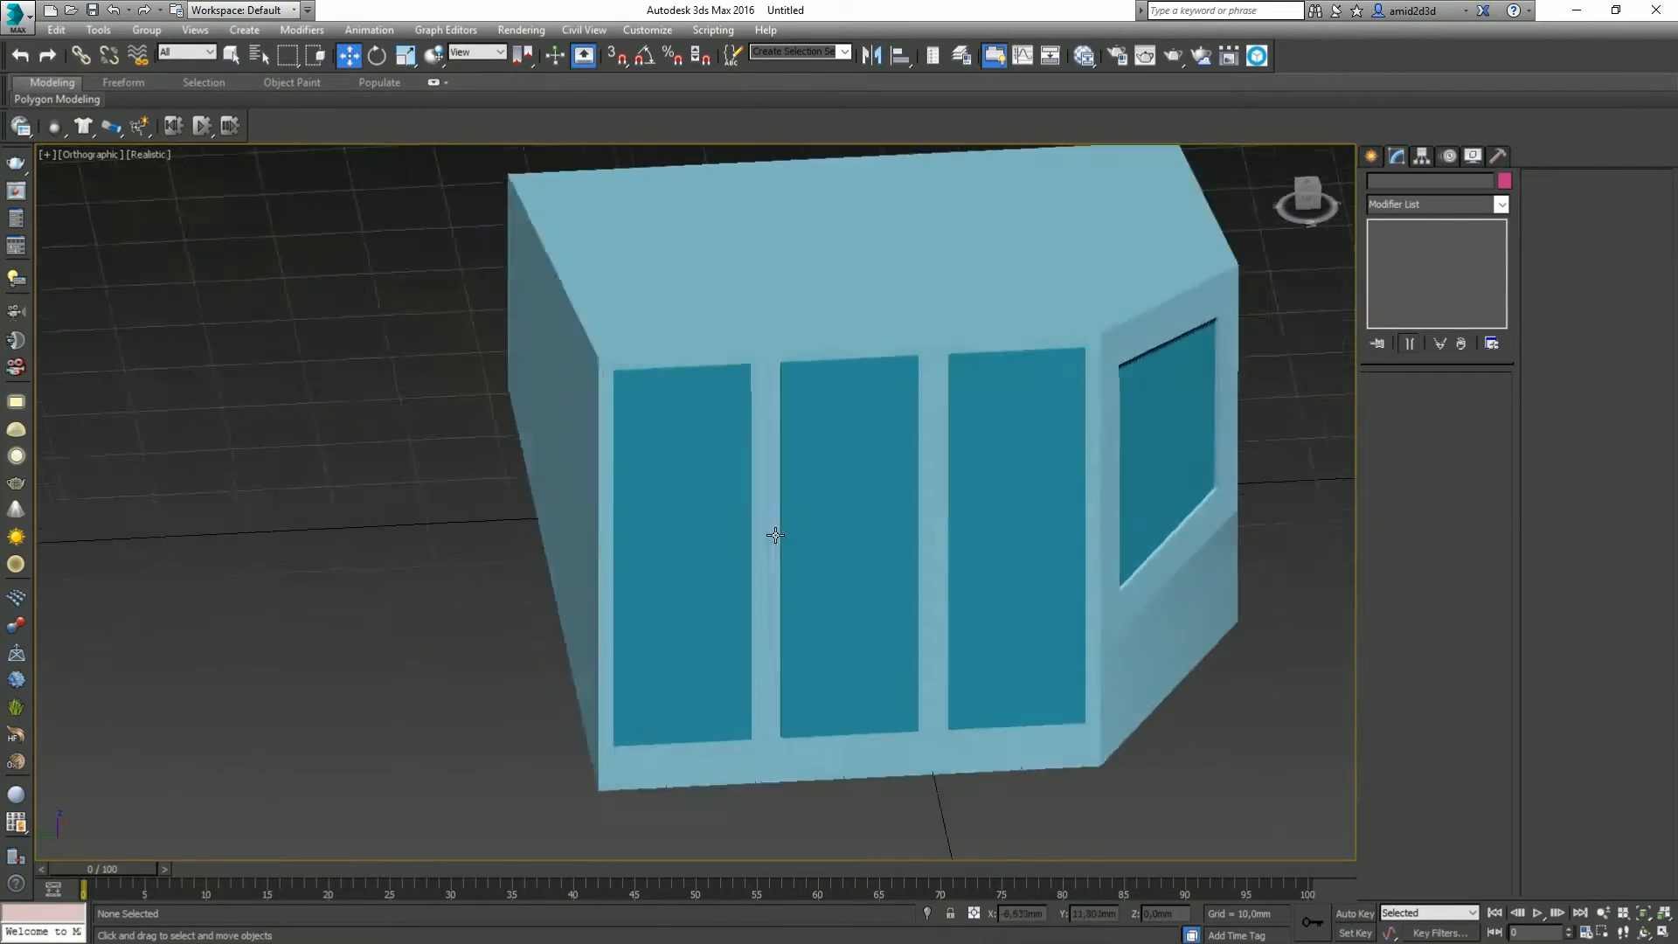
Inspect the house and window frames in wireframe and shaded views, then exit Simplify3D's preview
key("F3")
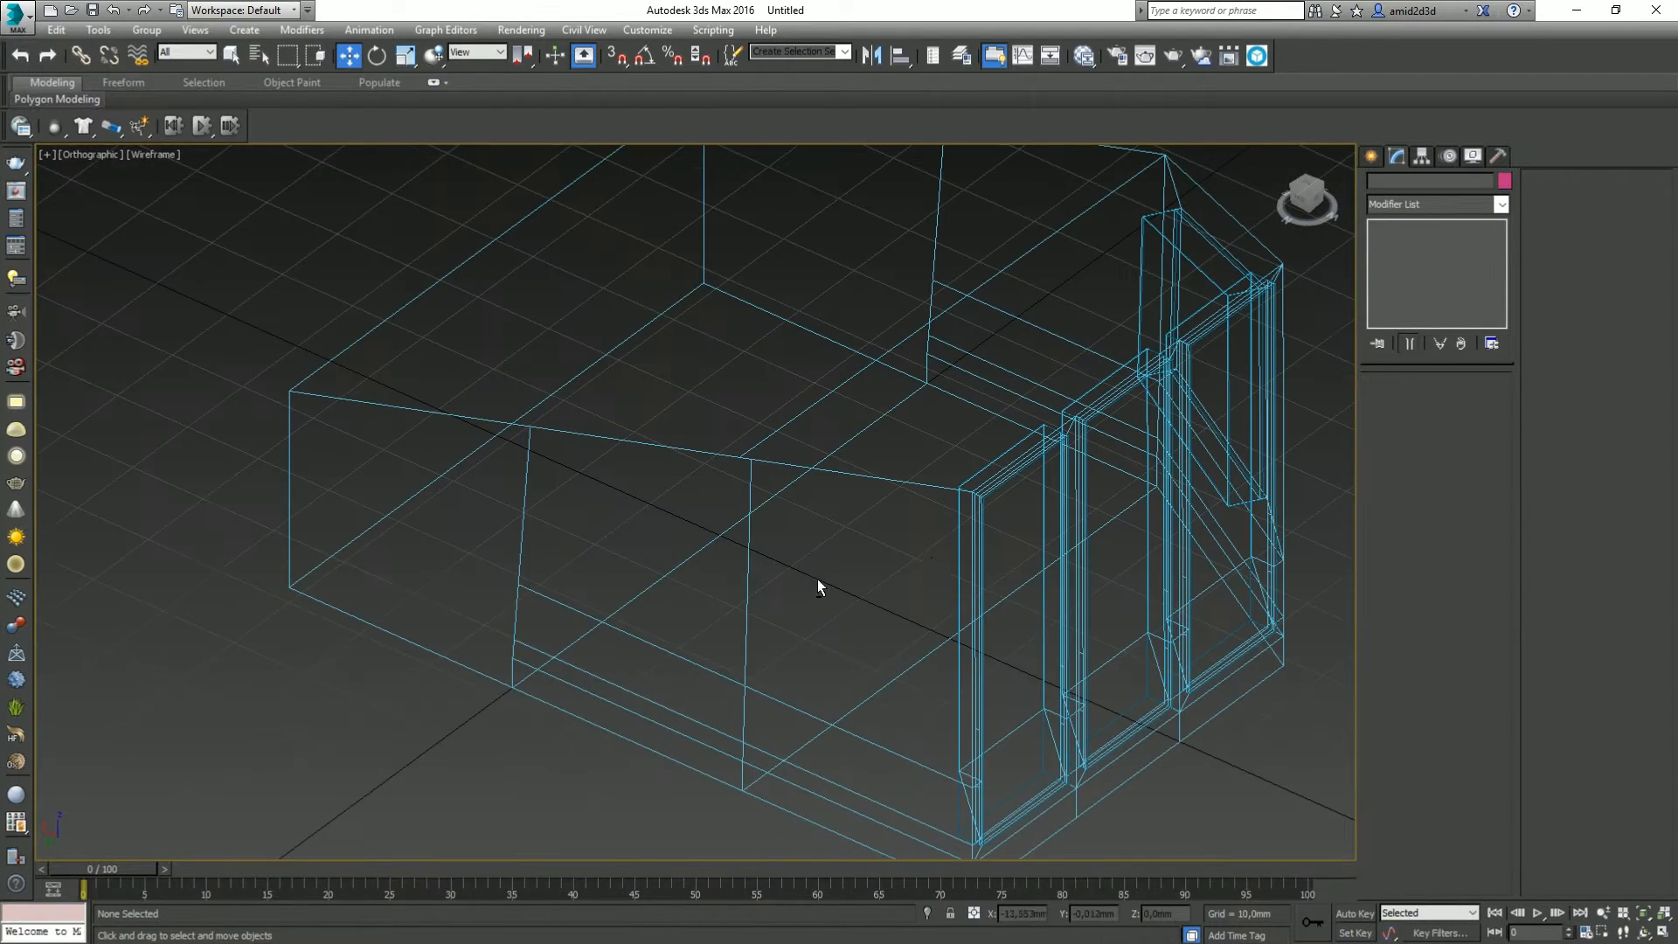
key("F3")
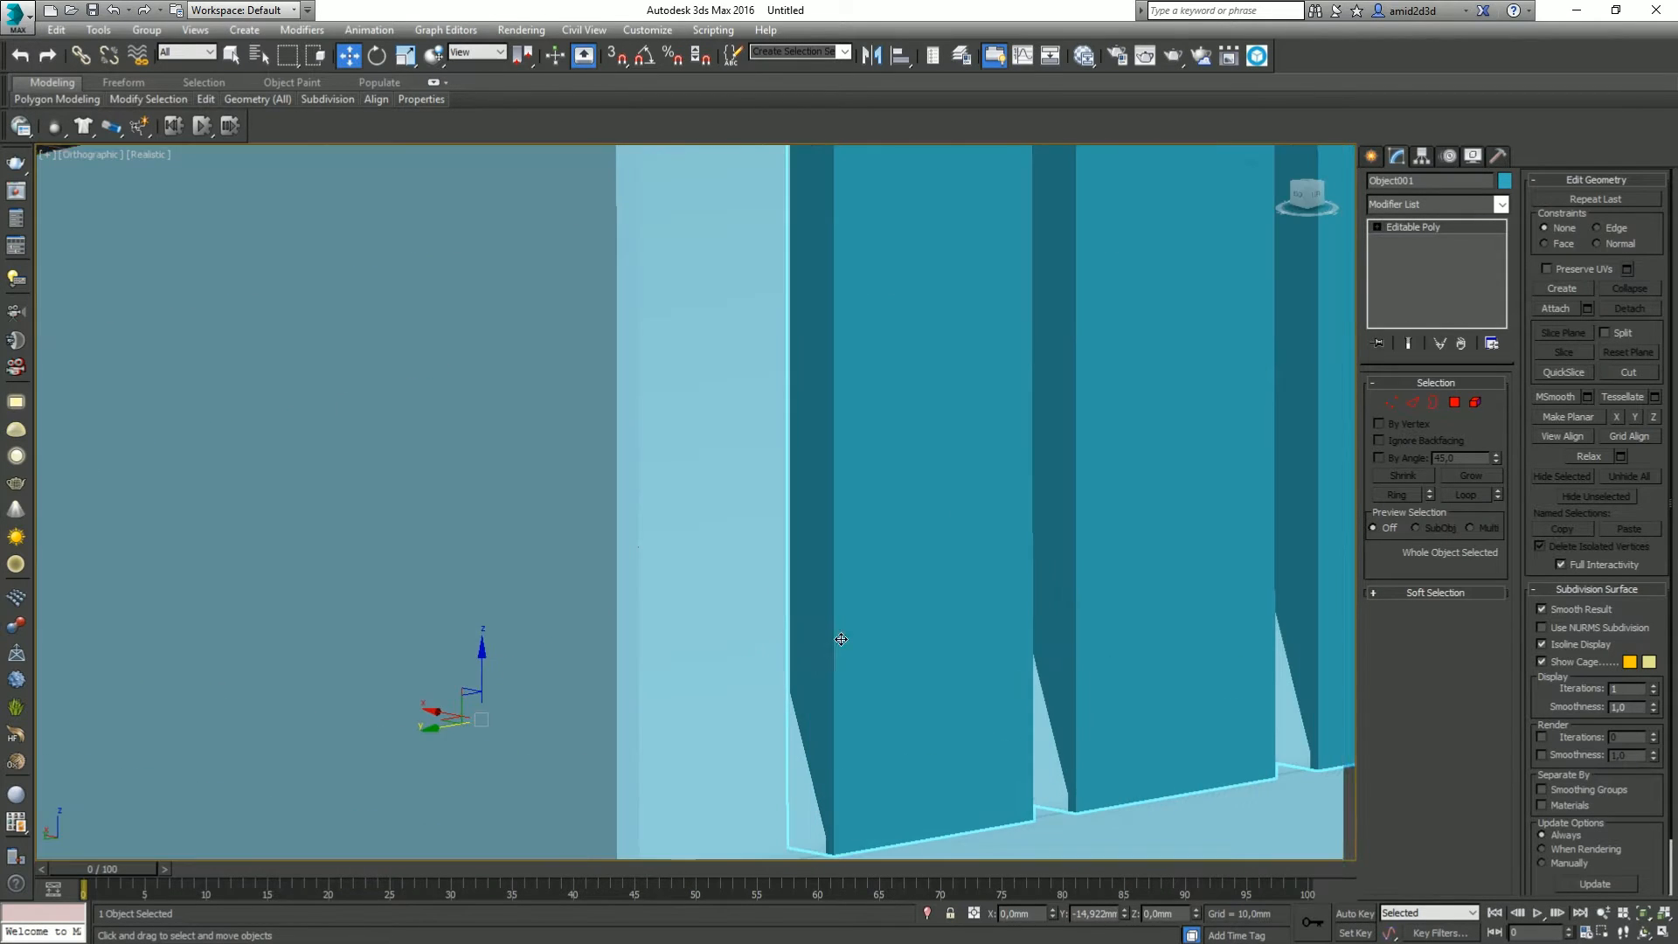
left_click_drag(840, 639, 880, 578)
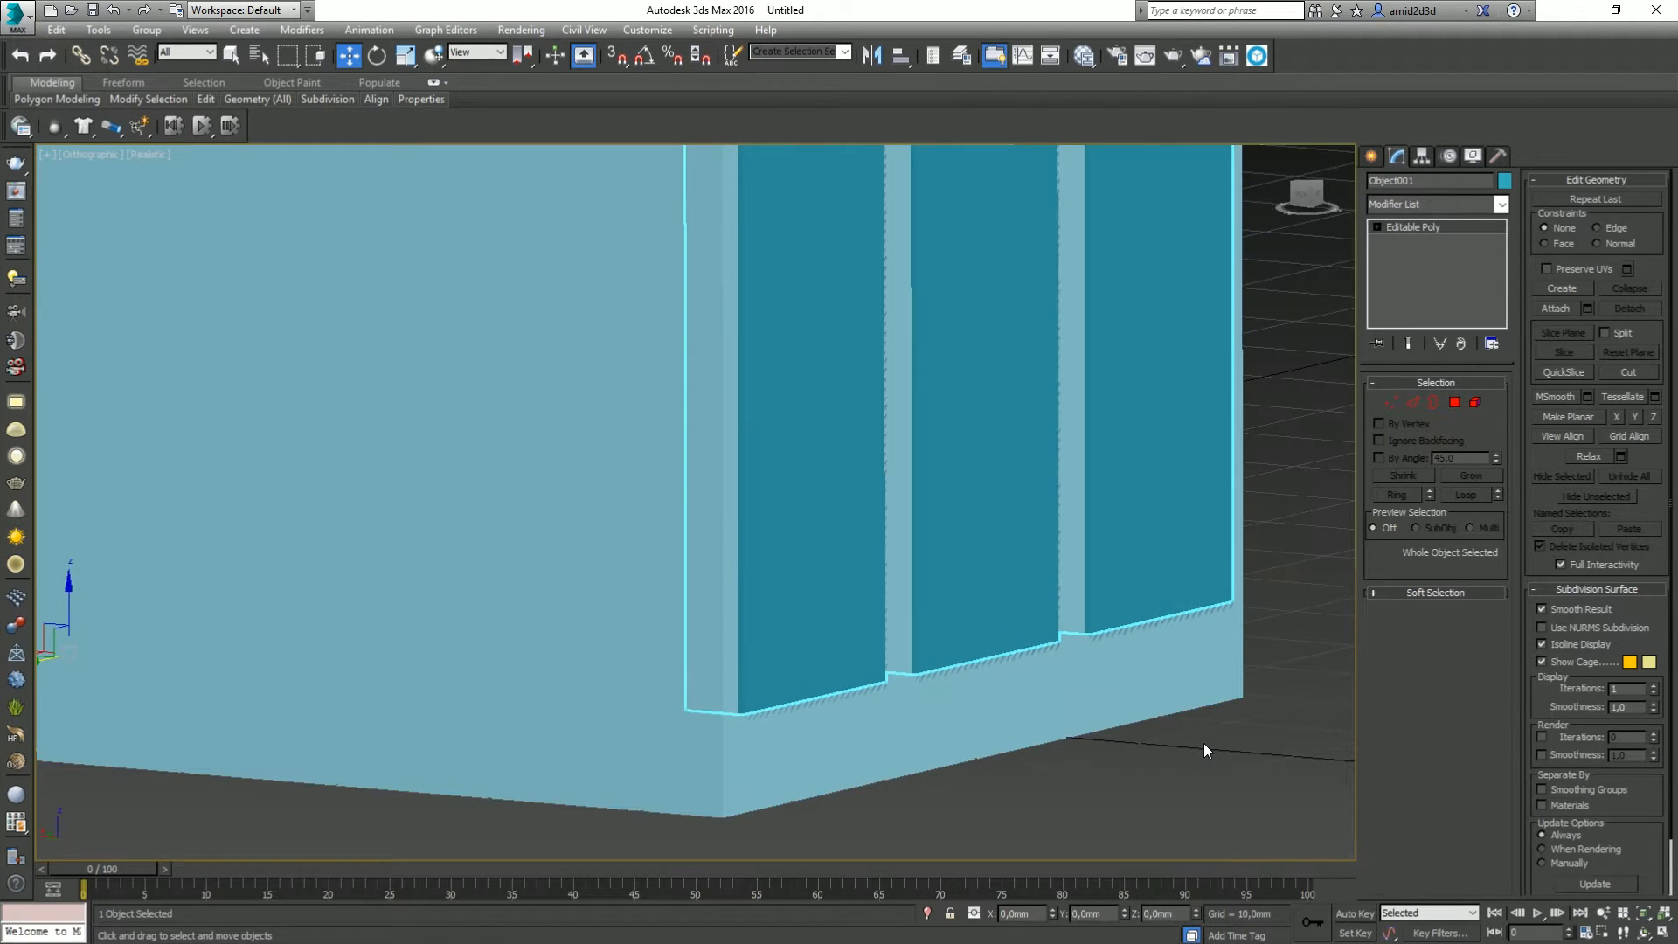
key("f3")
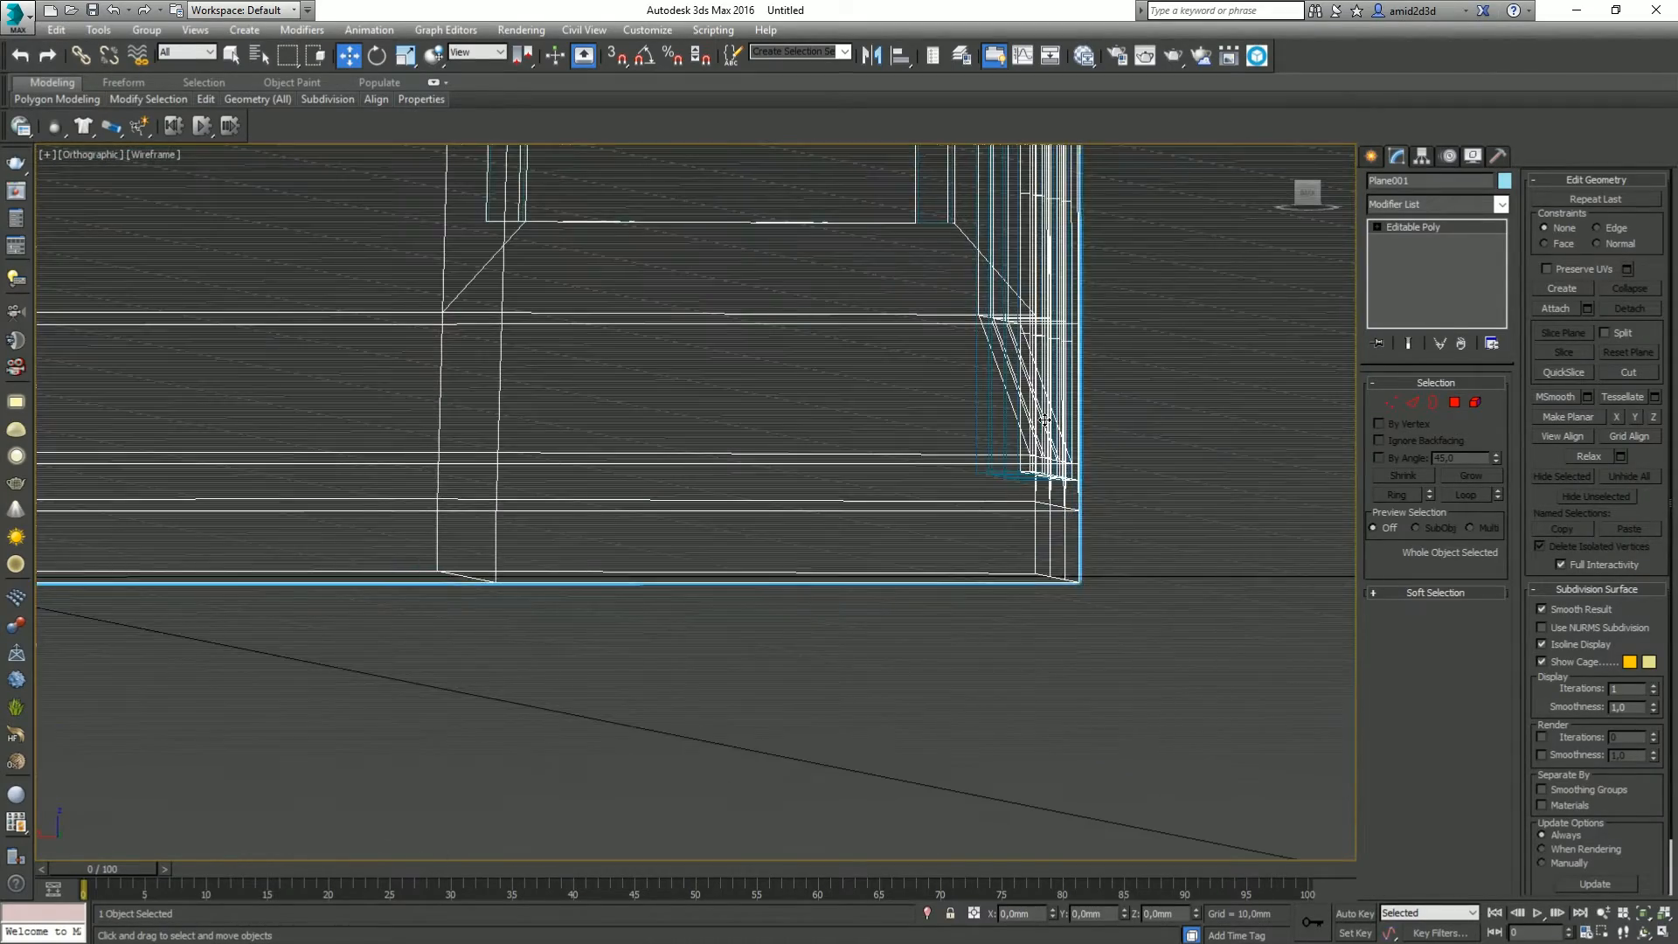
left_click_drag(1039, 418, 973, 442)
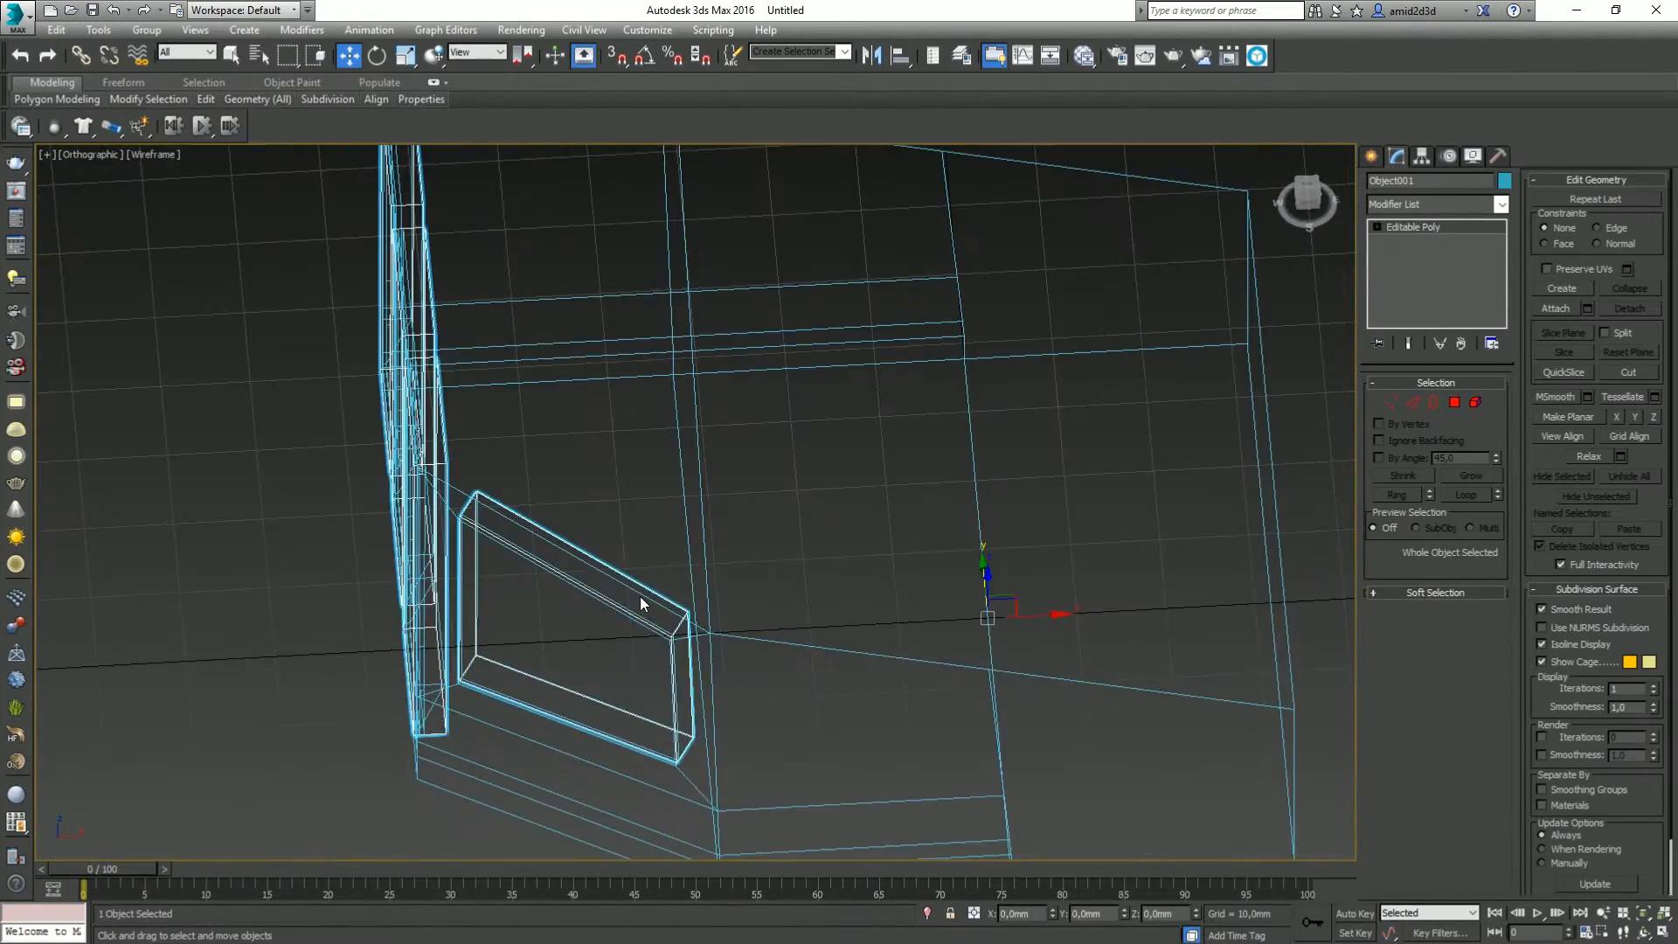
key("F3")
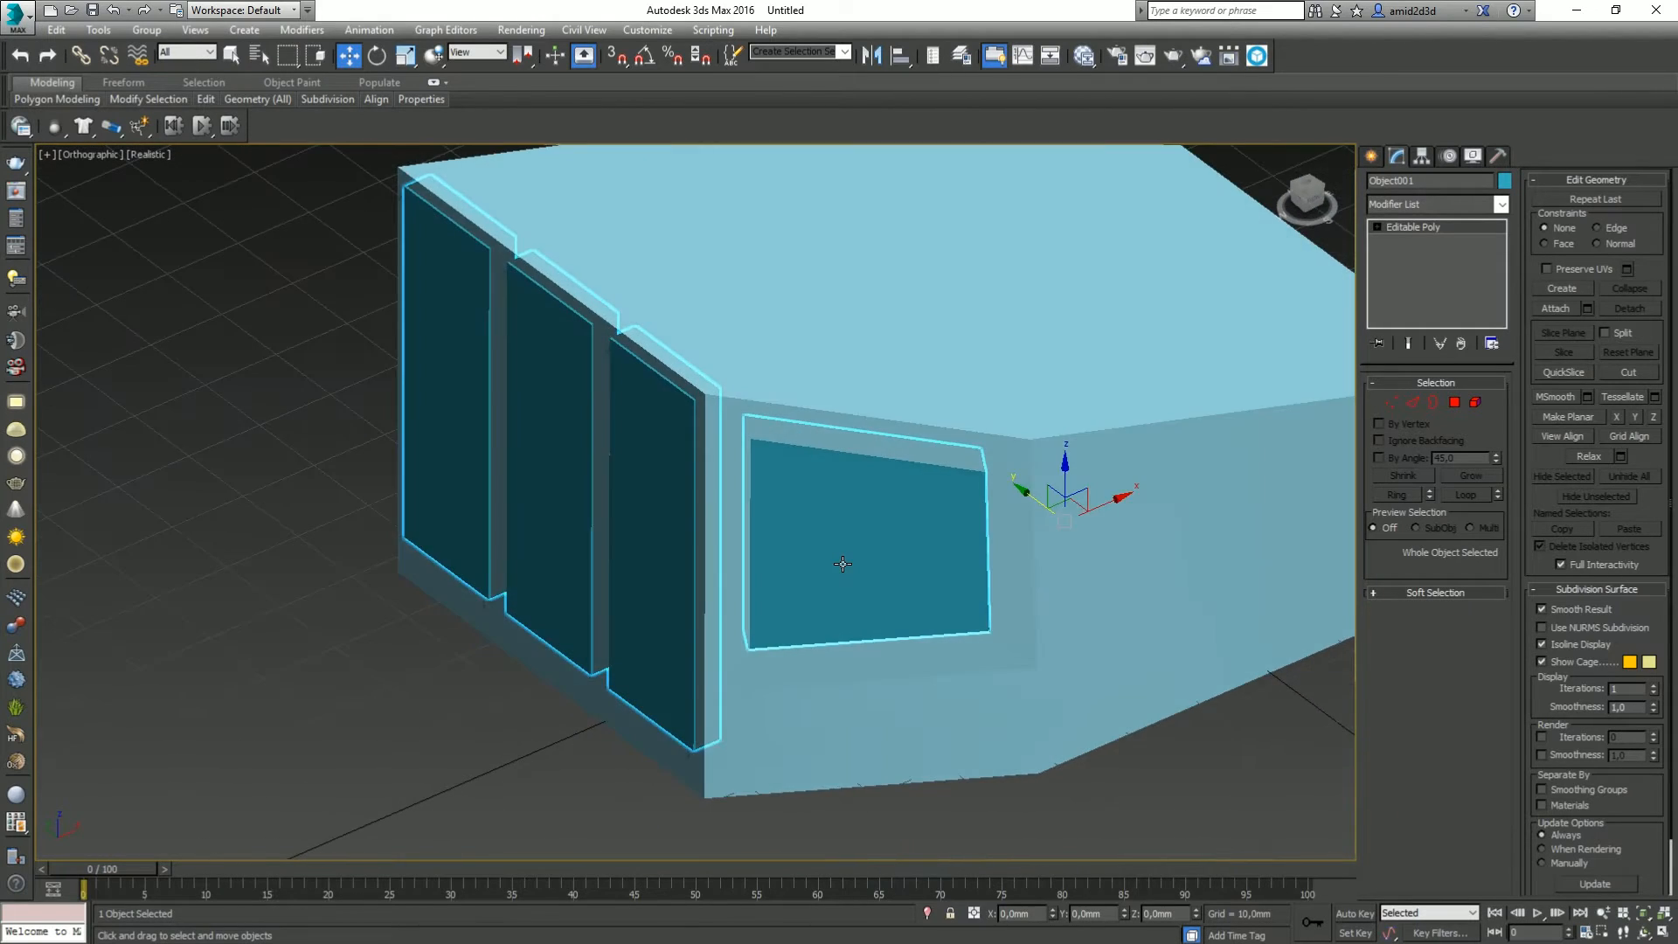
left_click_drag(840, 564, 838, 549)
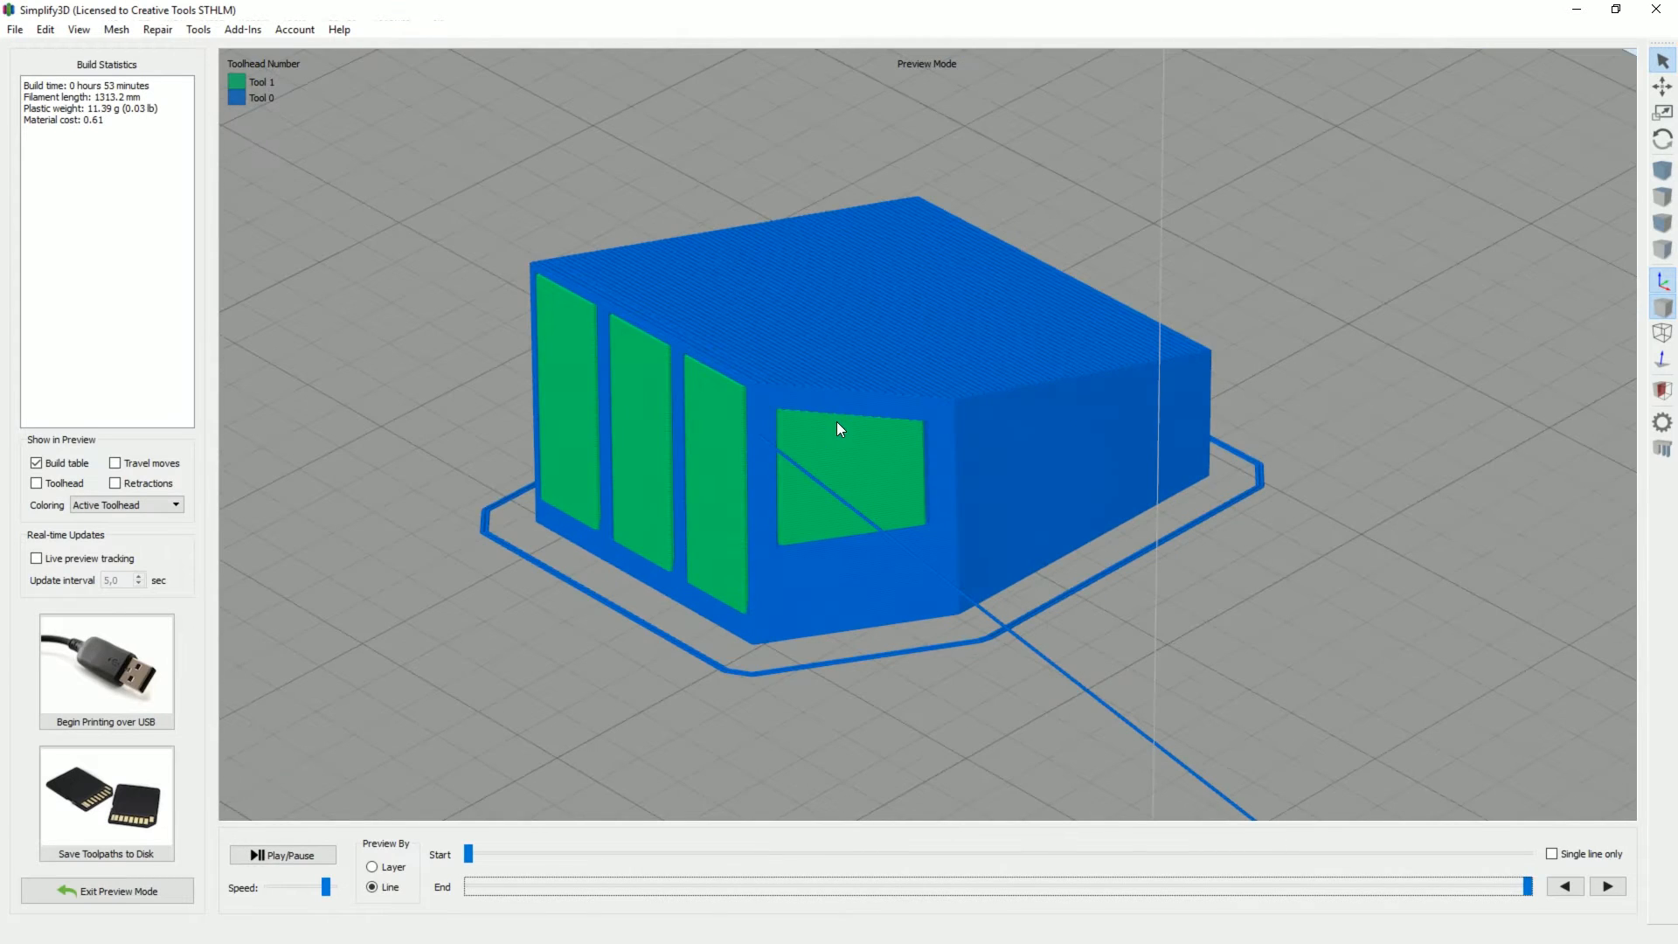
left_click_drag(466, 886, 1172, 886)
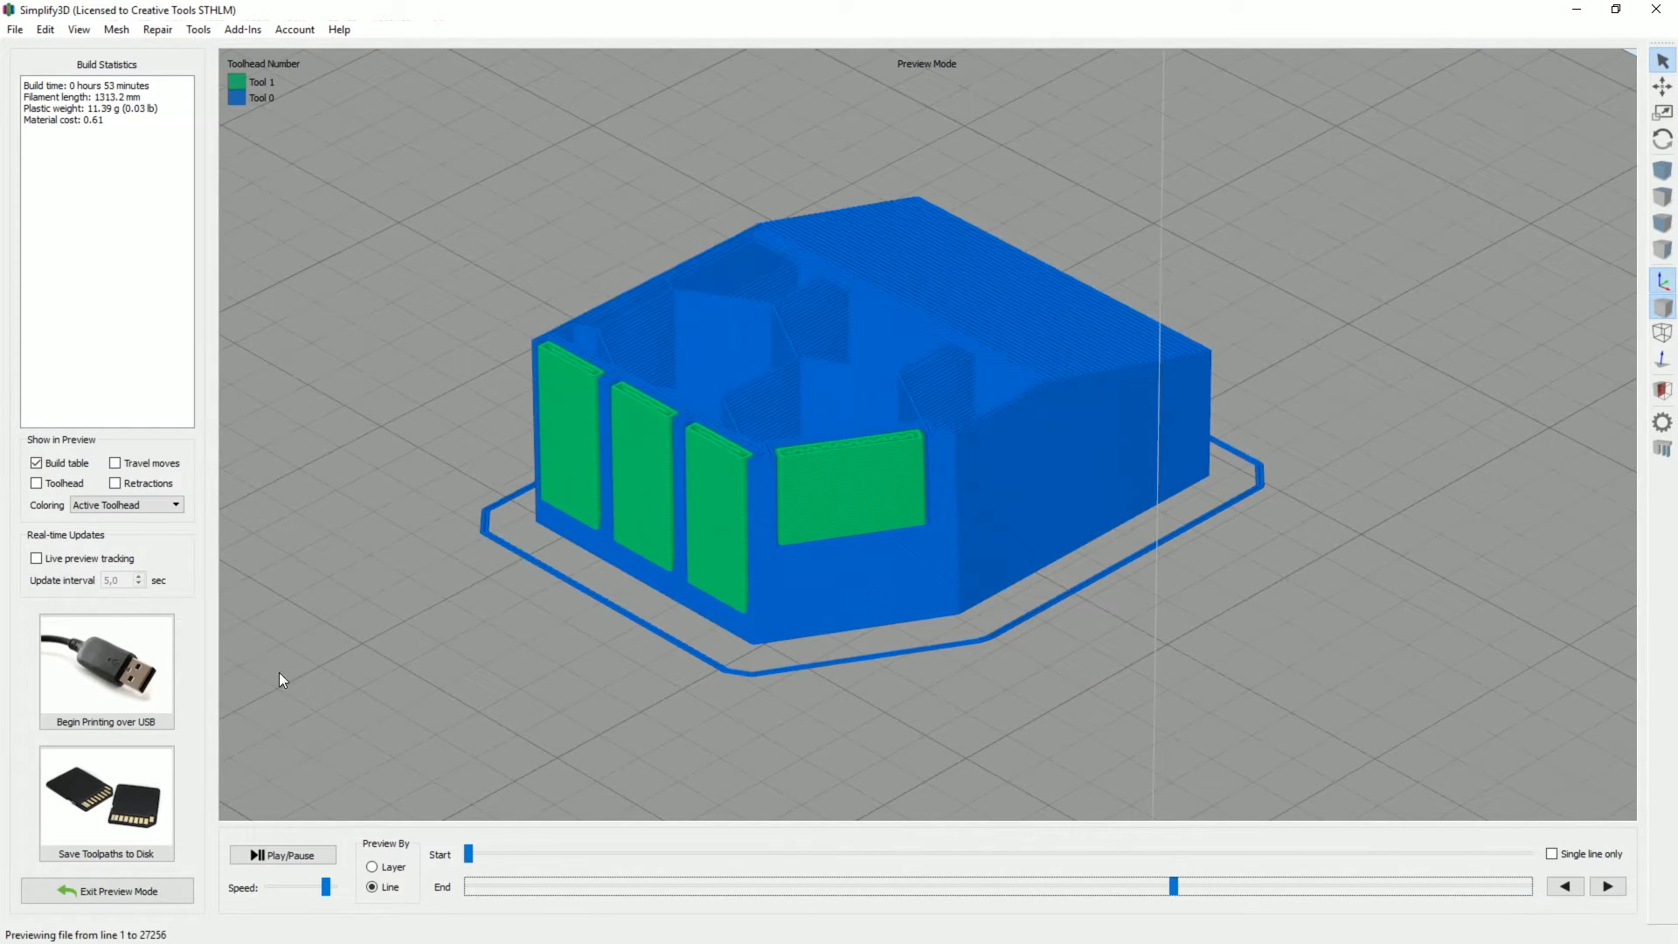
left_click(105, 891)
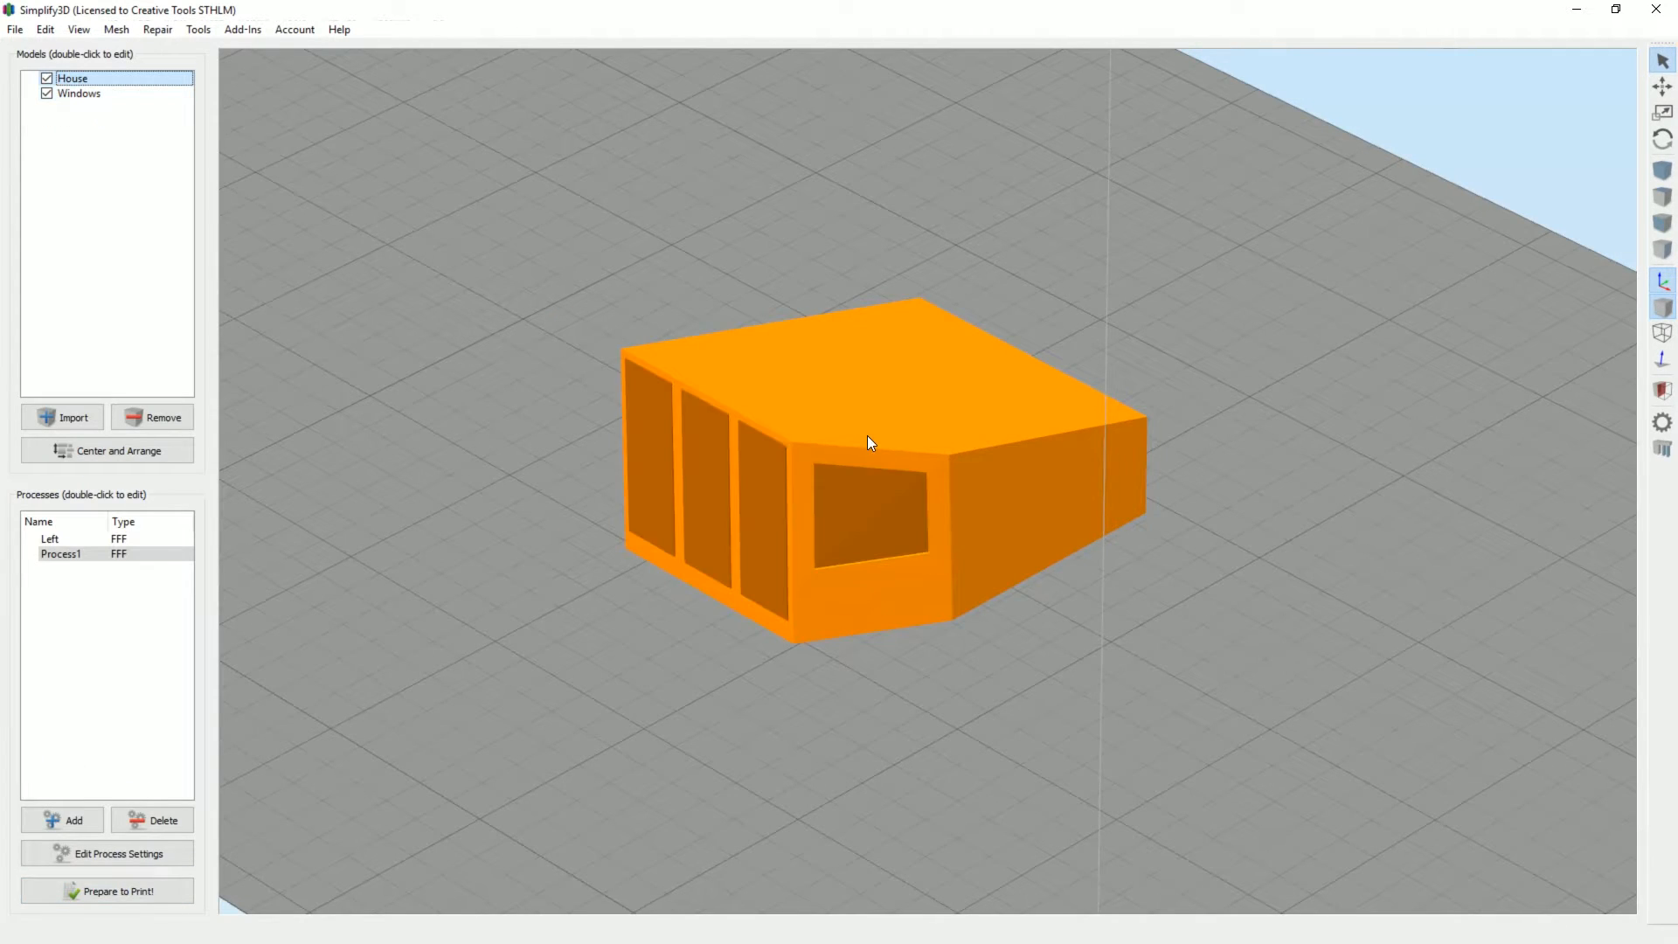
Open the position and scale settings for the House model, then the Windows model
double_click(73, 77)
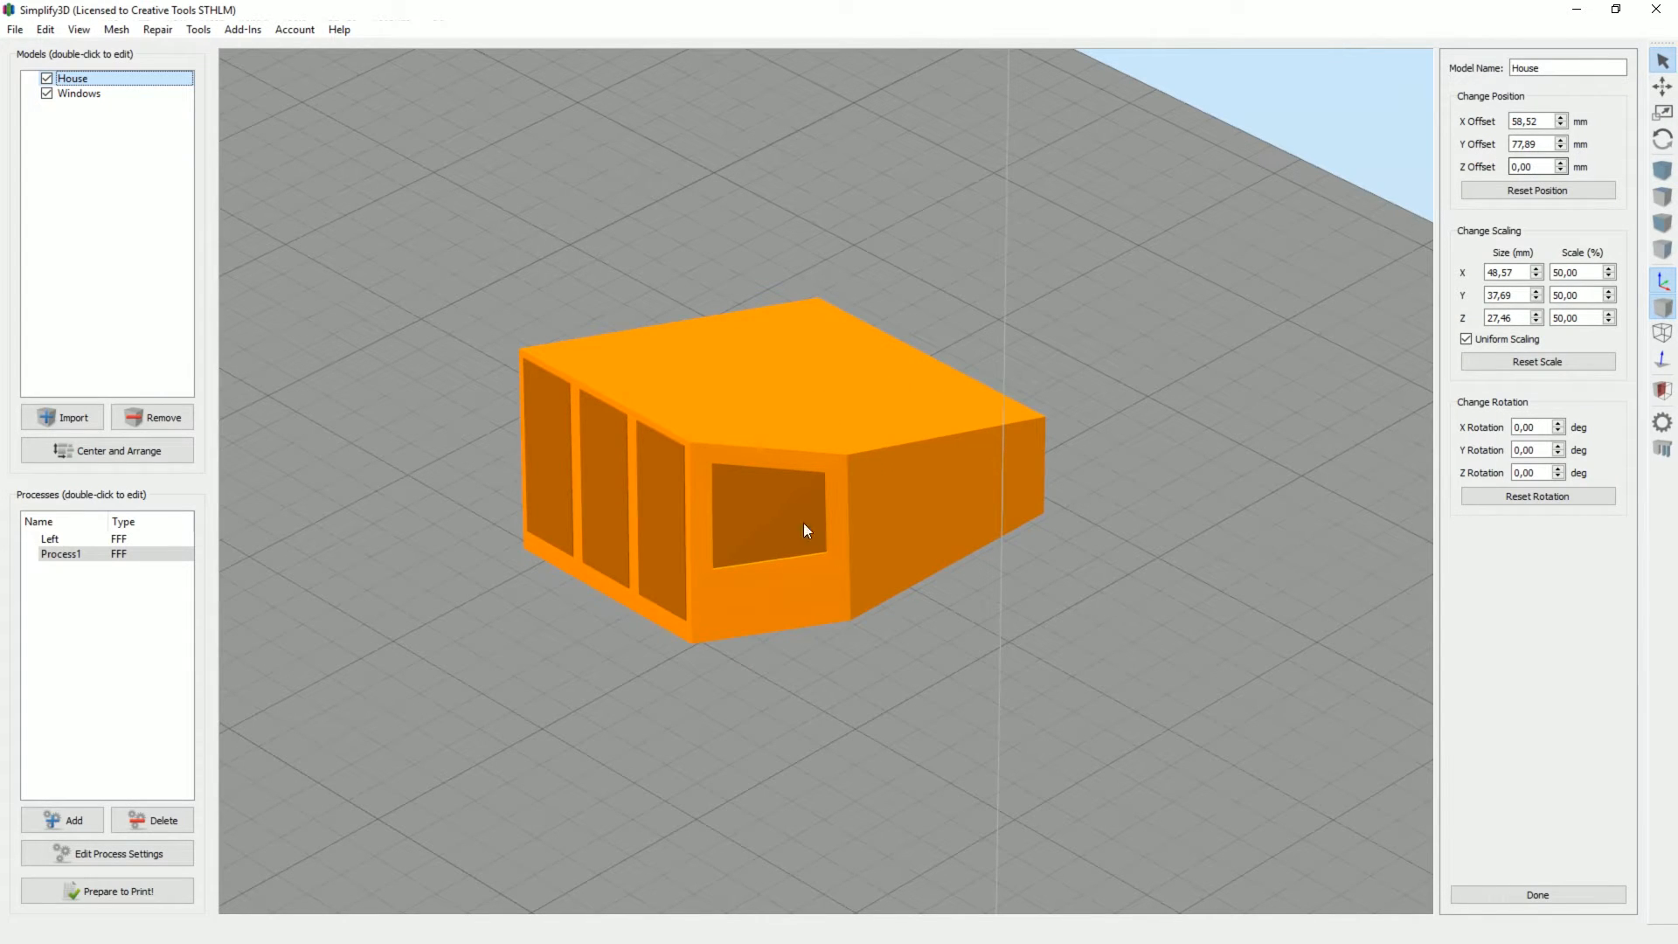
left_click(79, 93)
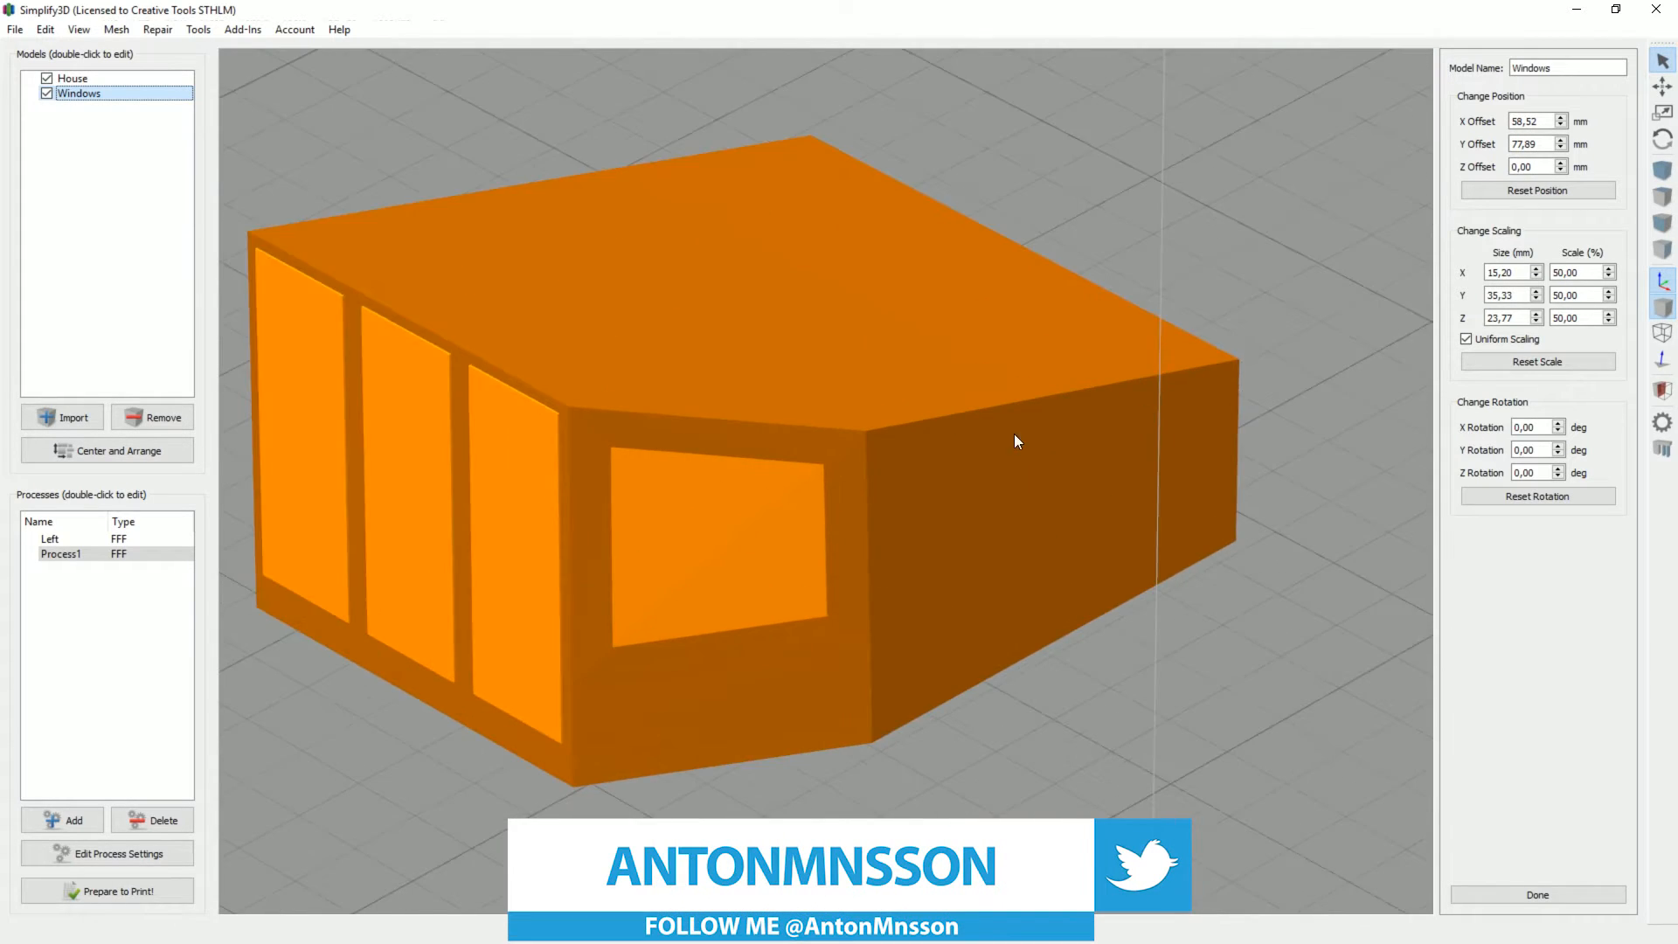
scroll("down", 3)
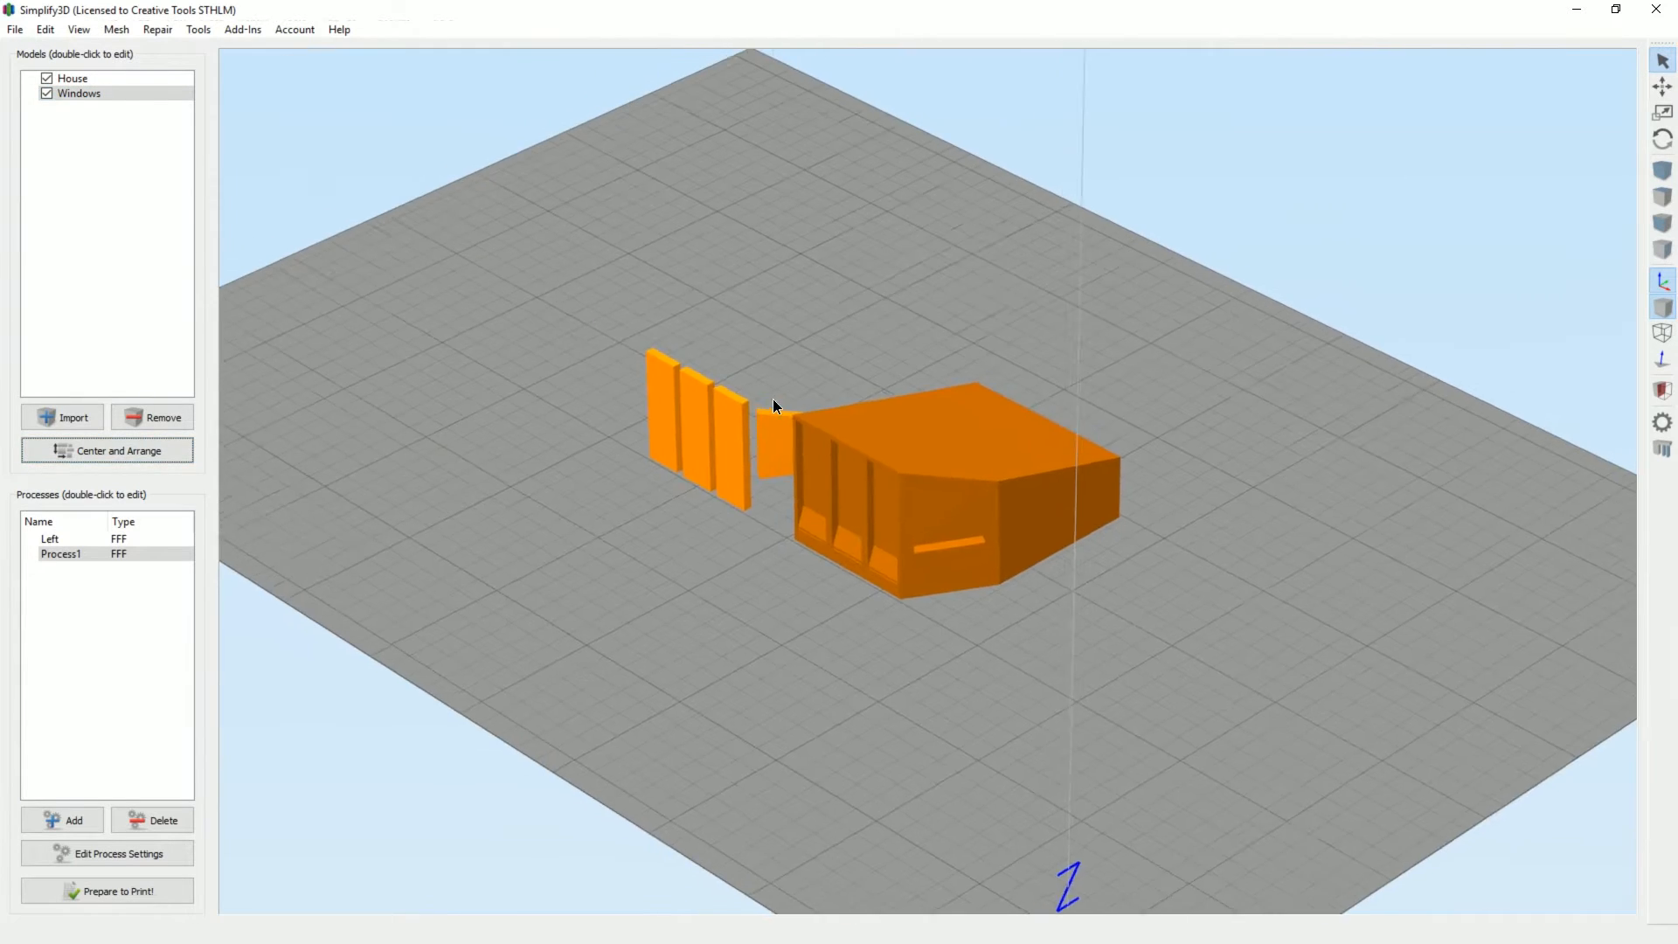
double_click(71, 77)
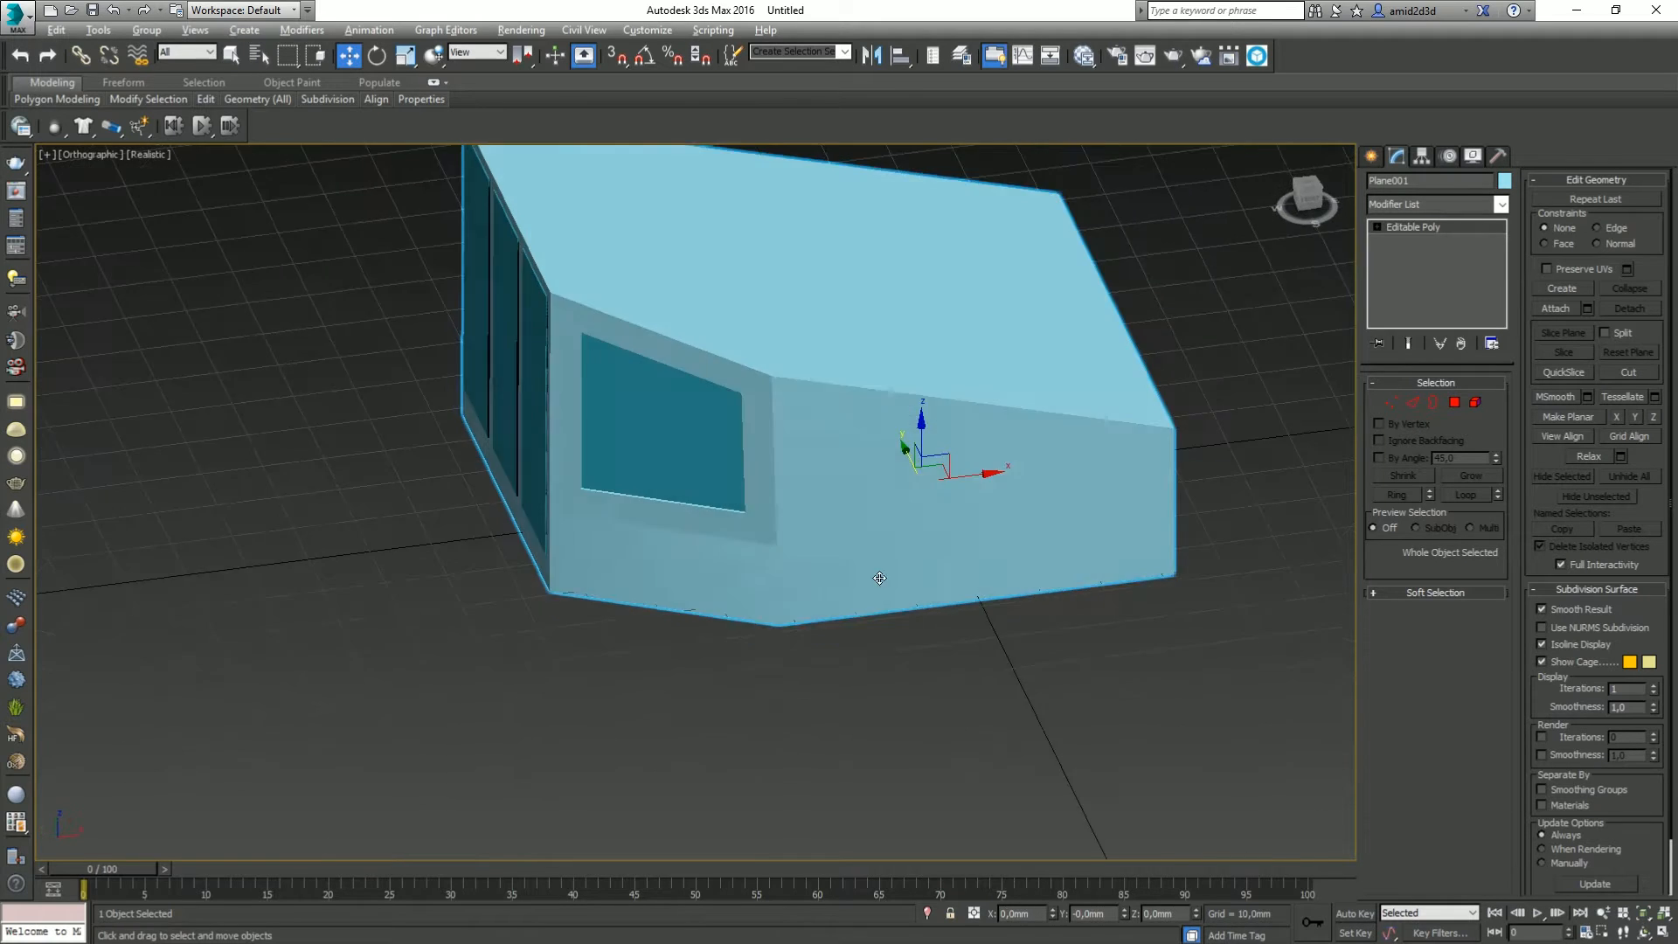
left_click_drag(878, 578, 653, 262)
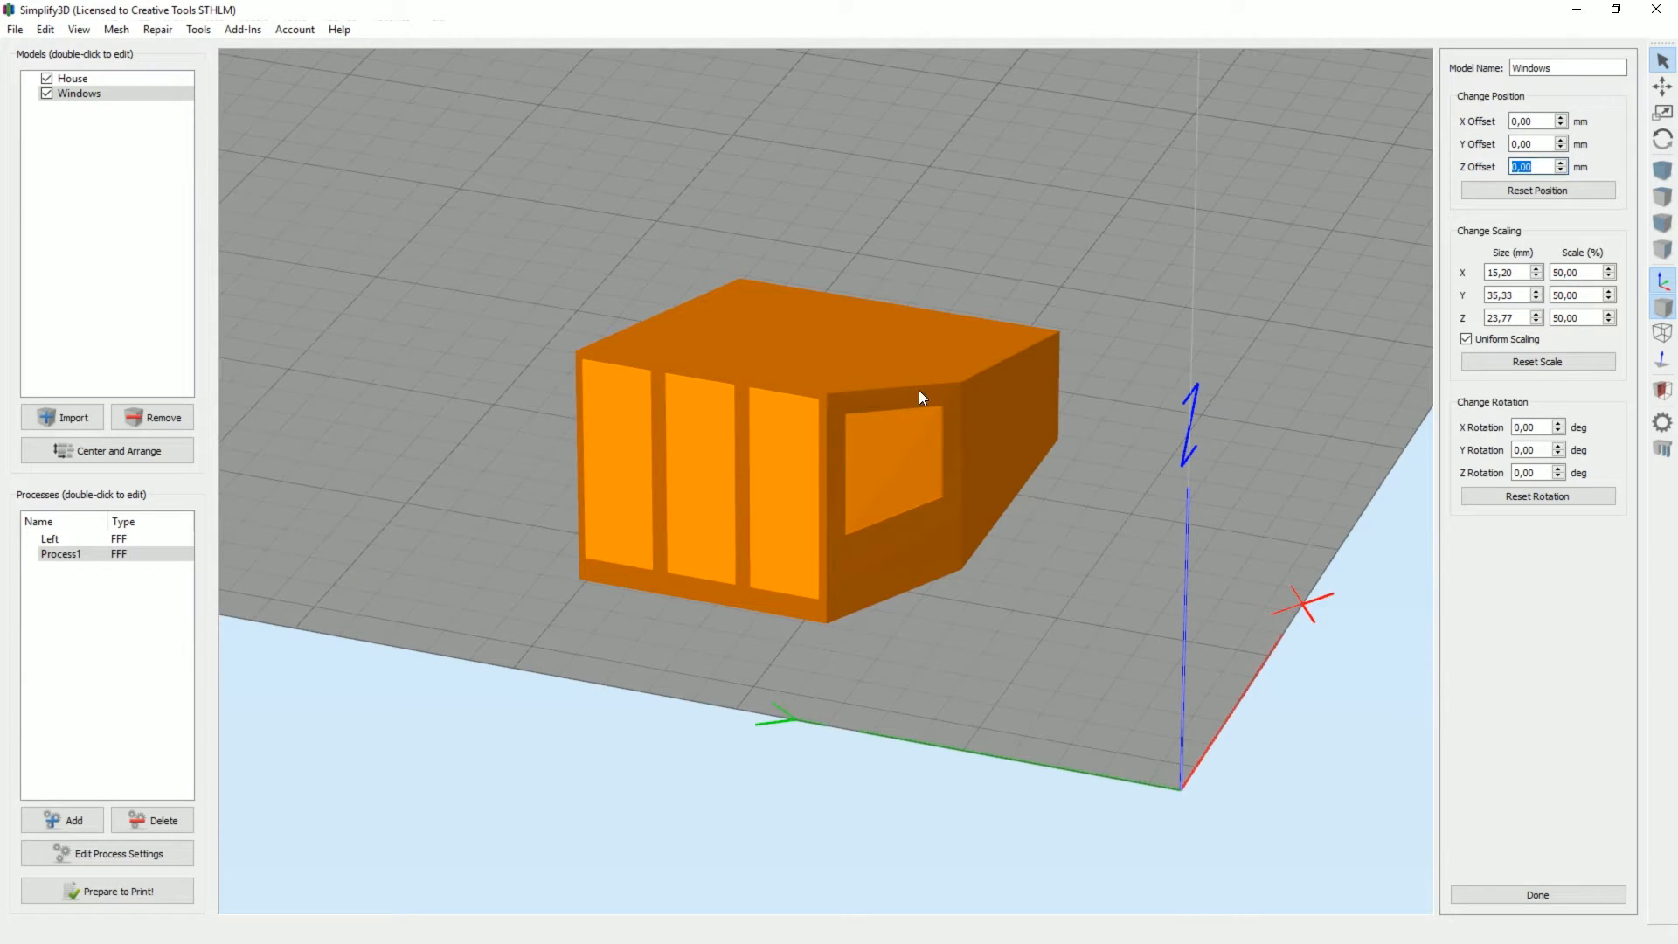
Move the House and Windows models together onto the build plate and prepare them for printing
left_click(71, 77)
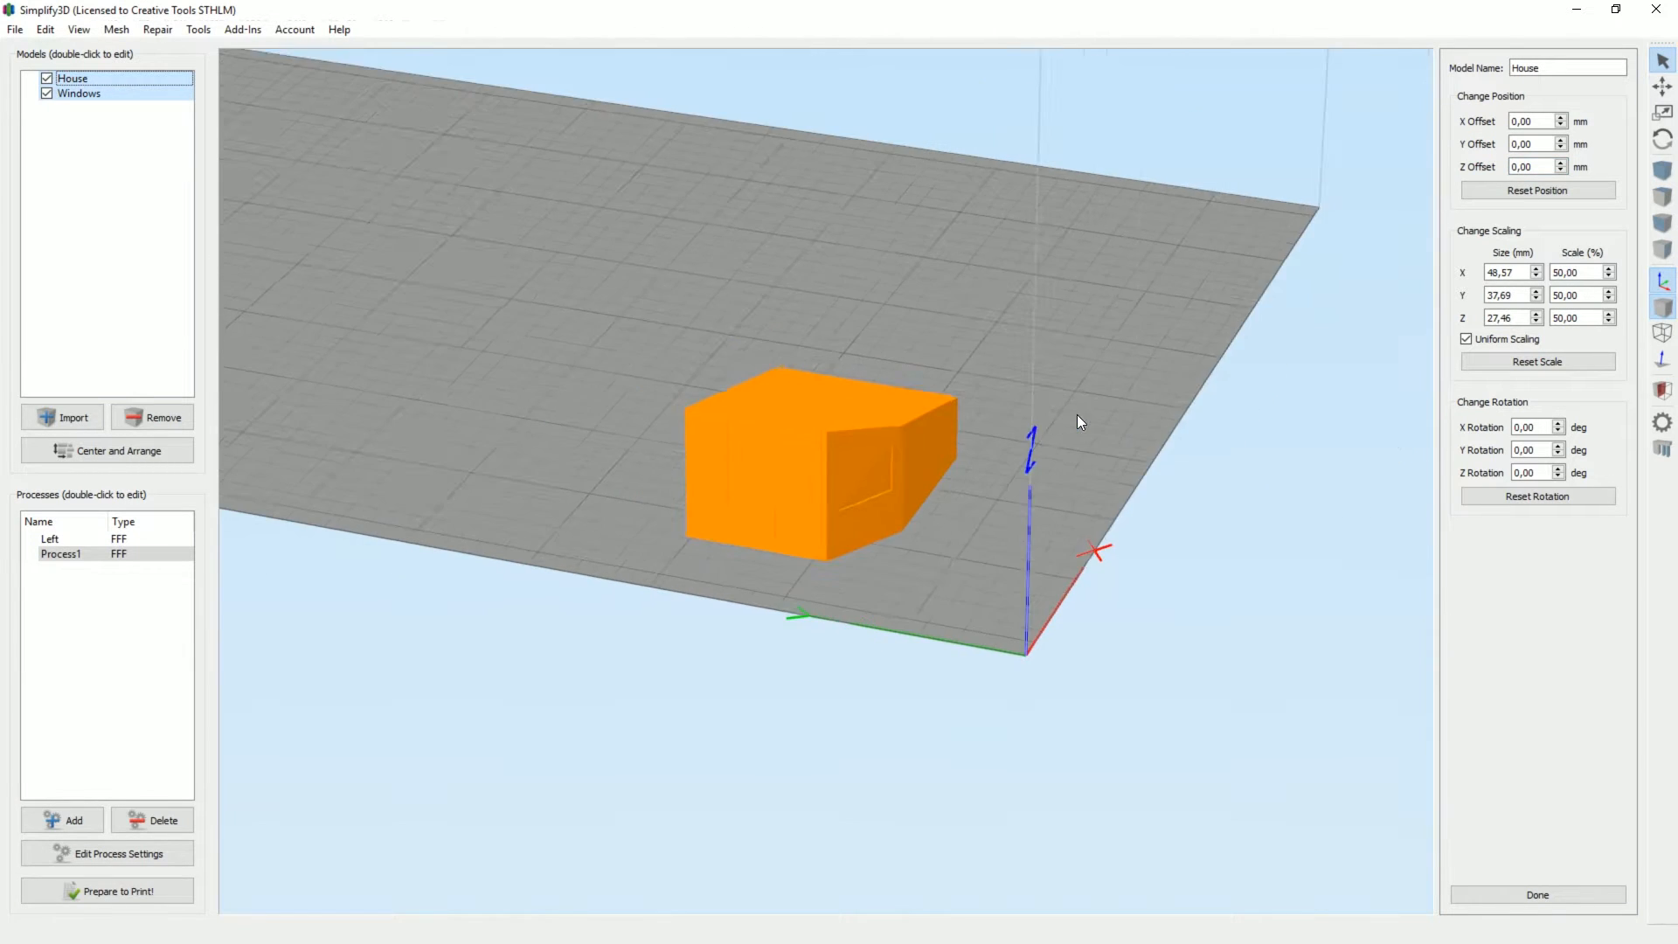
left_click_drag(1078, 421, 986, 528)
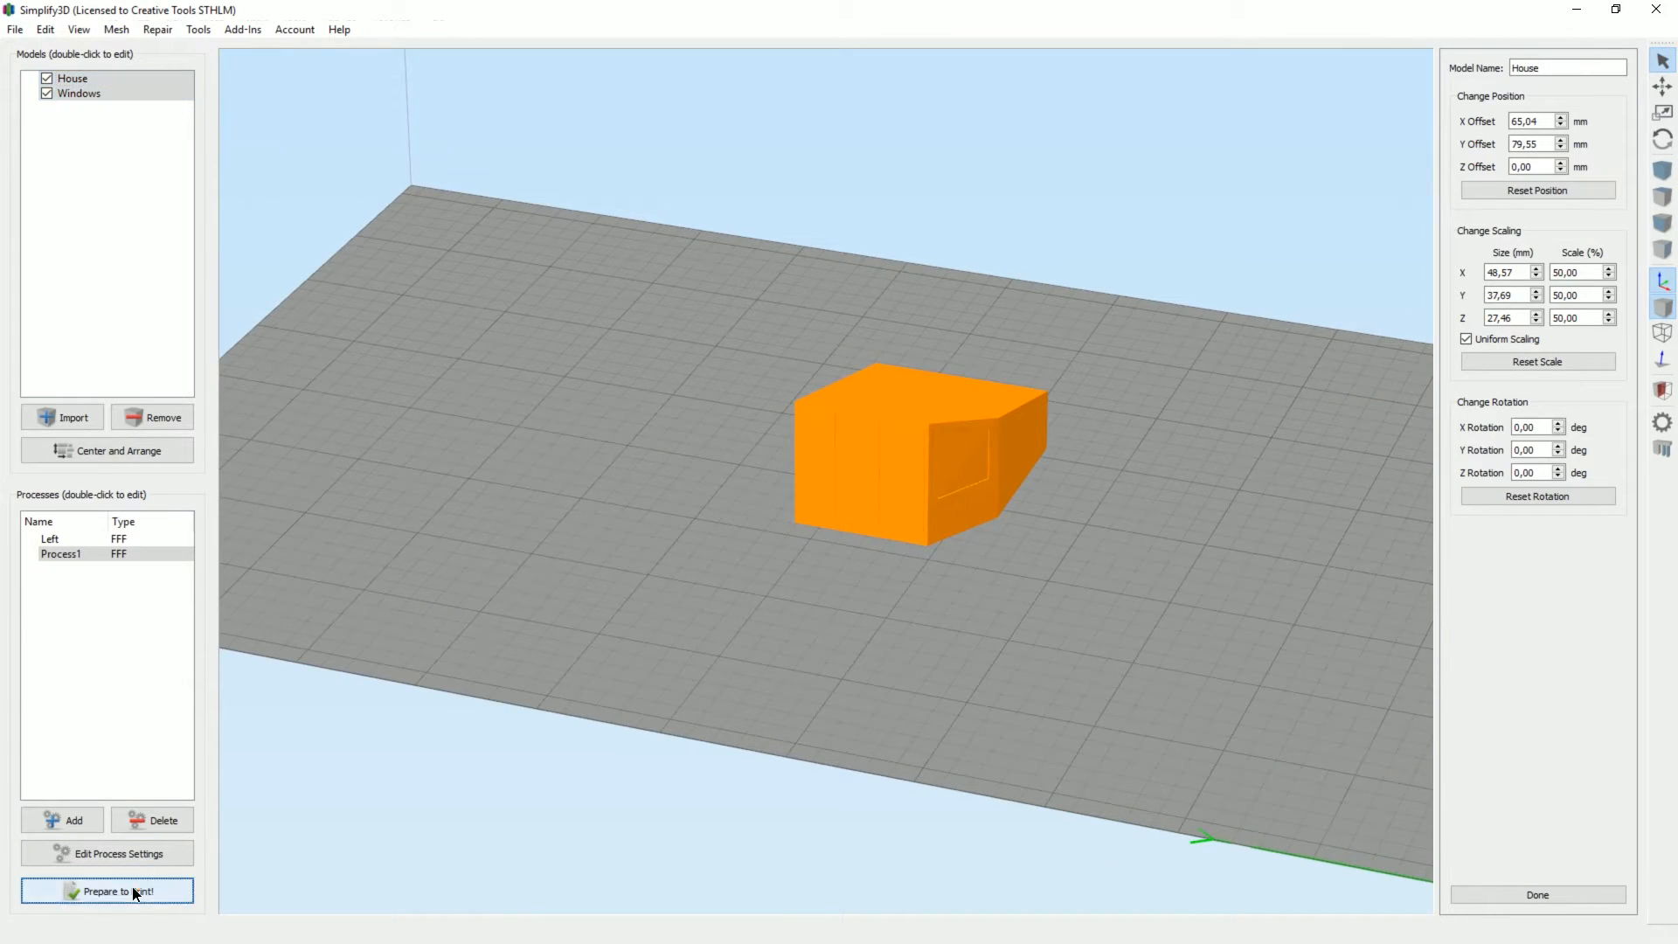
left_click(106, 891)
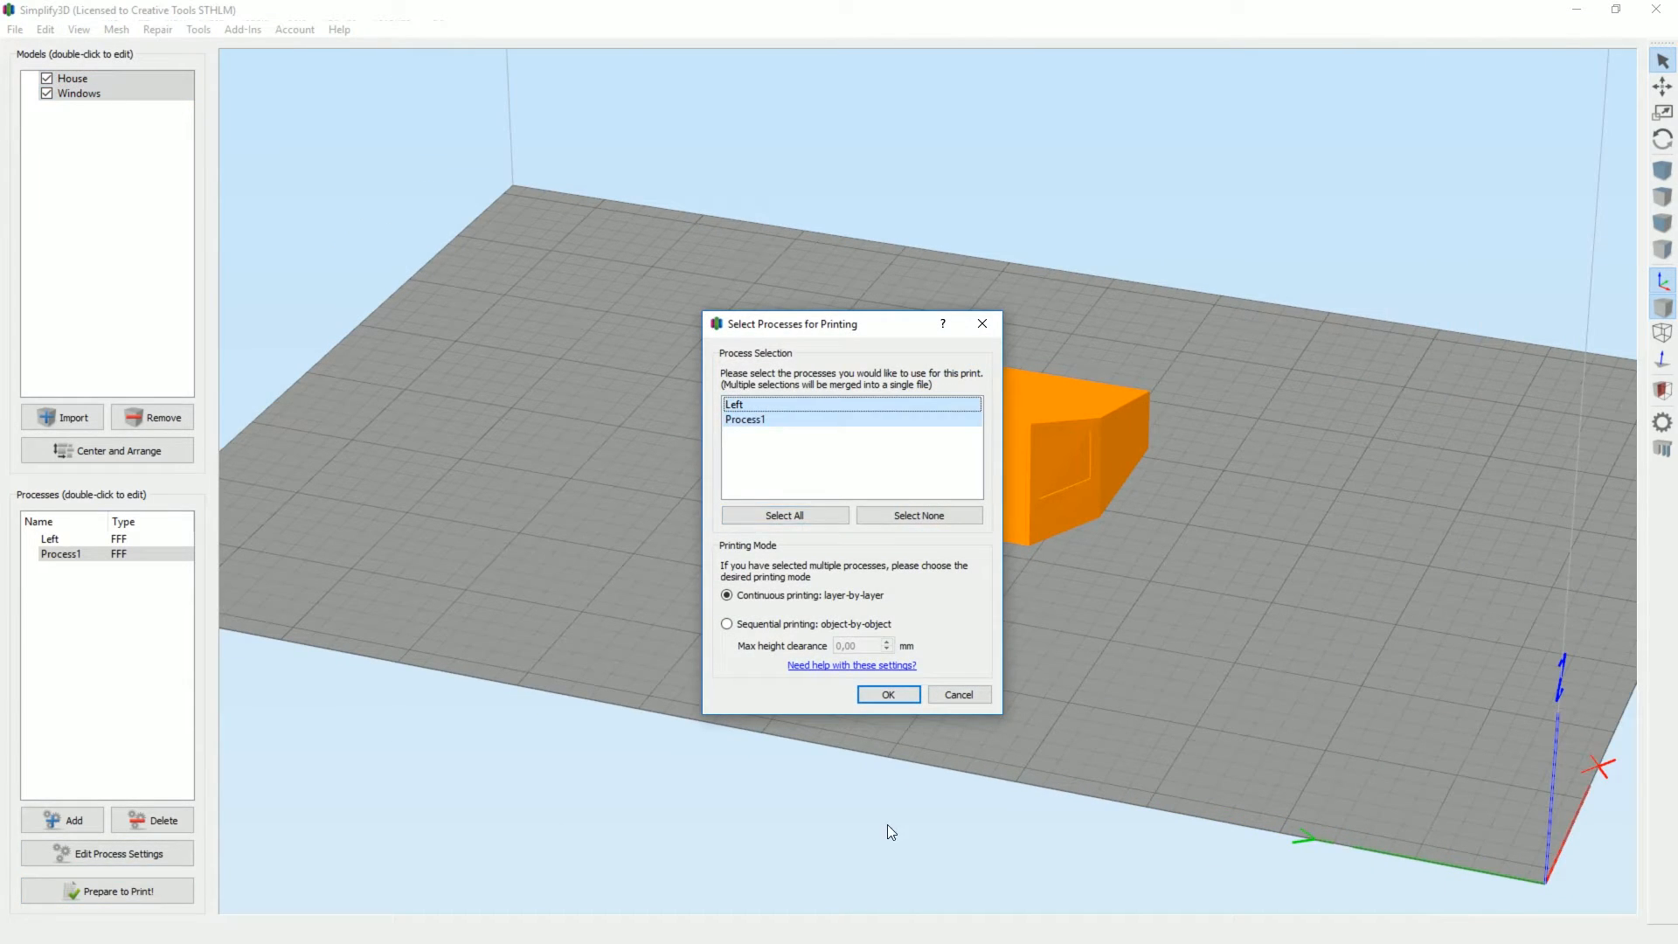
Slice with the Left and Process1 processes using continuous printing
left_click(888, 693)
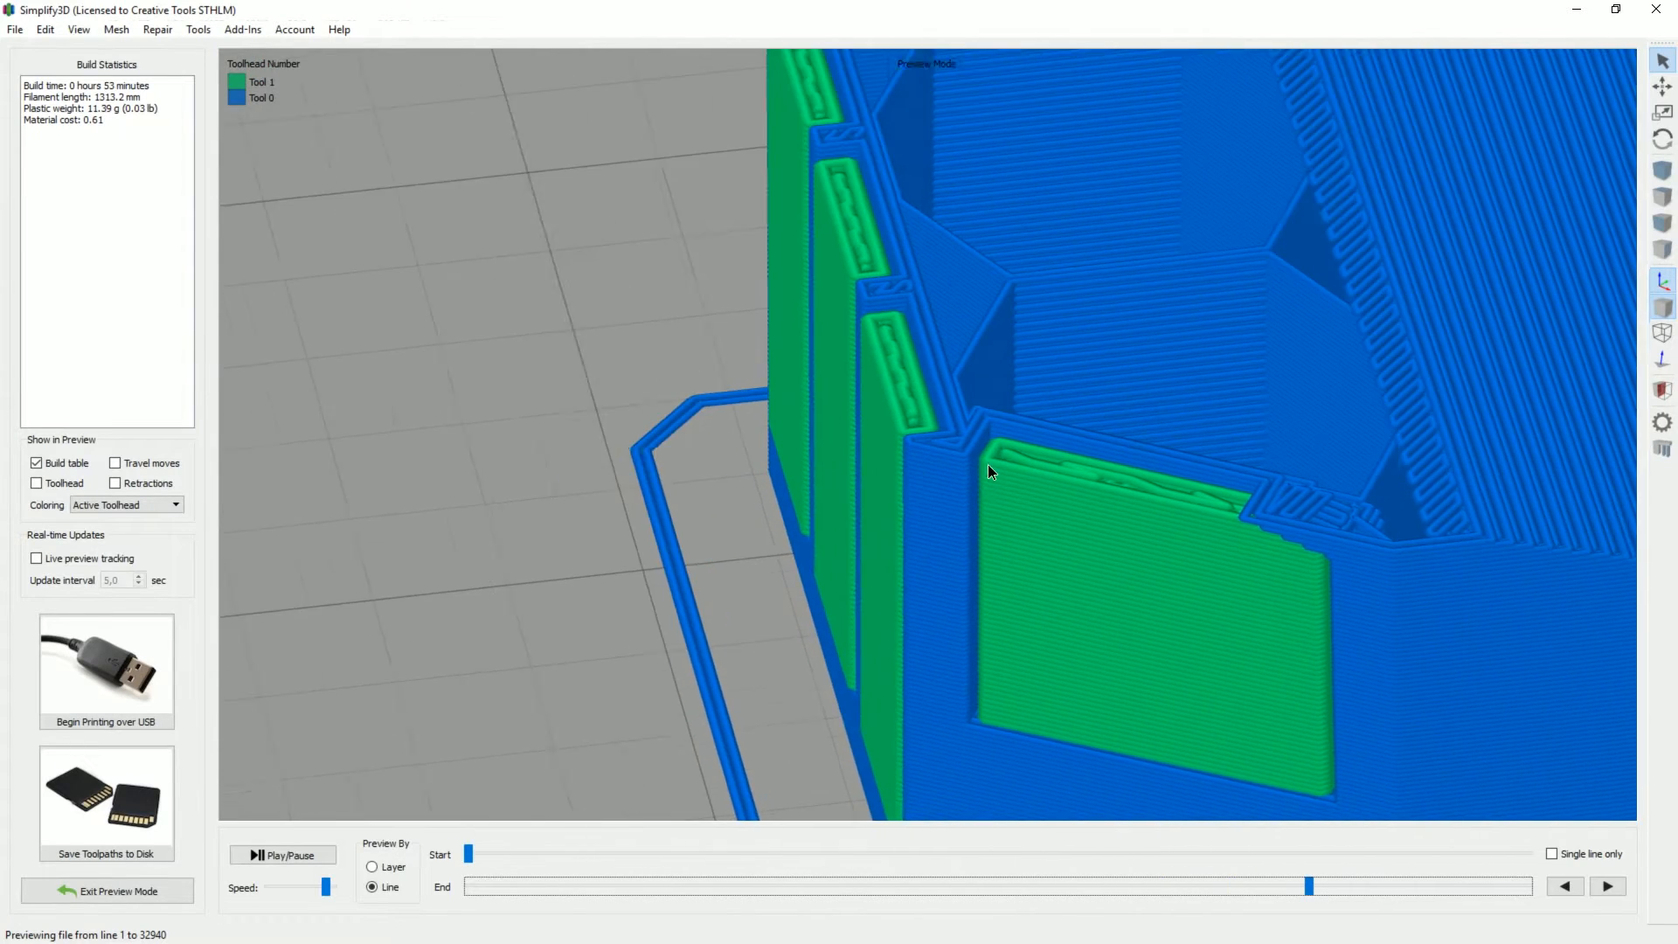
Zoom toward the green window strips and cut the preview down to the first layers
left_click_drag(991, 473, 869, 516)
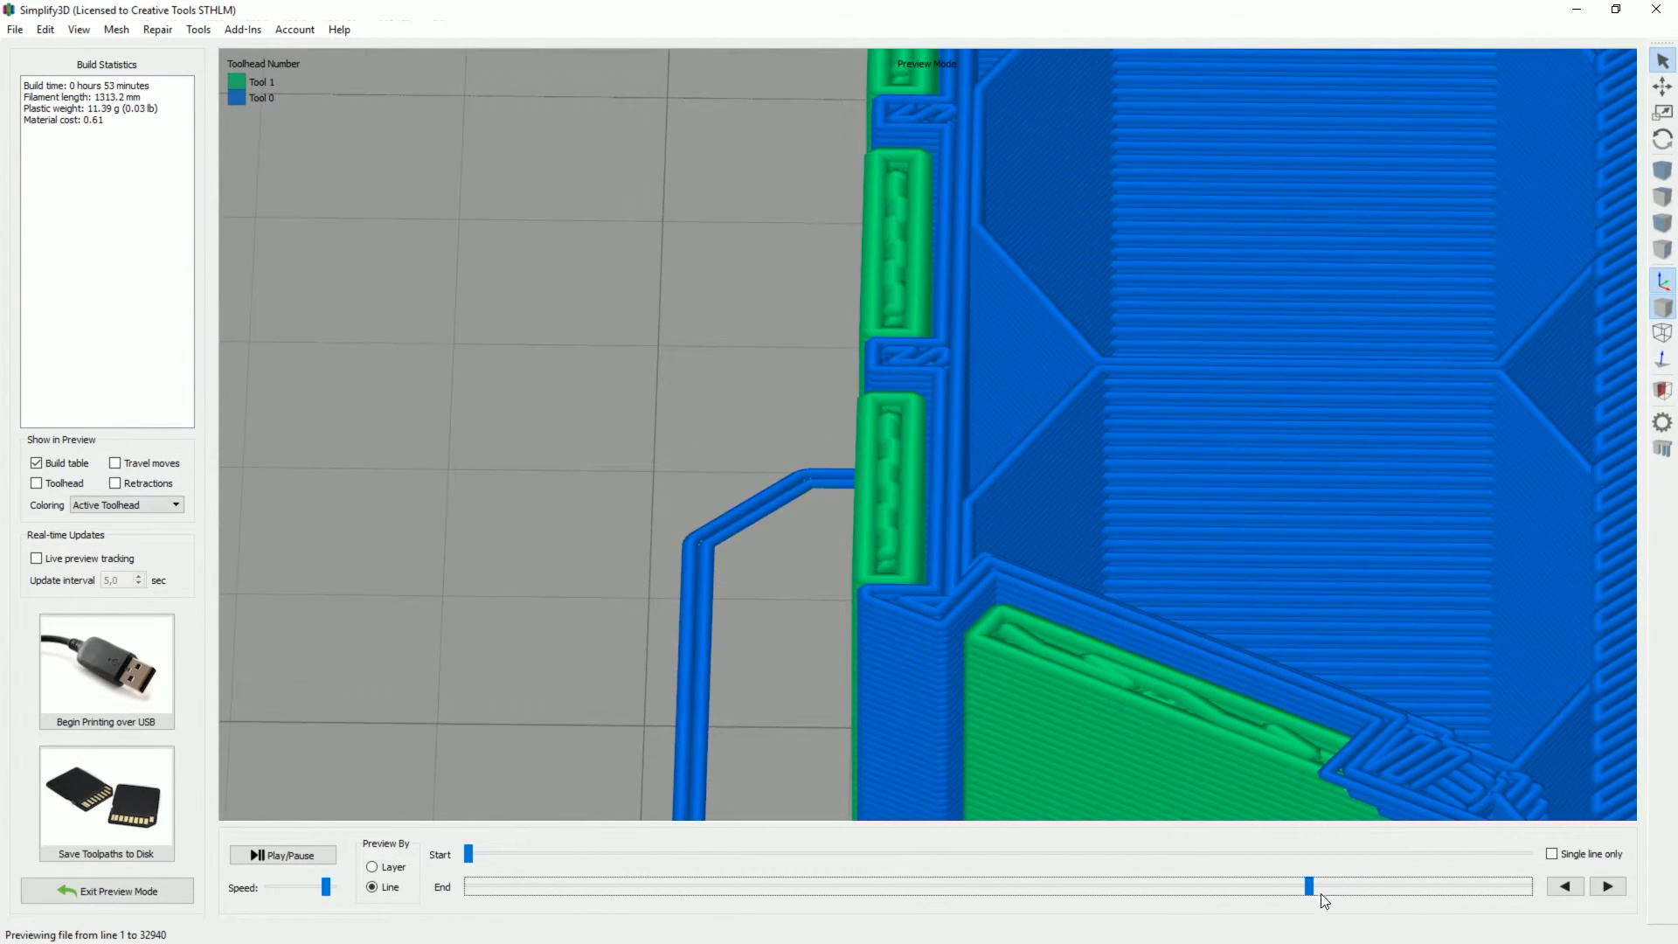
left_click_drag(1311, 886, 1028, 887)
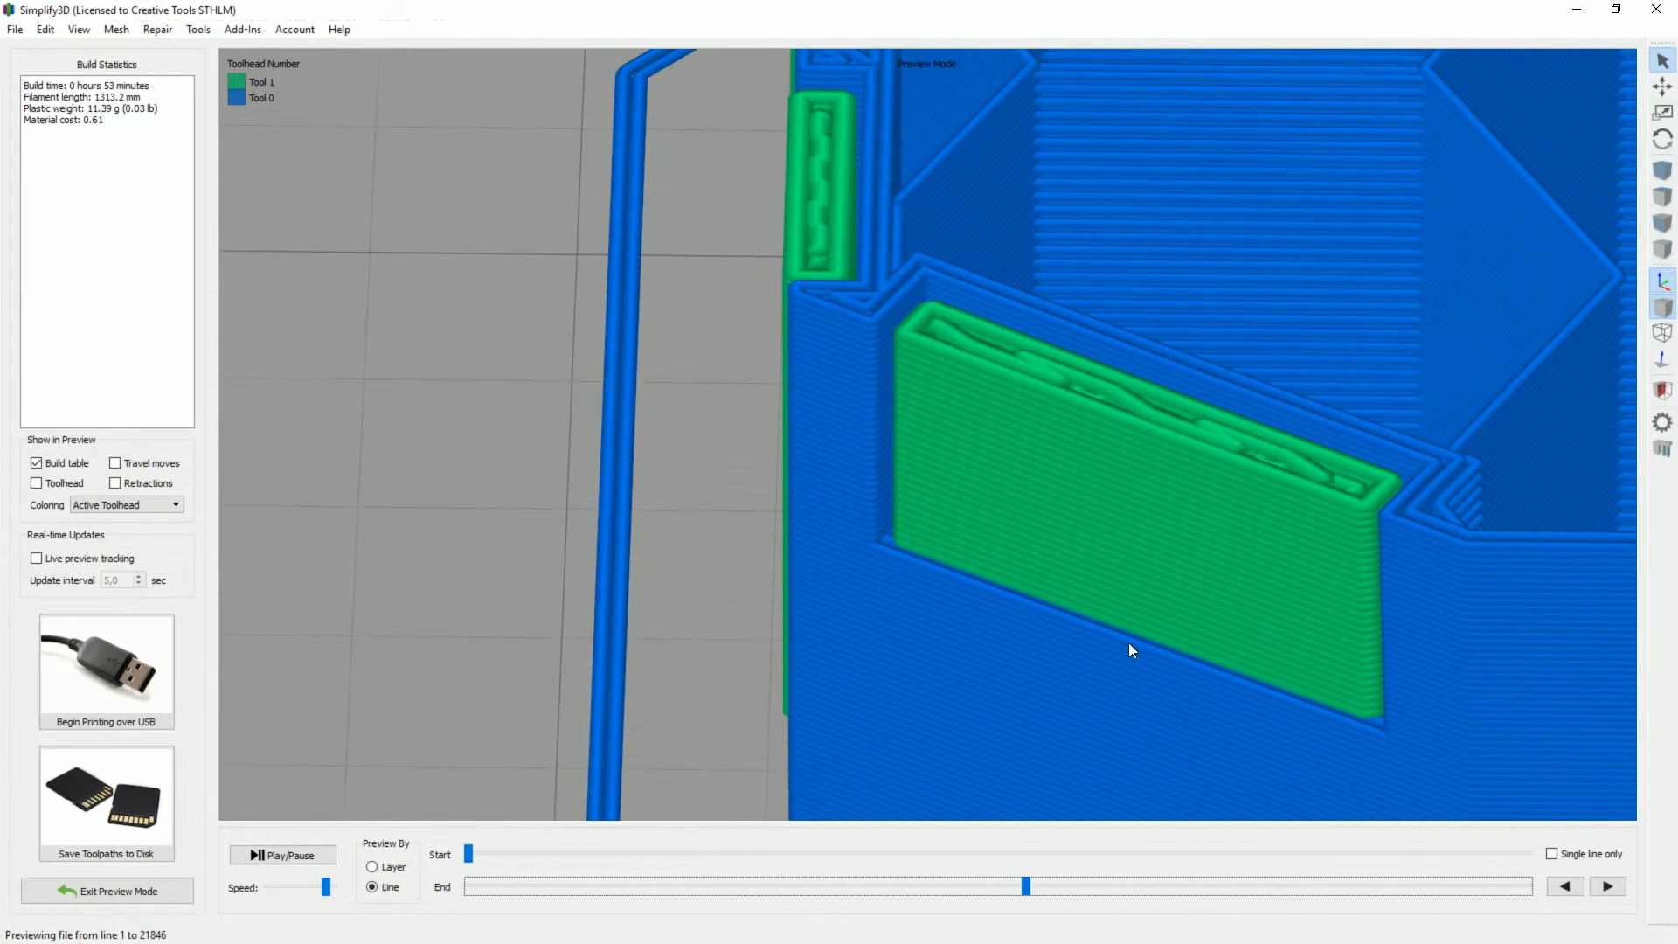
left_click_drag(1028, 886, 776, 886)
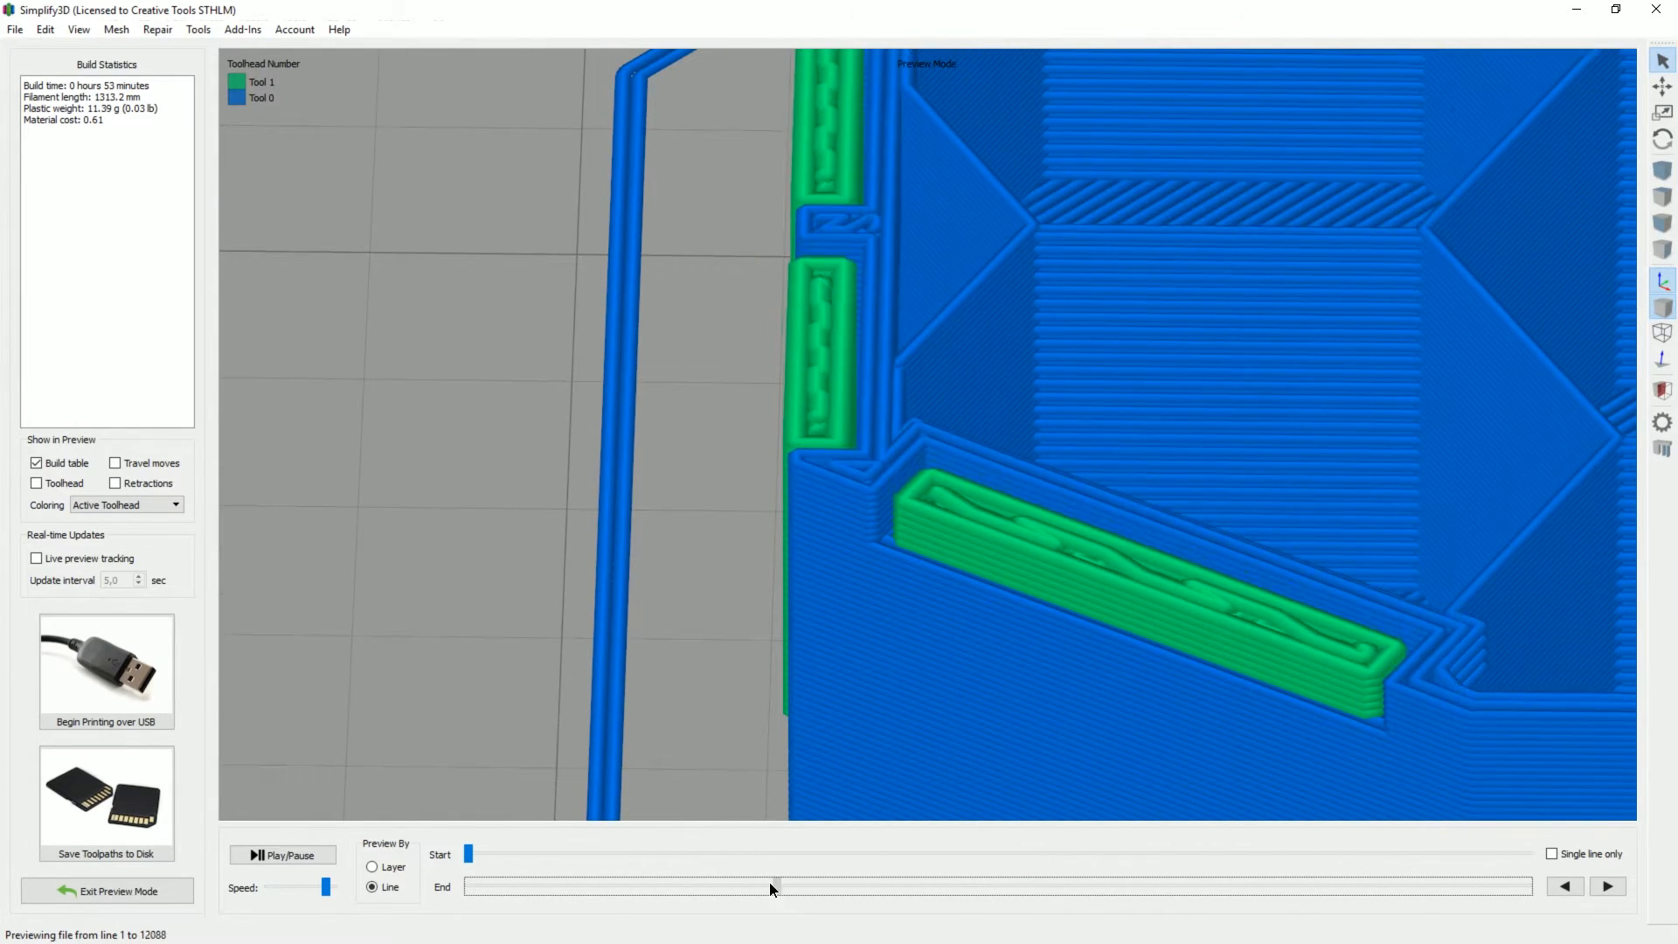
left_click_drag(771, 886, 734, 887)
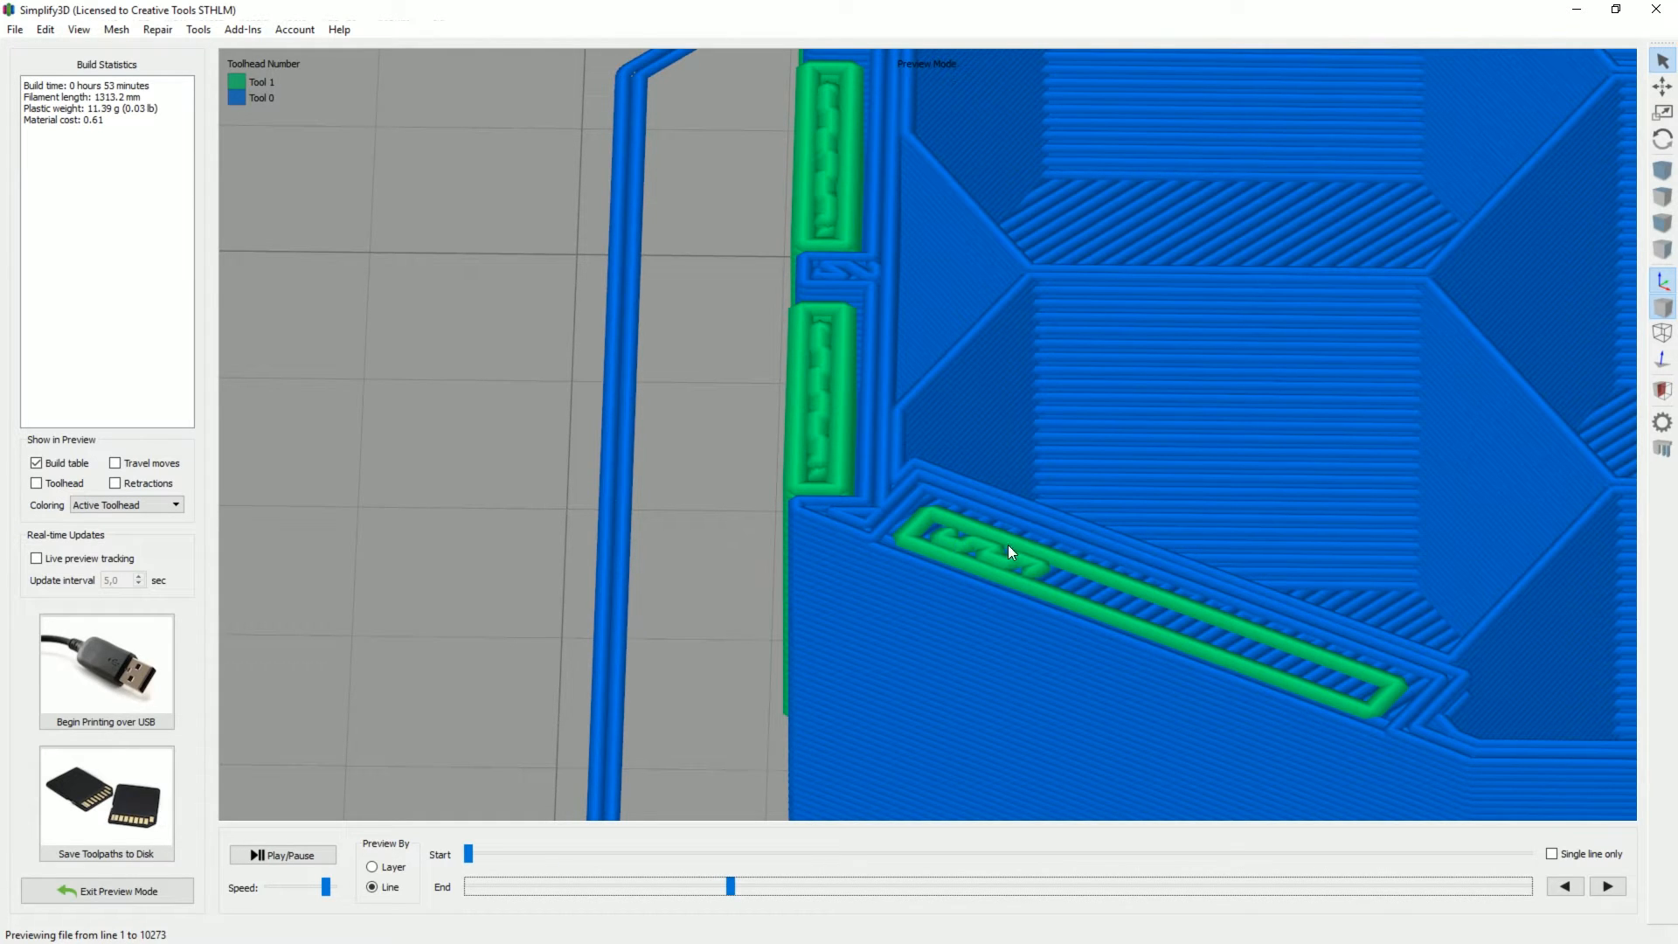
left_click_drag(728, 885, 699, 885)
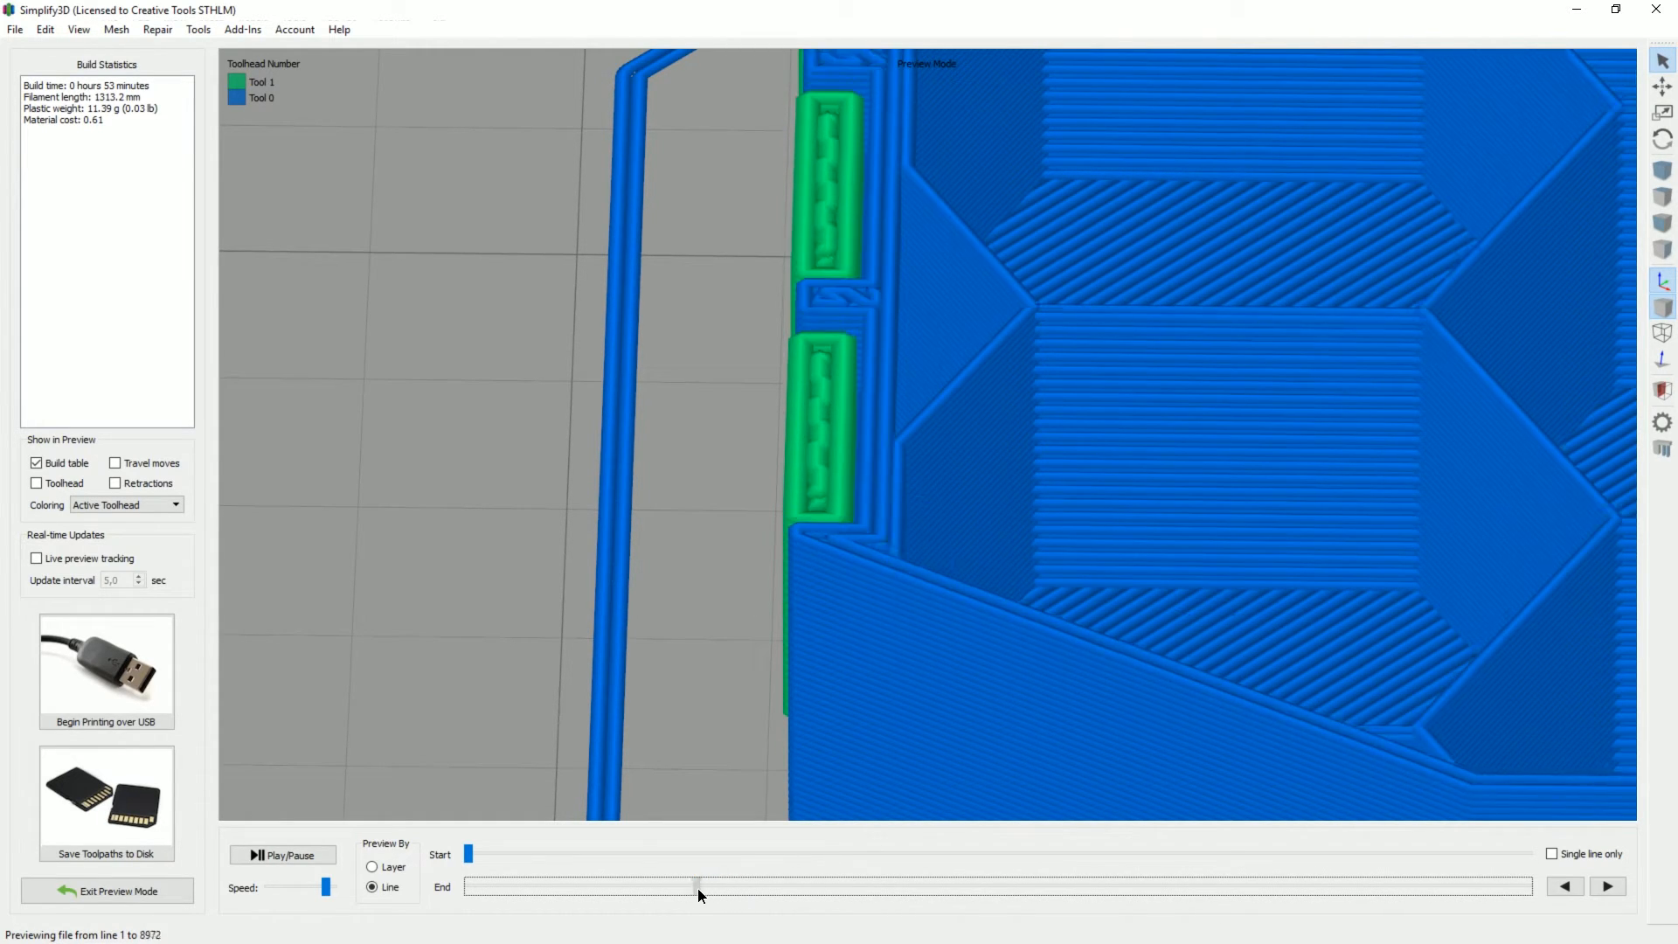
left_click_drag(700, 885, 524, 886)
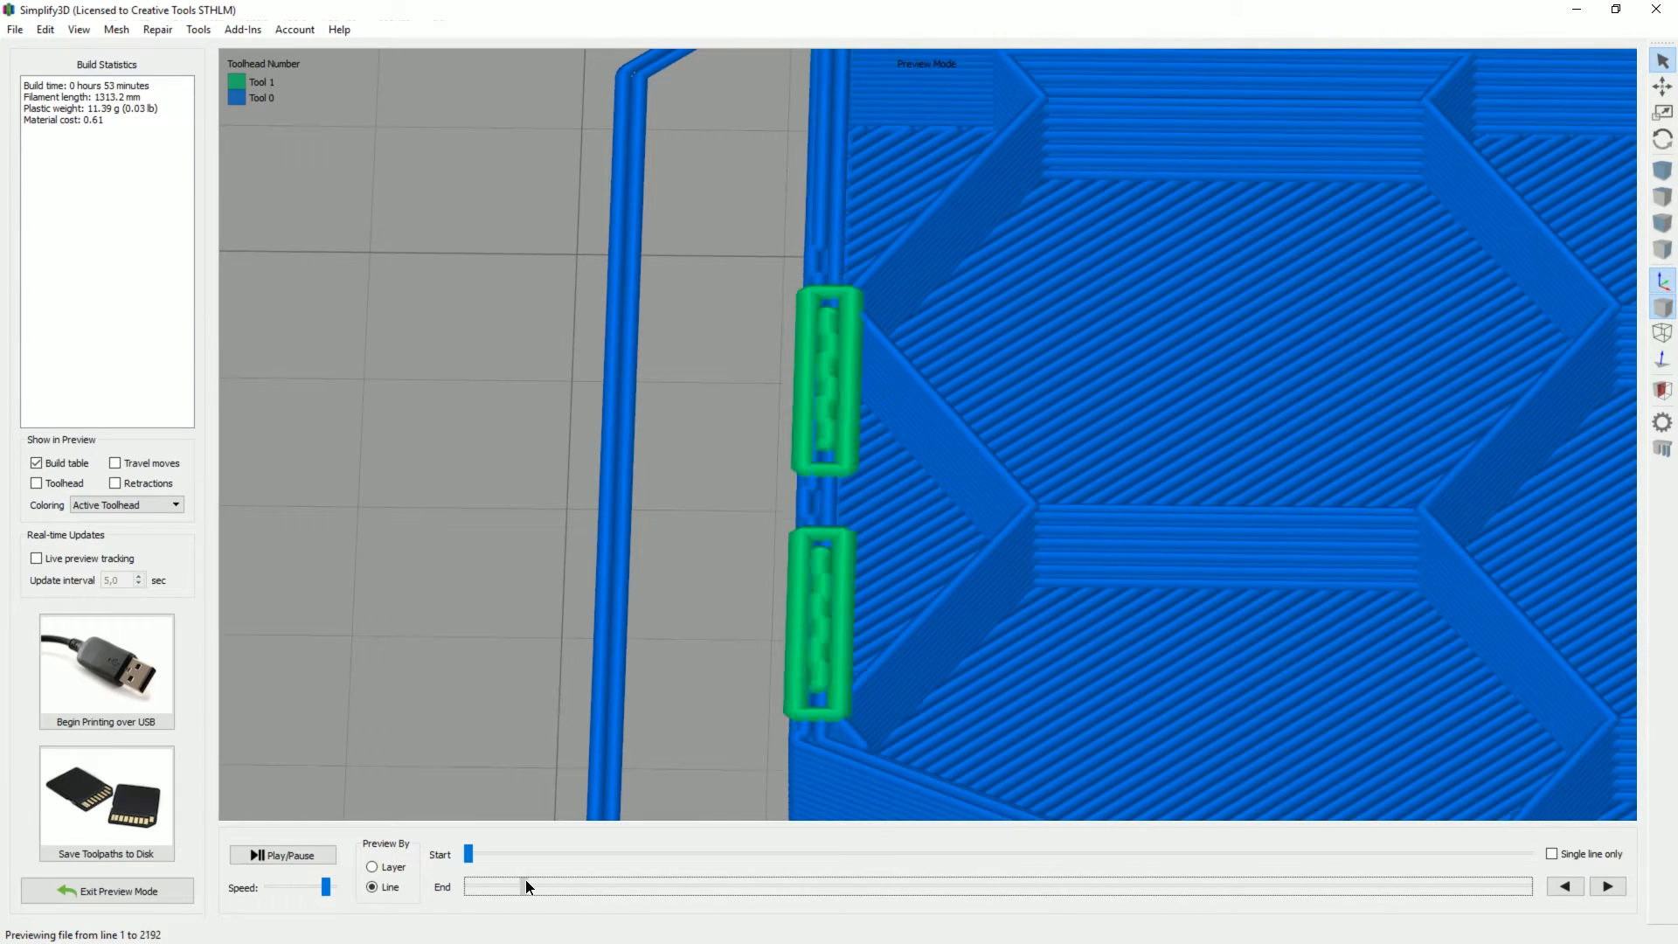
Step the preview back and forth through the layers, then show the complete house toolpaths
left_click_drag(524, 885, 567, 886)
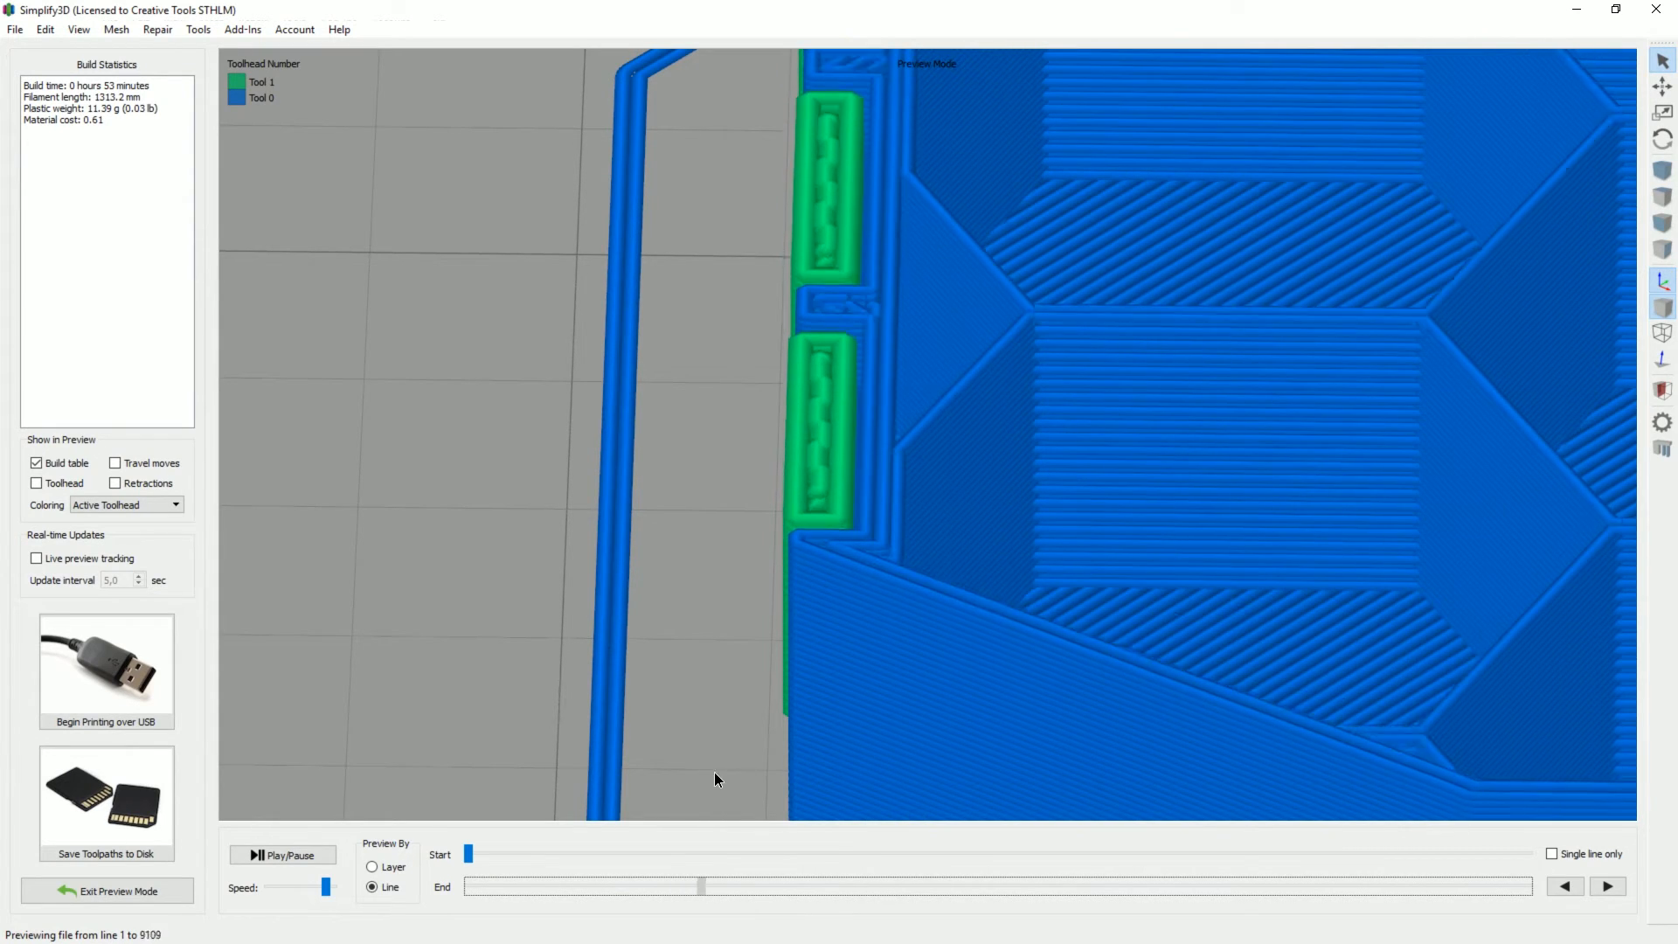
left_click_drag(701, 885, 730, 886)
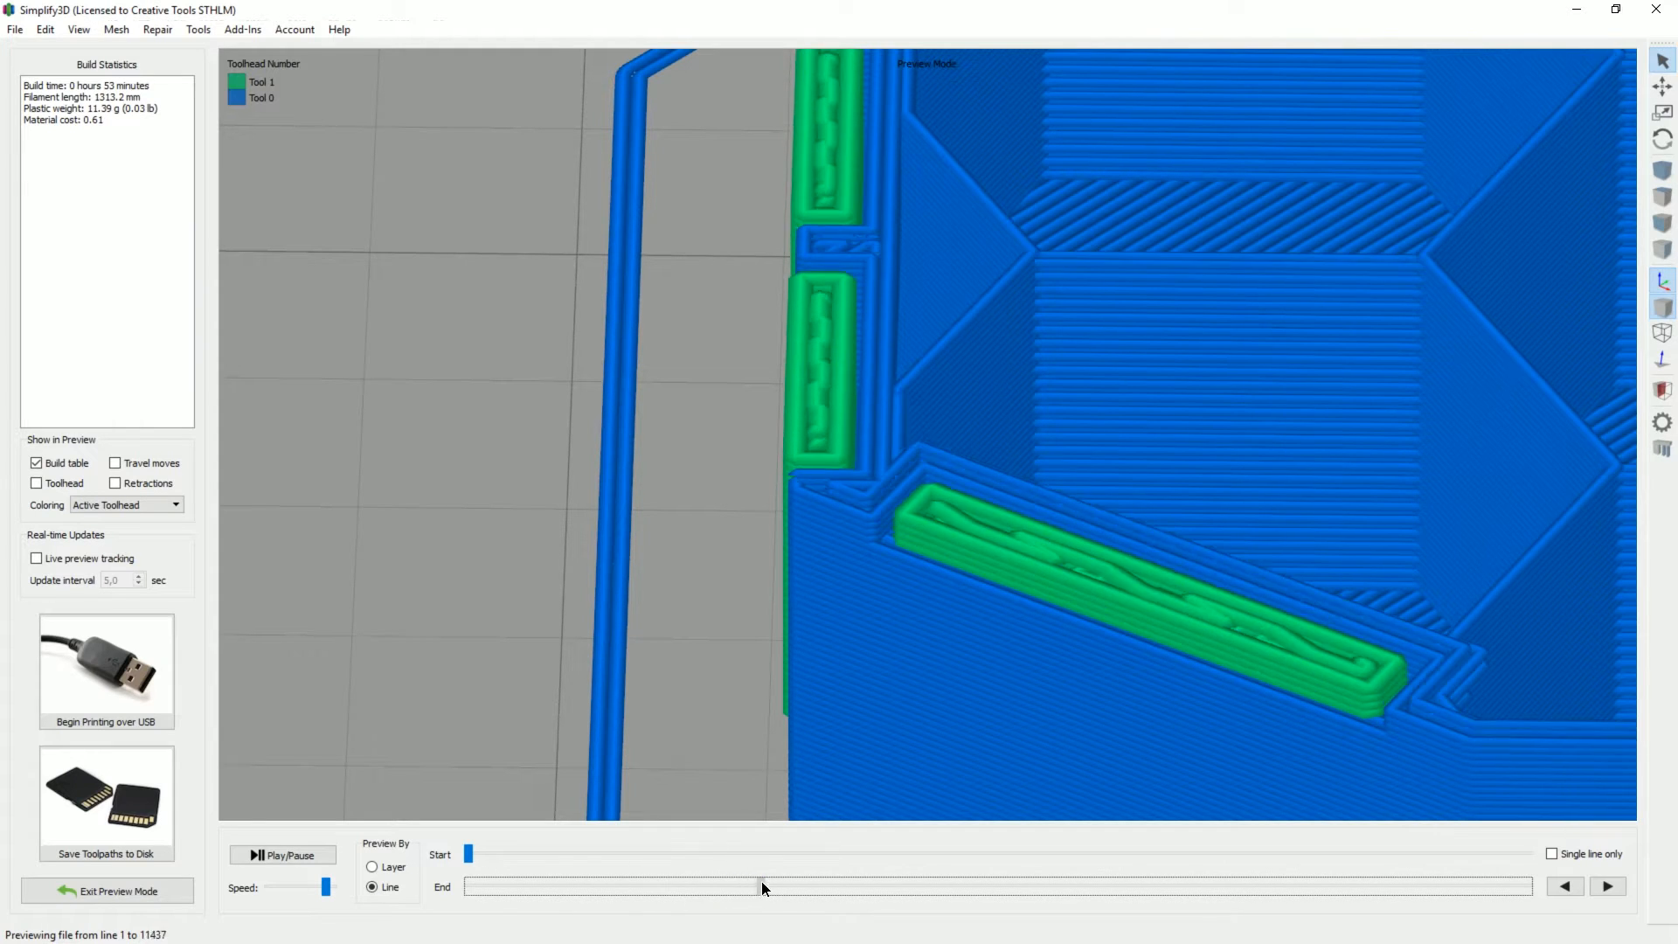
left_click_drag(759, 886, 577, 886)
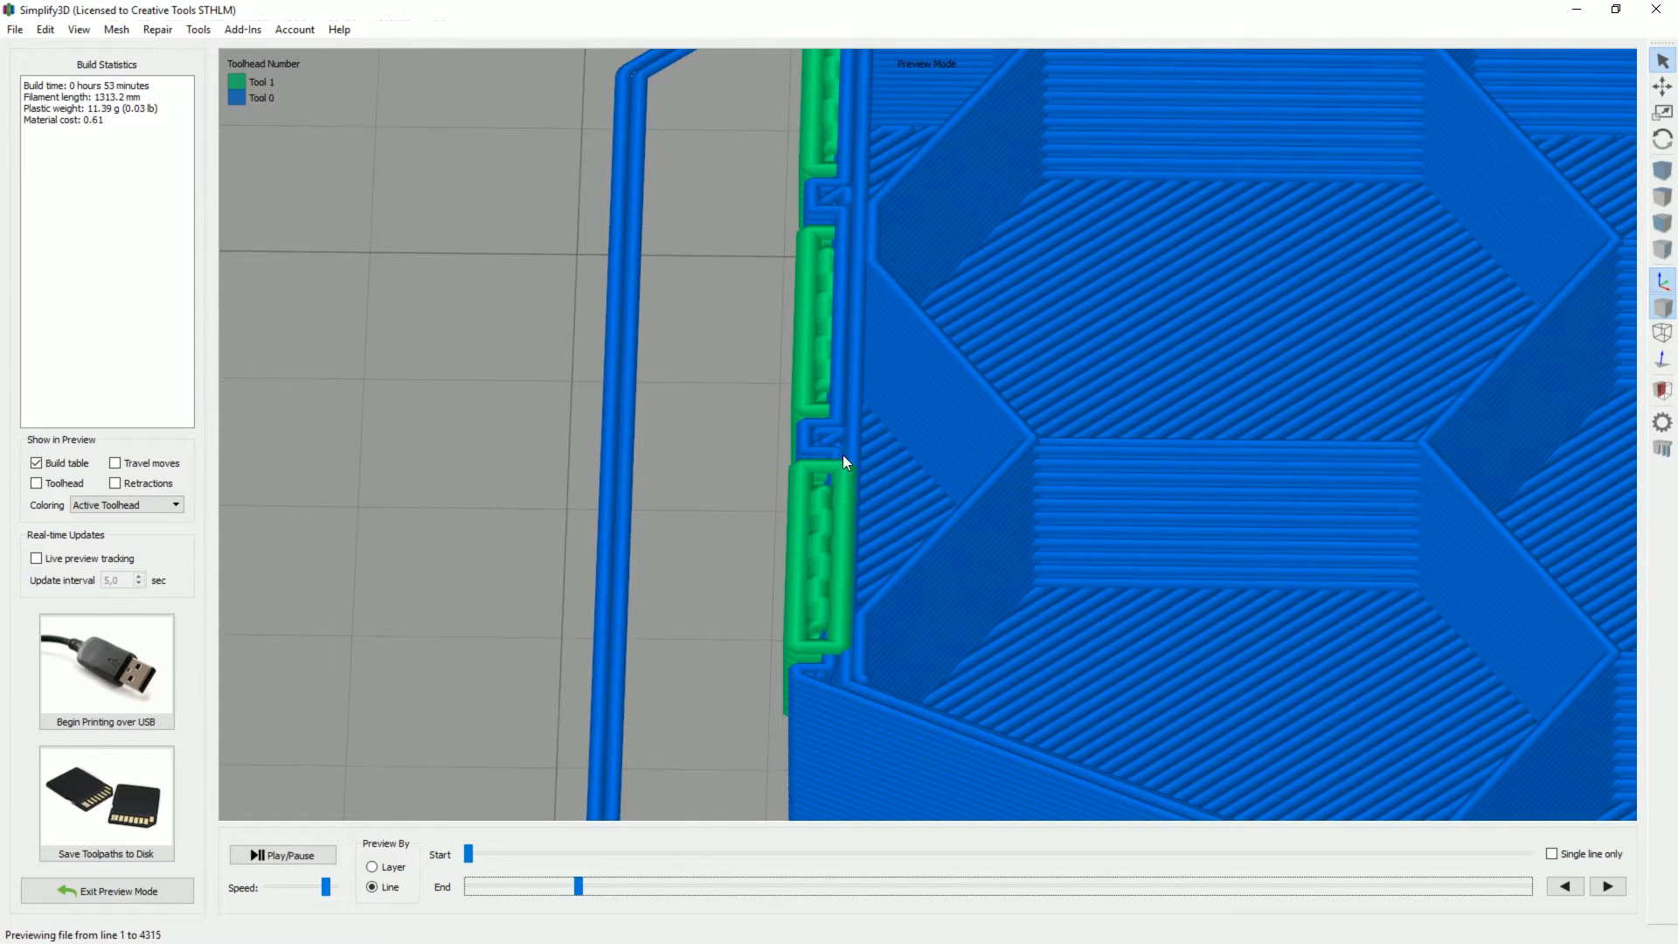
left_click_drag(578, 886, 1515, 887)
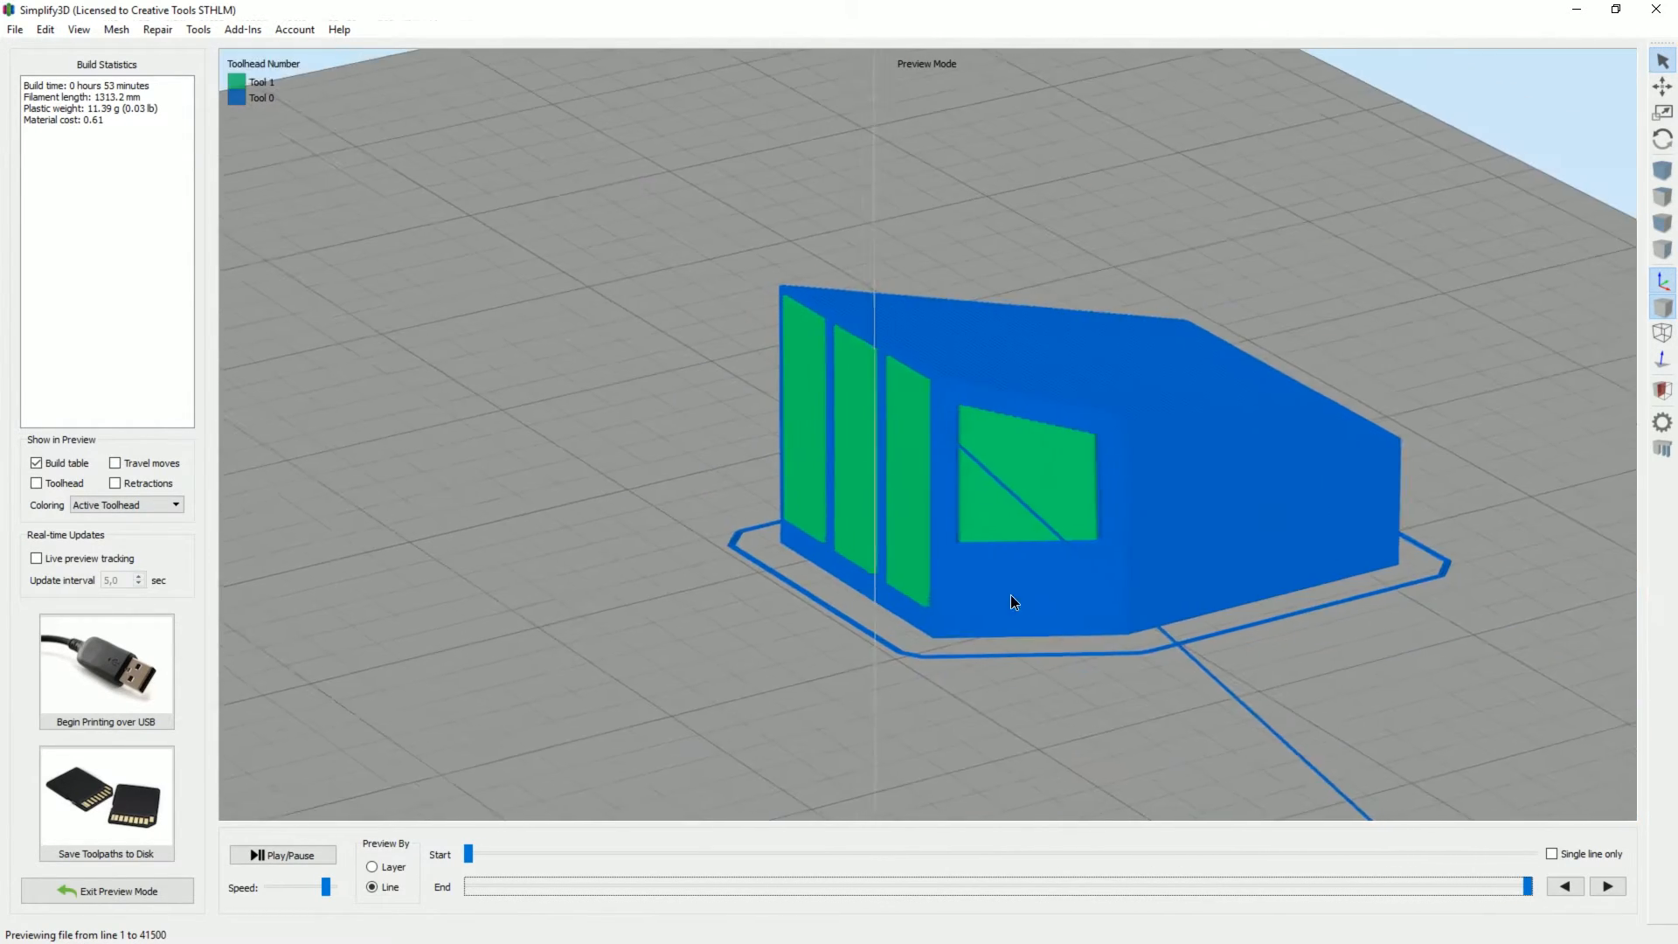
left_click_drag(1014, 602, 1227, 606)
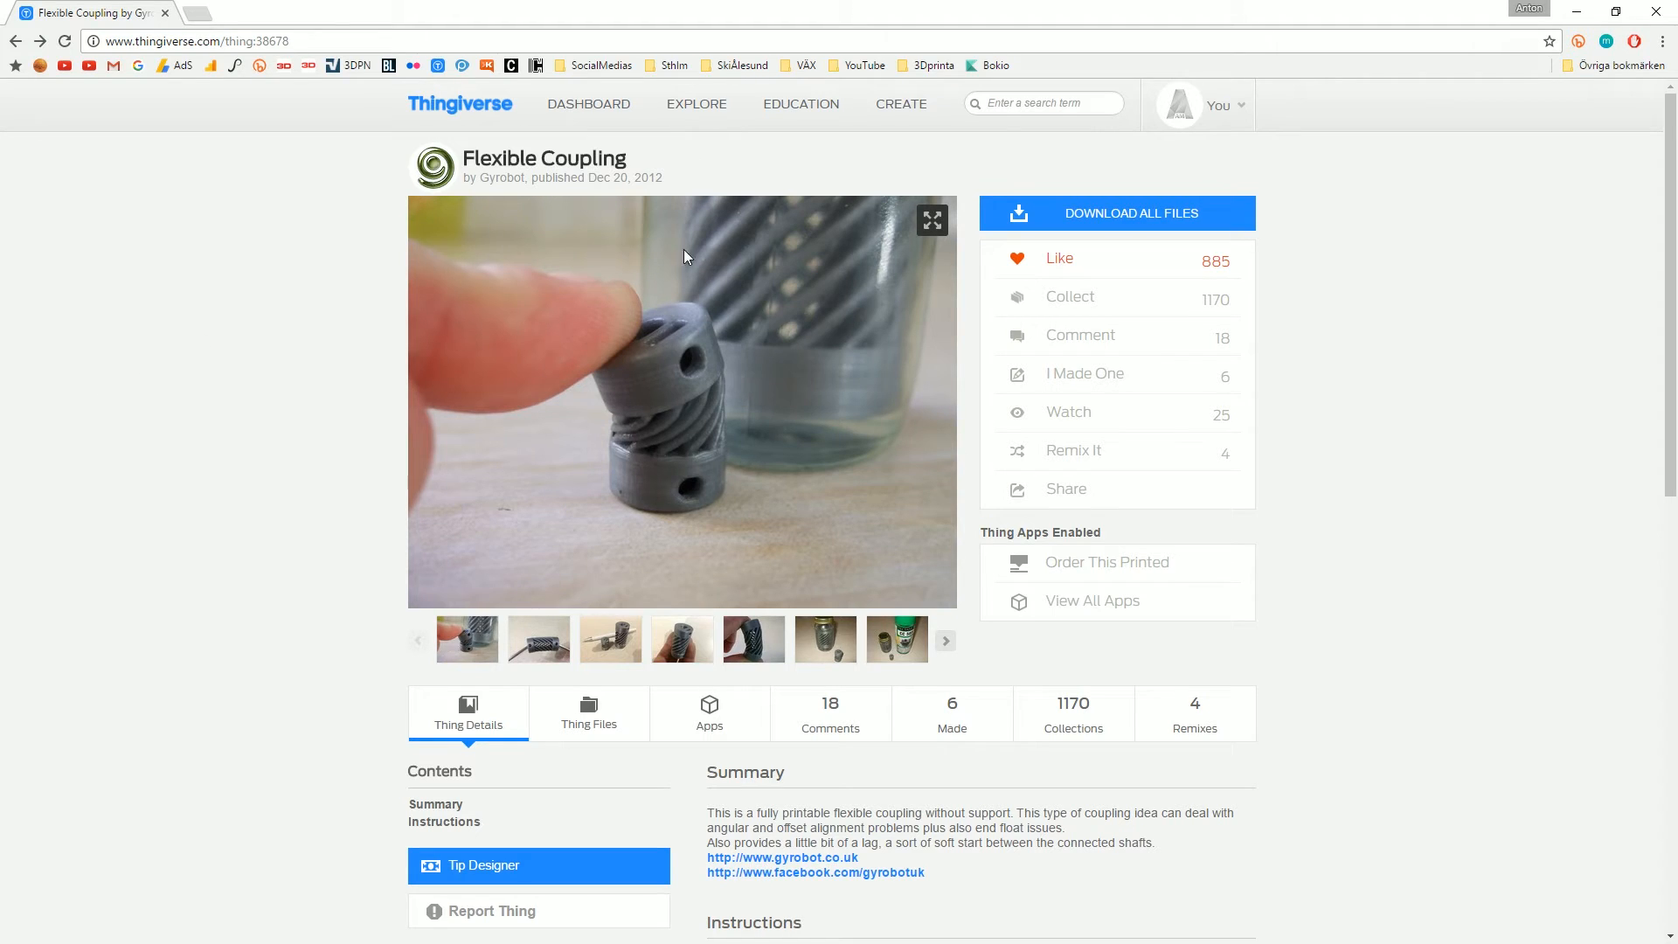
mouse_move(1487, 430)
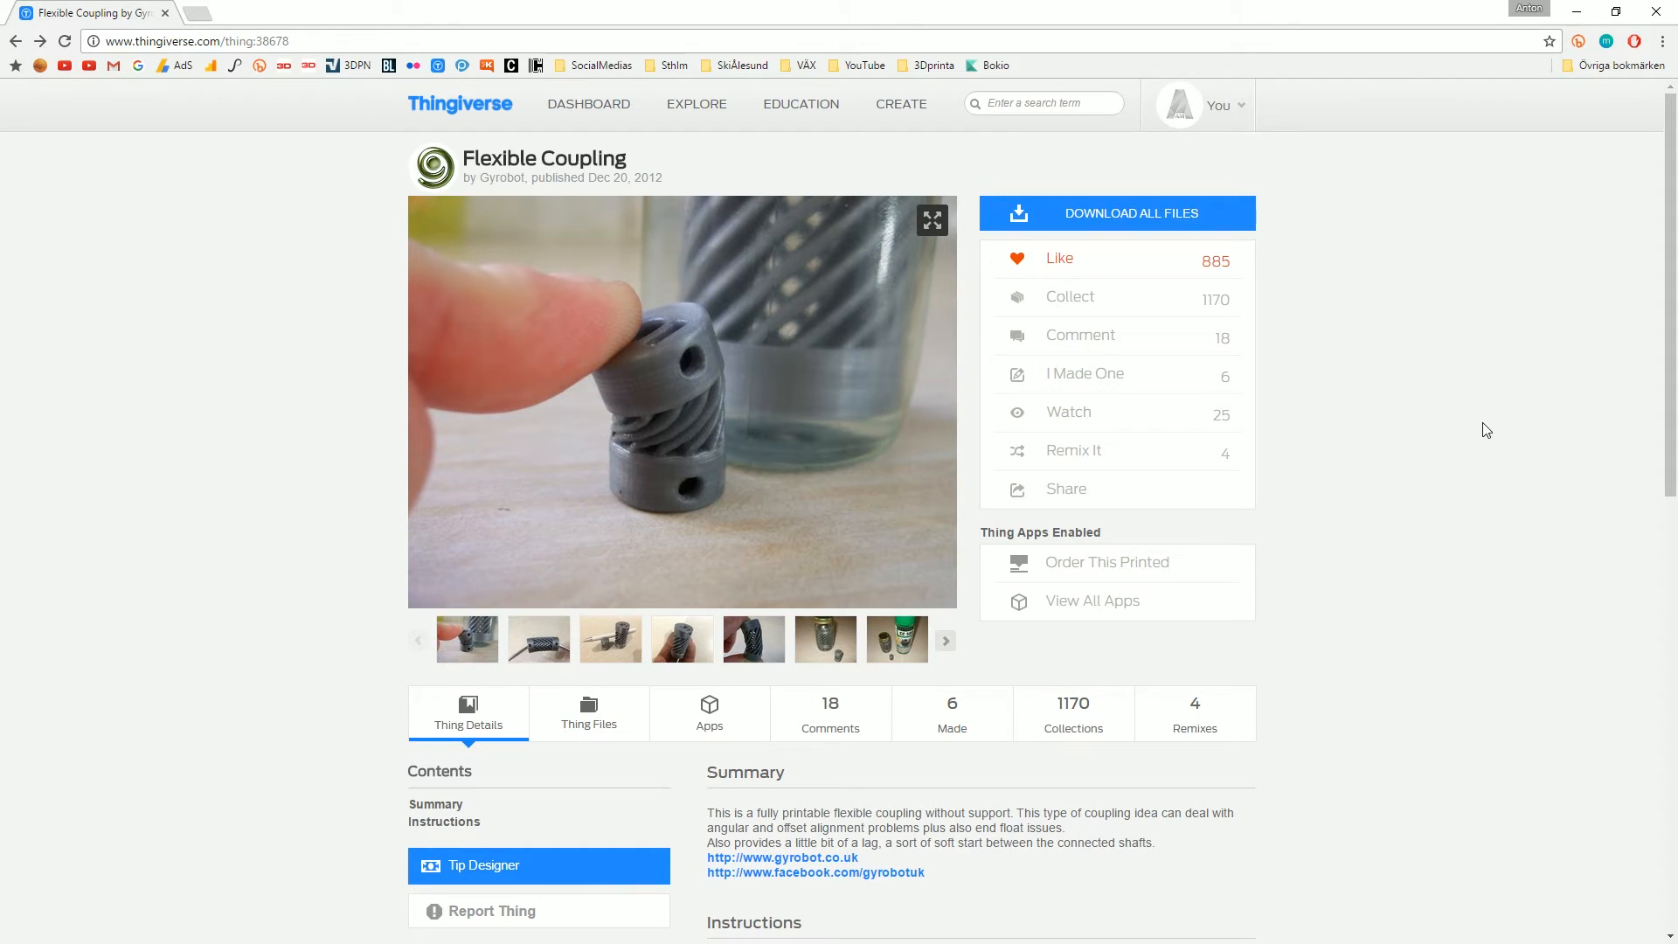
mouse_move(664, 434)
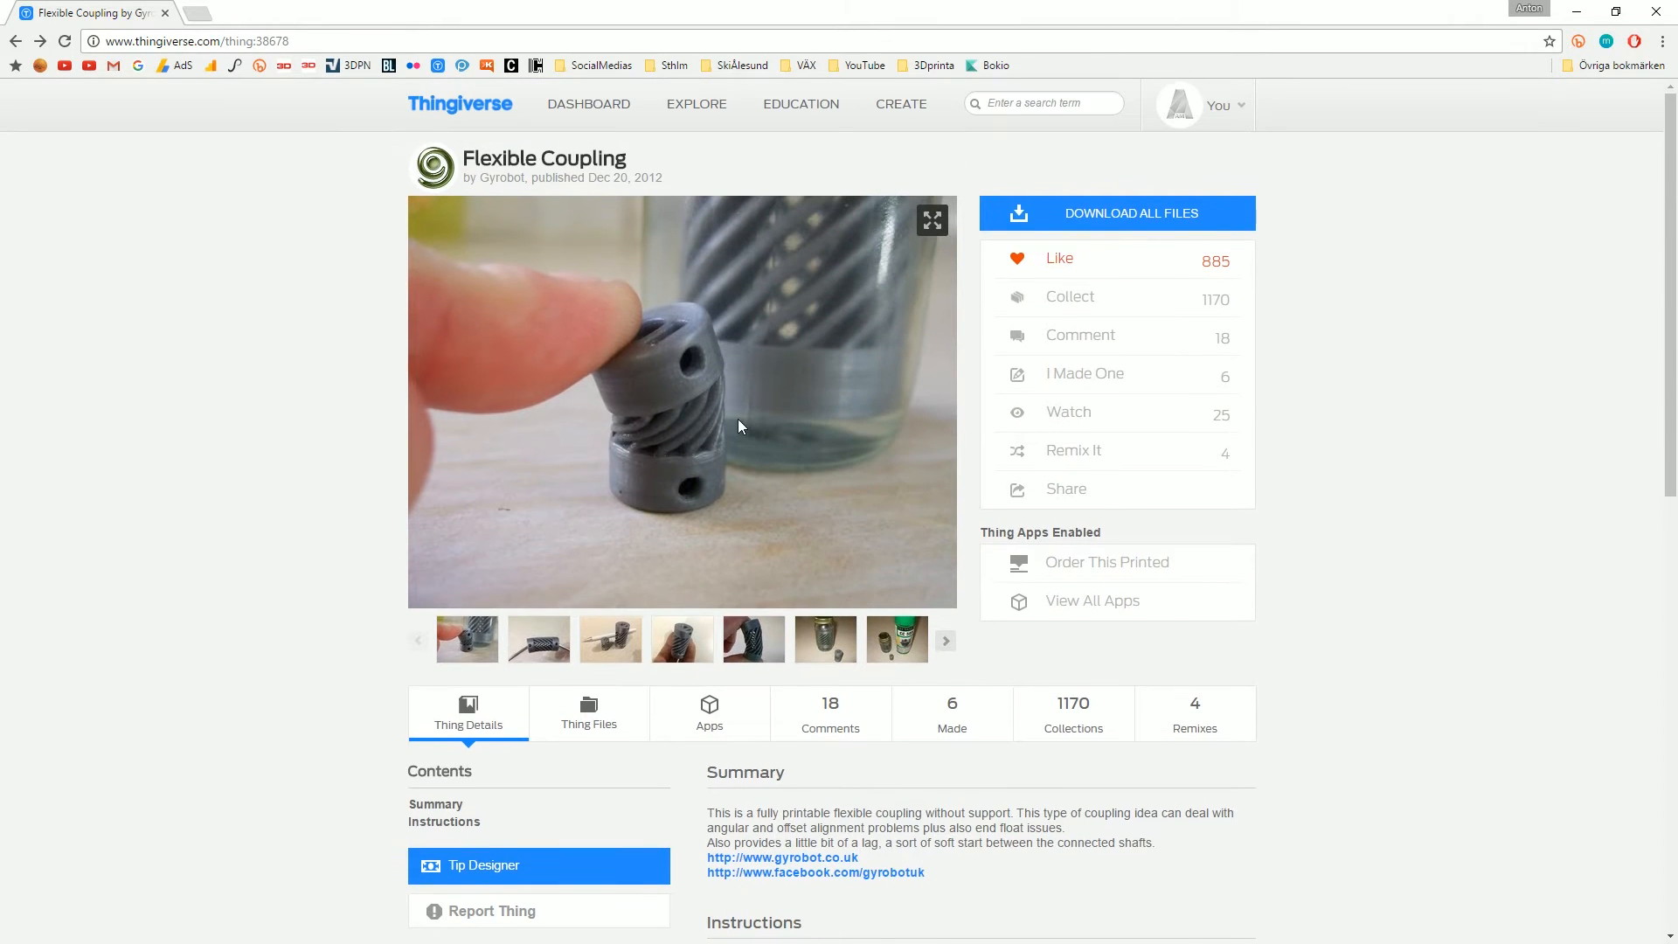
mouse_move(245, 538)
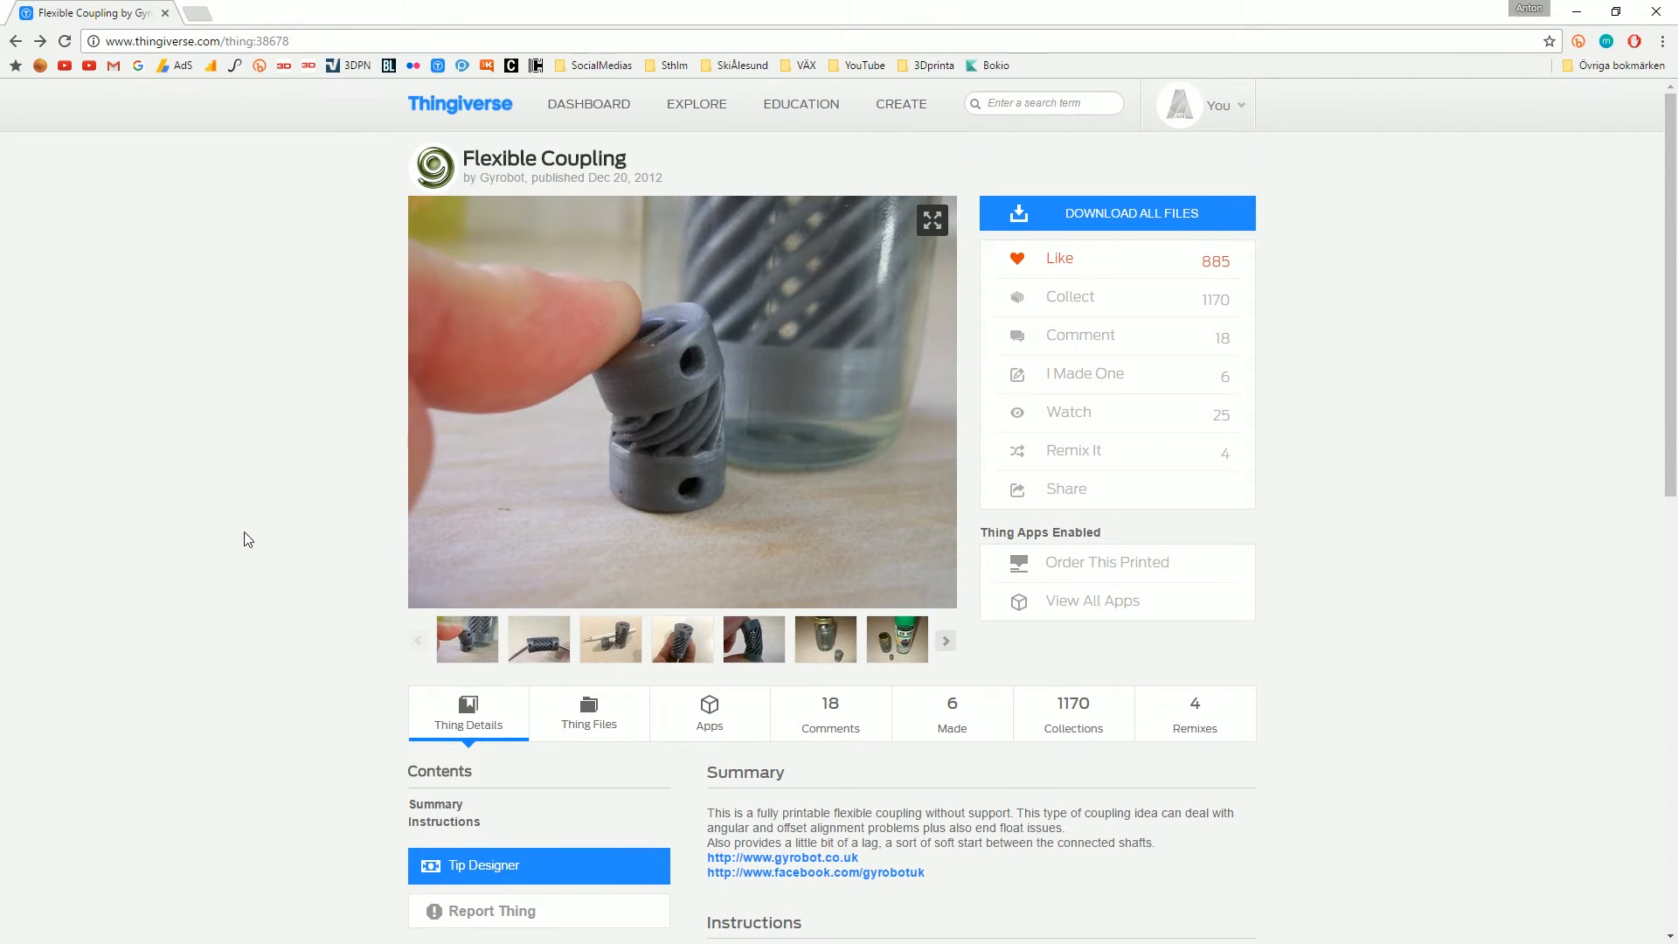
mouse_move(397, 269)
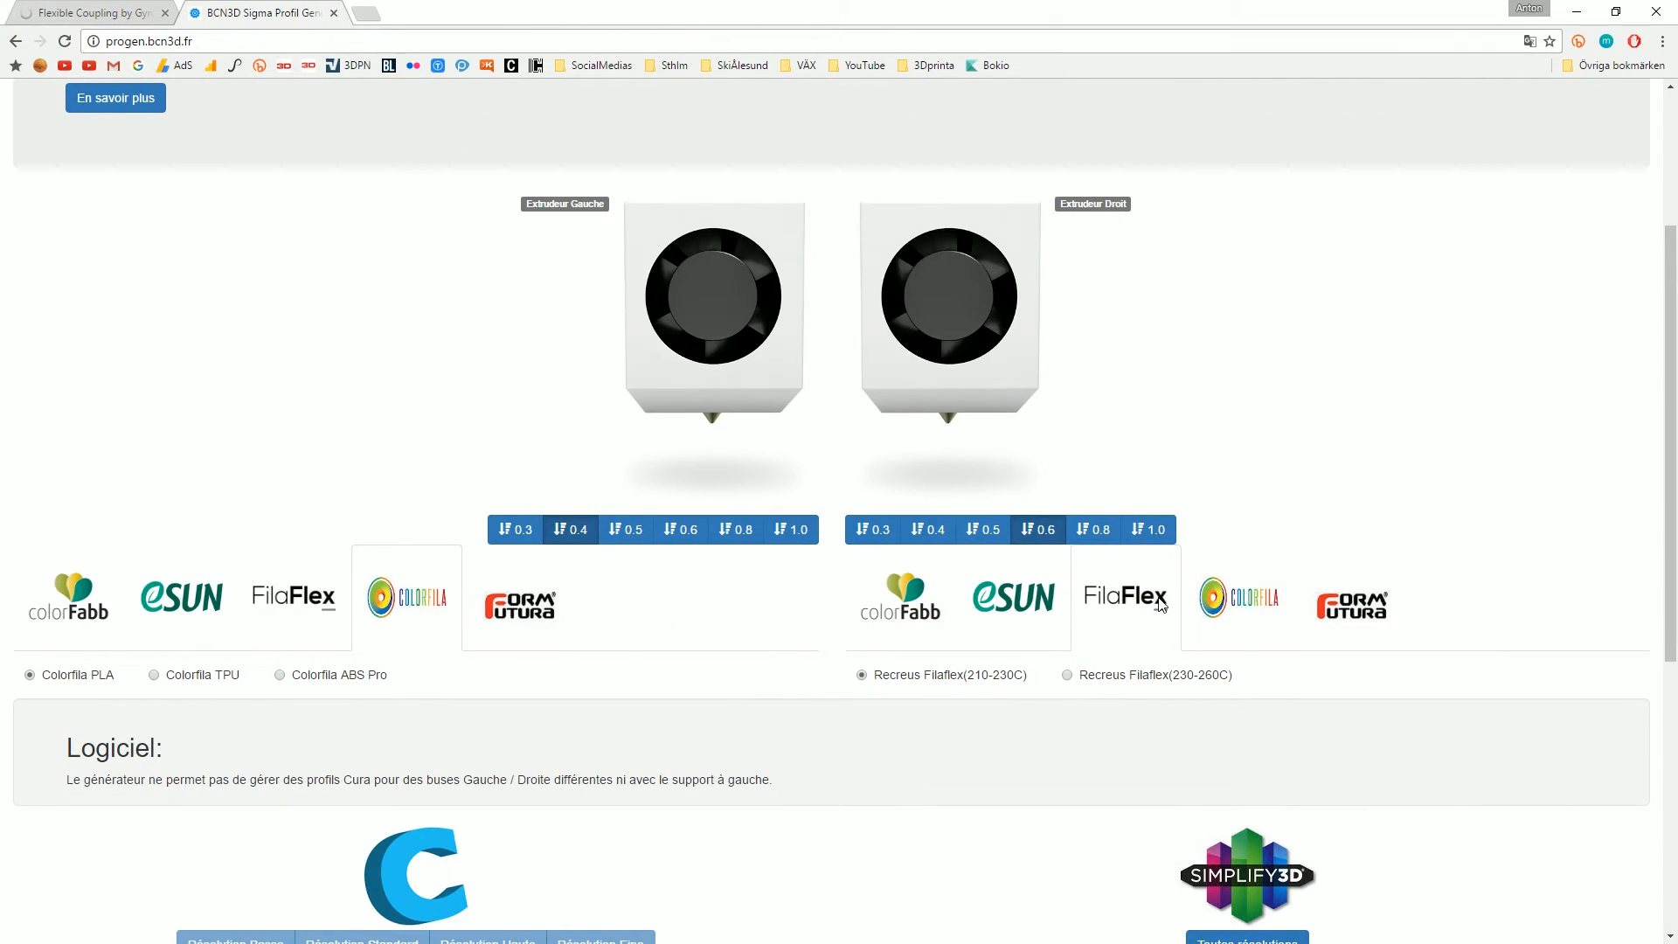
Choose 0.6 Recreus Filaflex (210-230C) as the right extruder's filament
left_click(1012, 598)
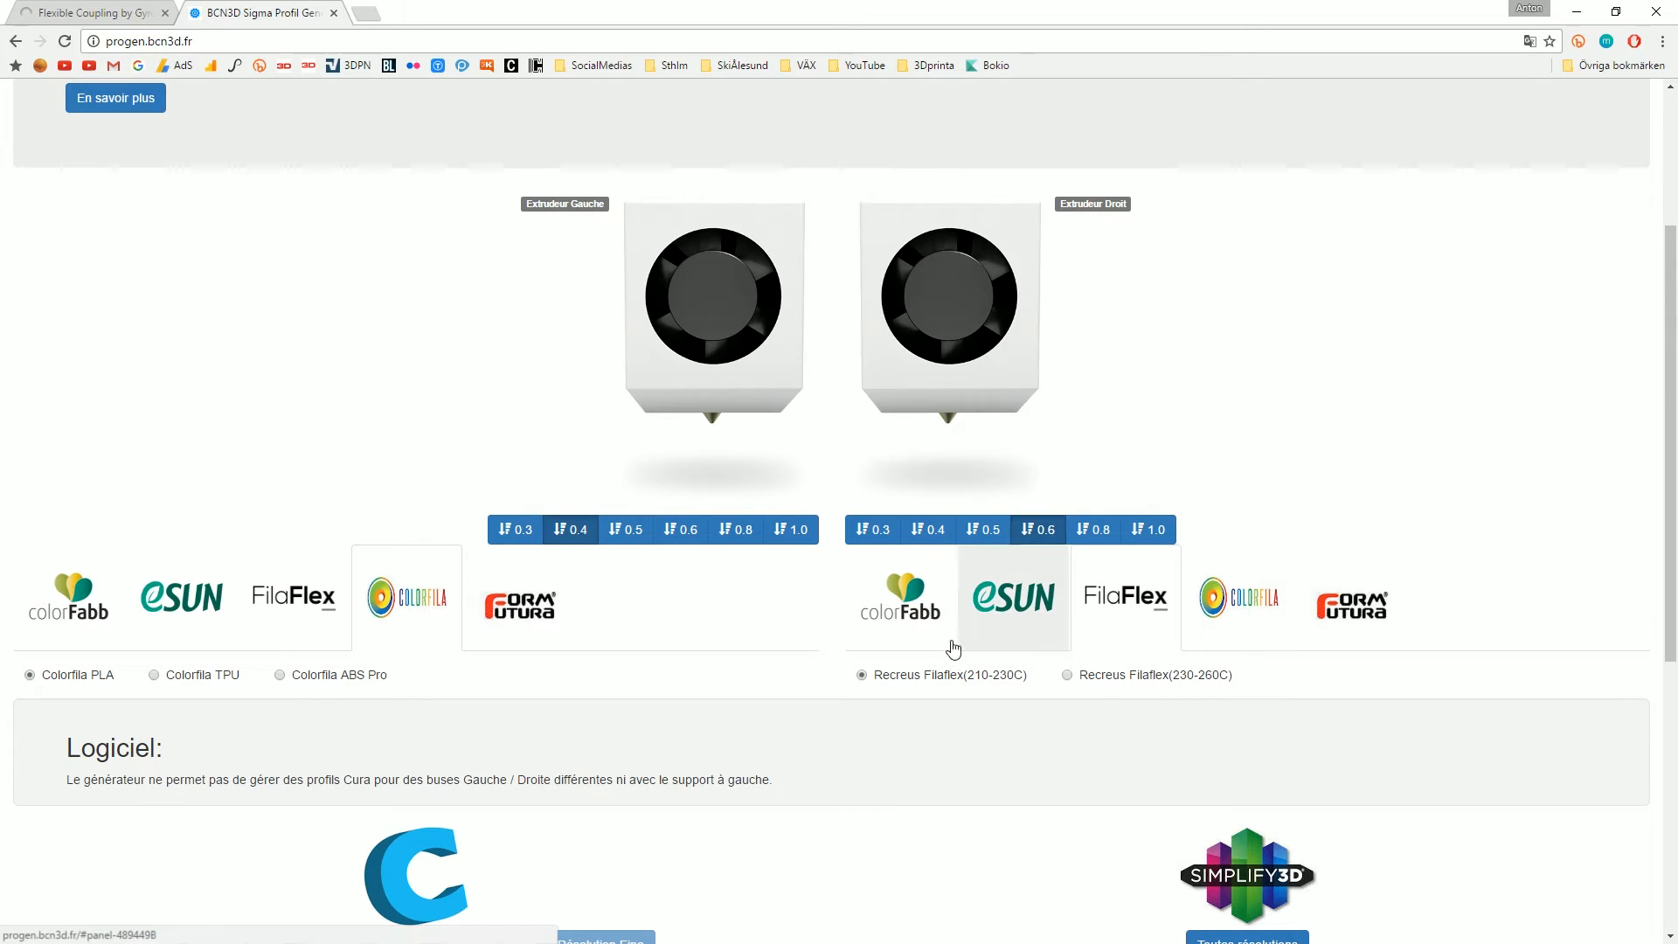
left_click(1012, 597)
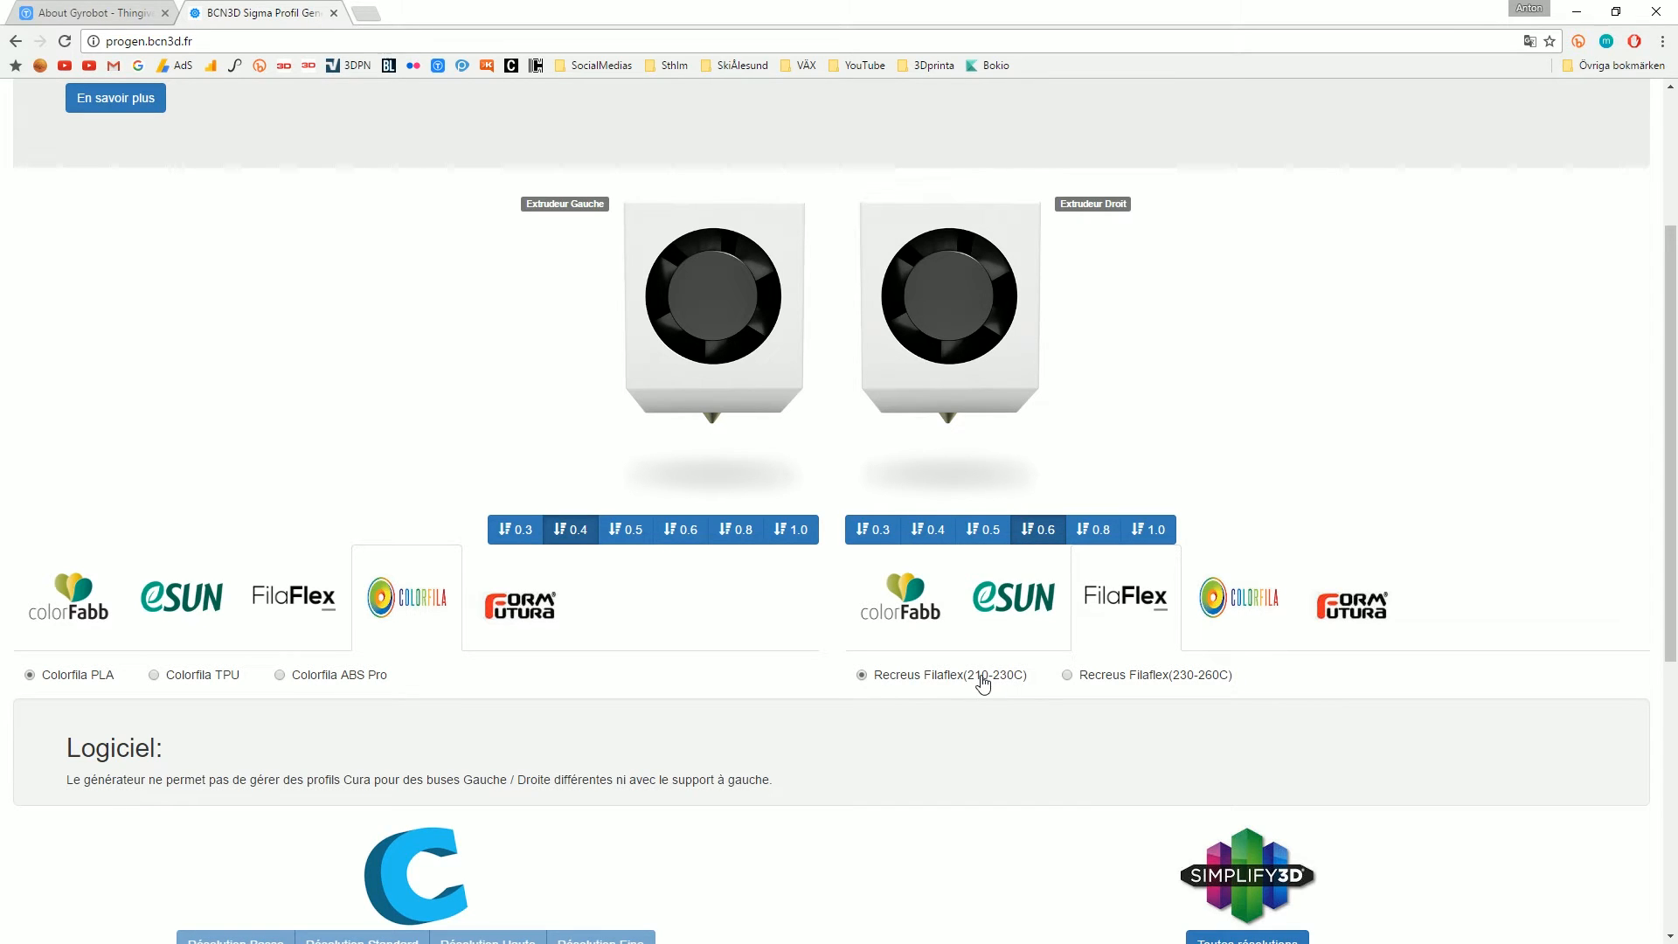
mouse_move(1004, 693)
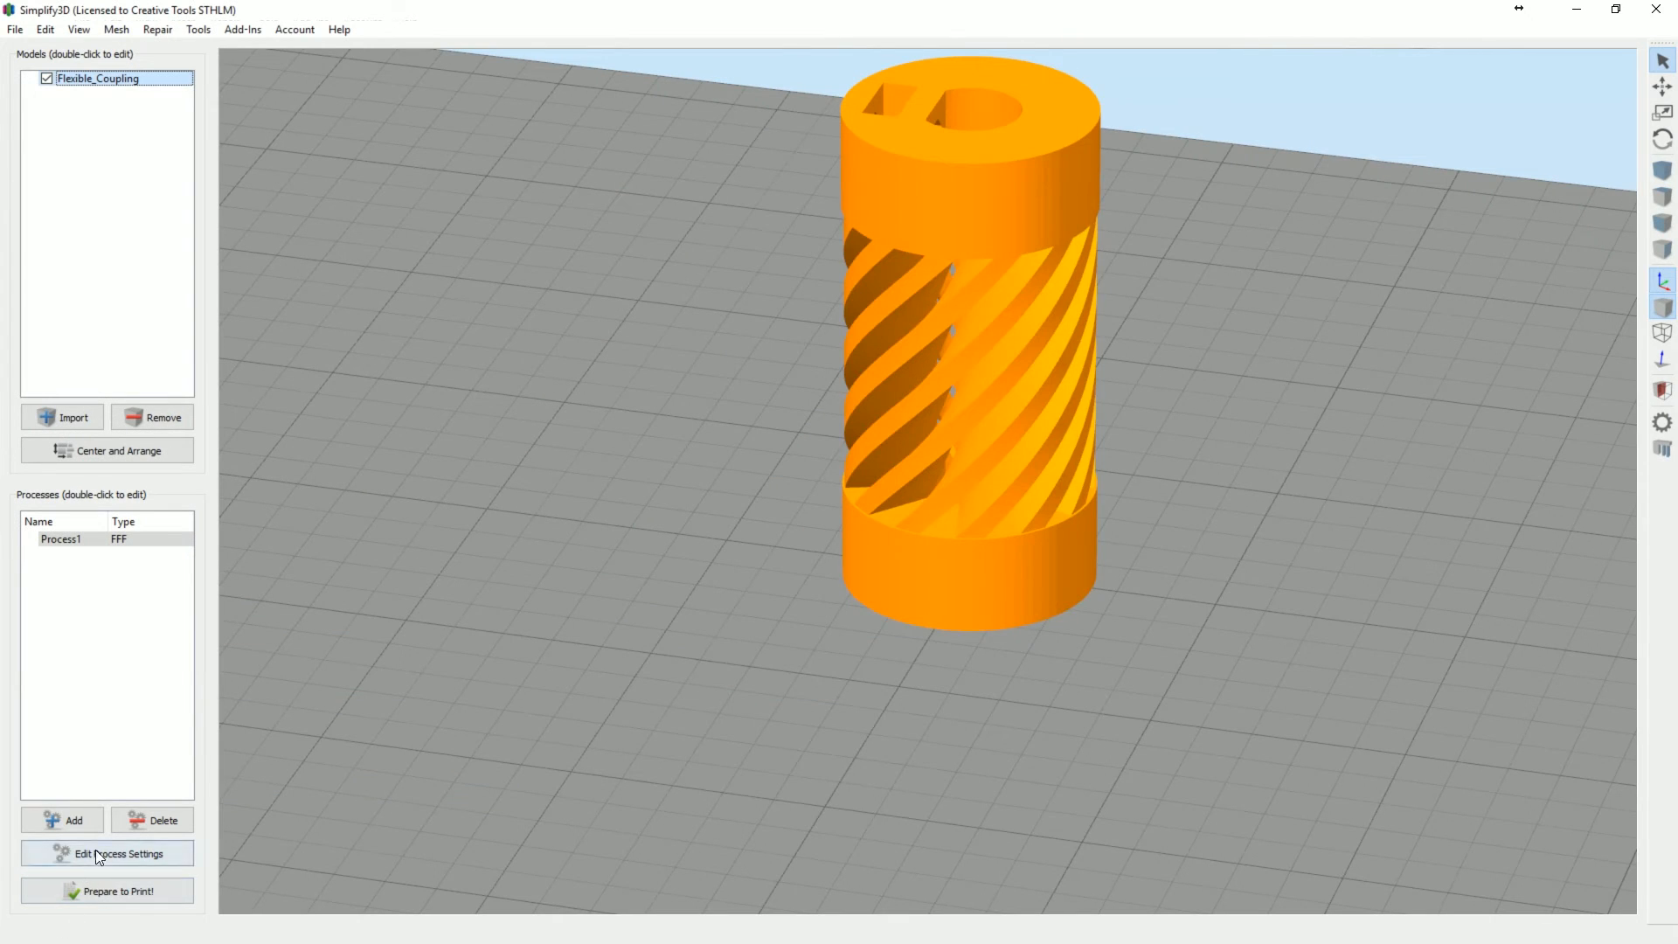
left_click(105, 854)
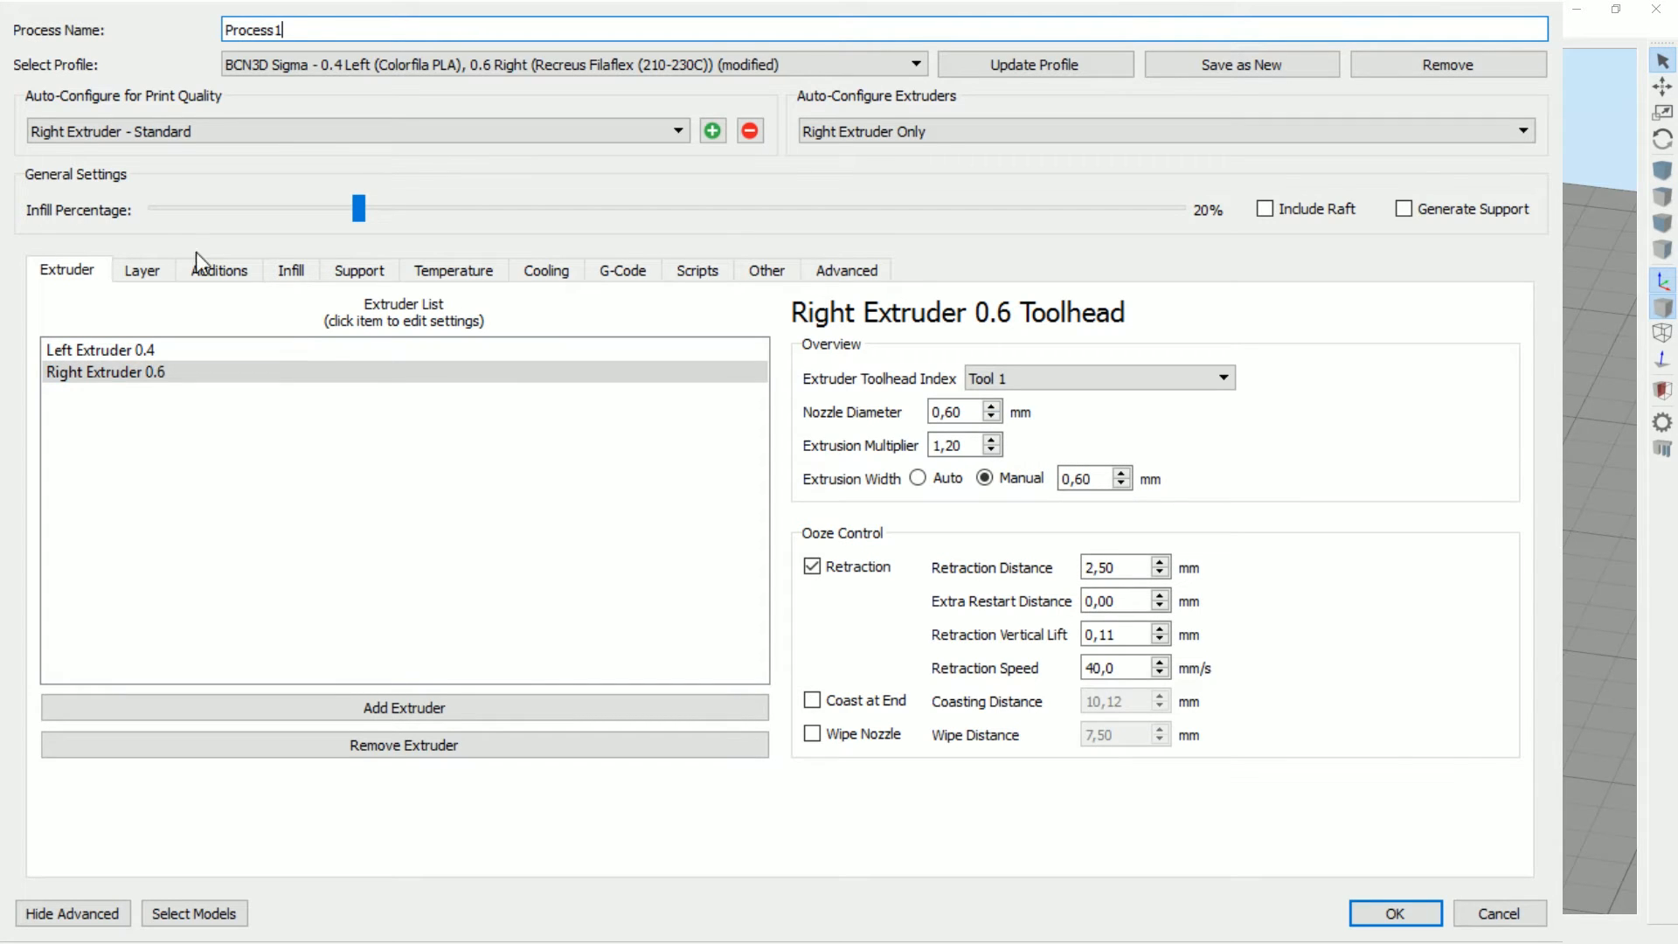
left_click(453, 270)
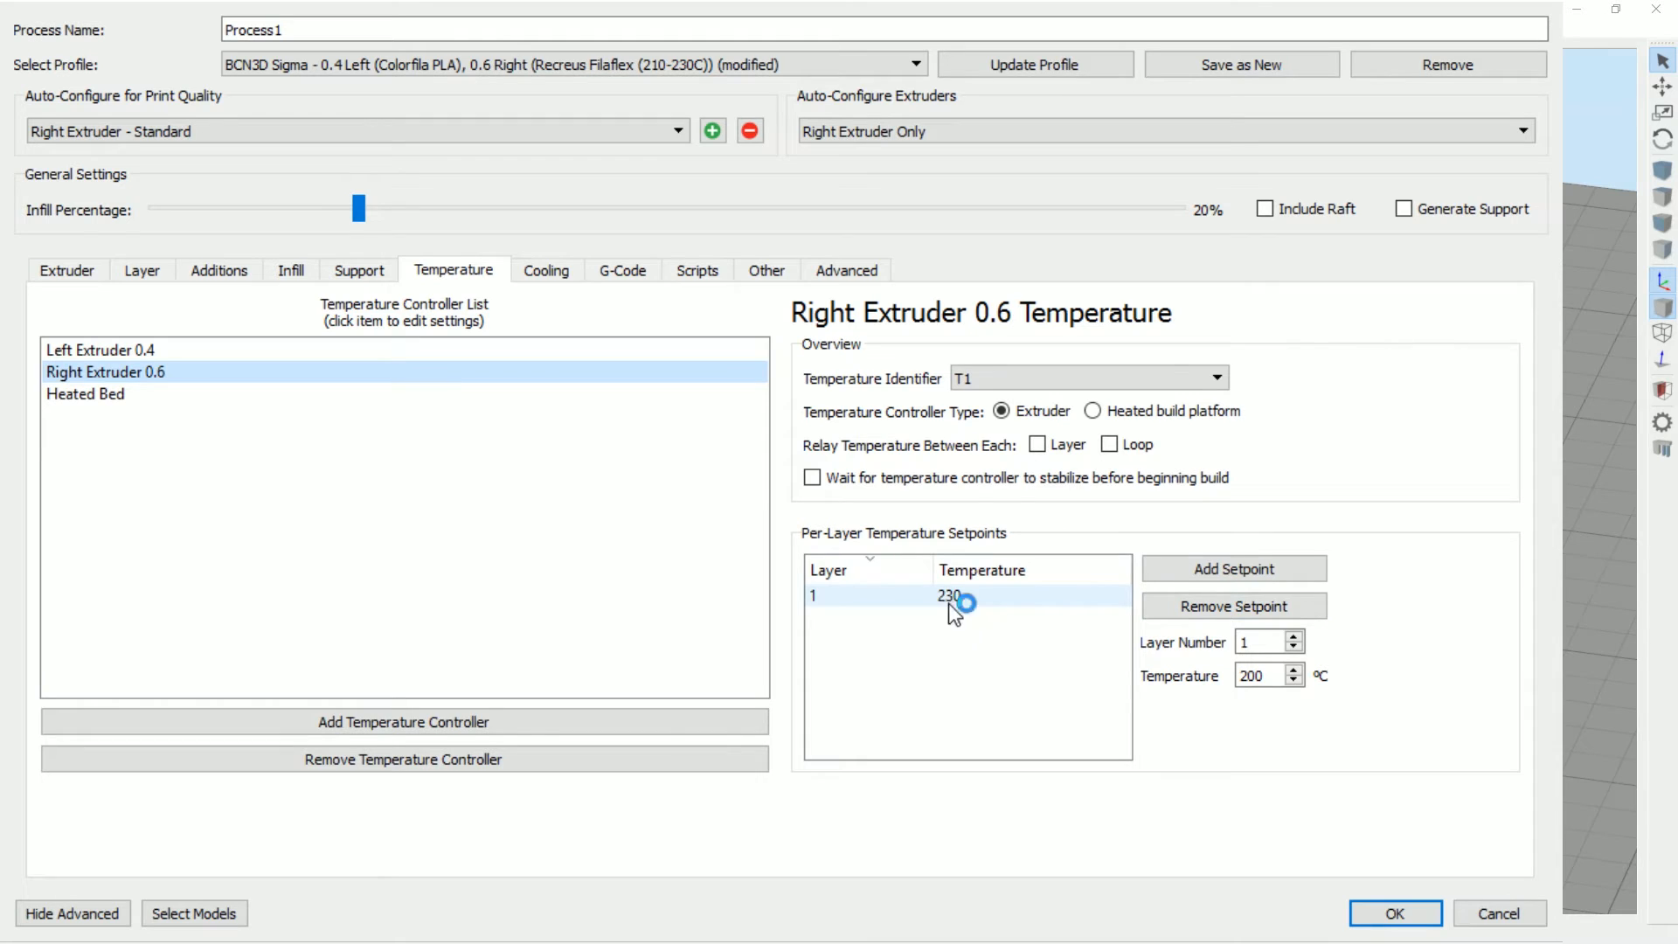
left_click(545, 270)
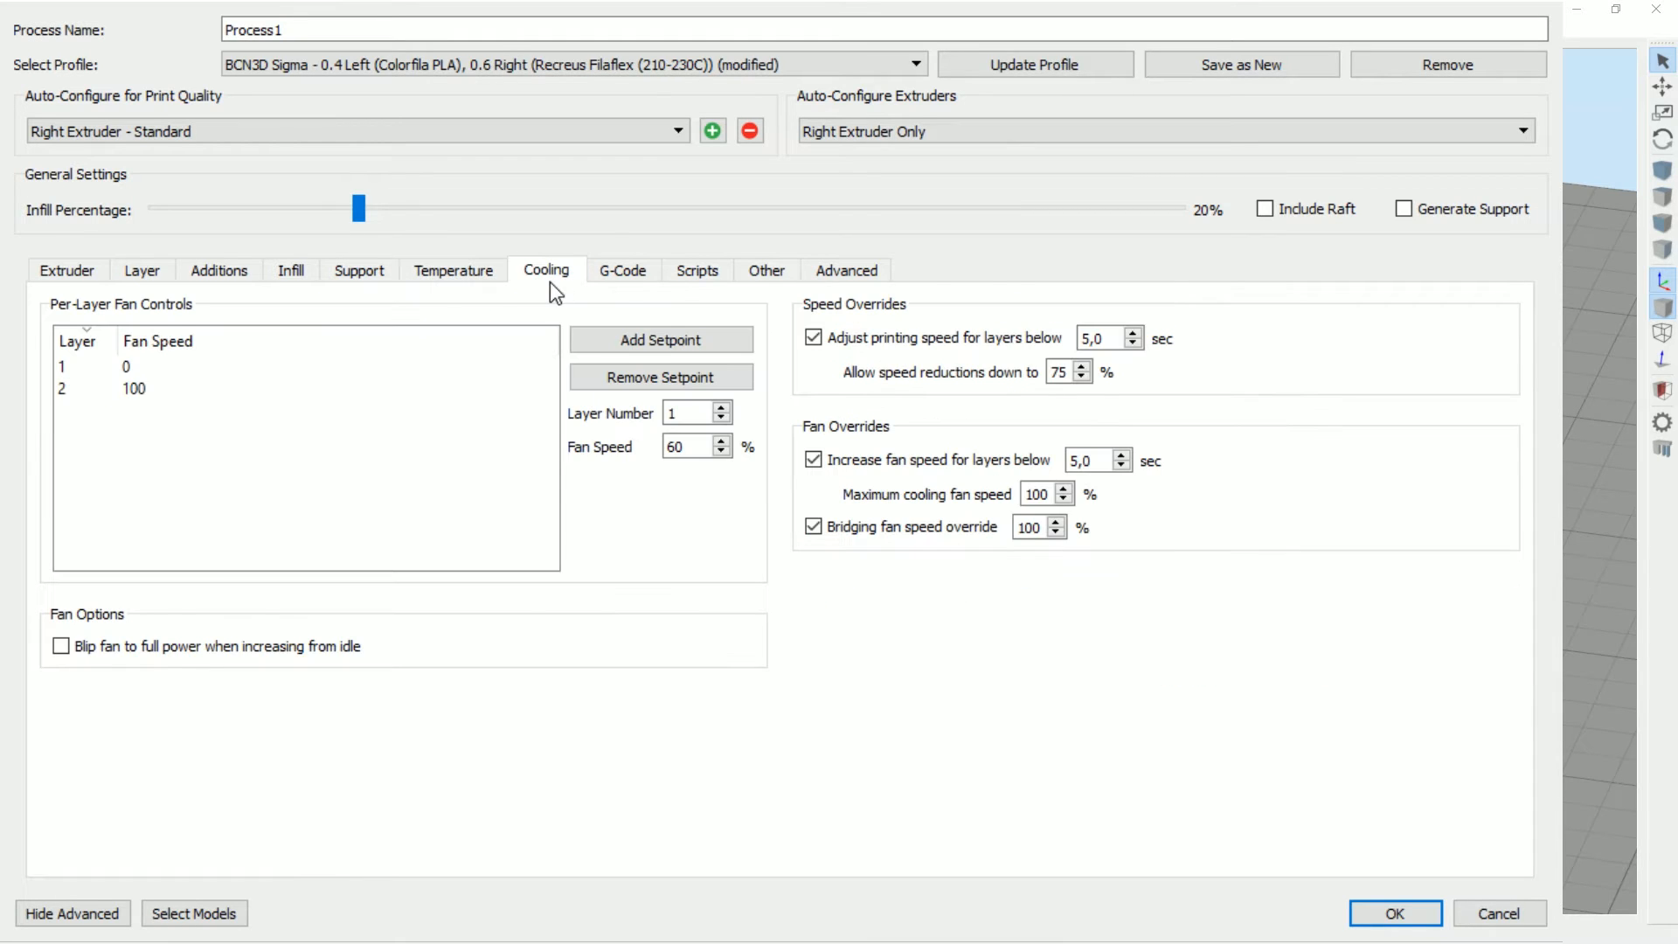
left_click(767, 270)
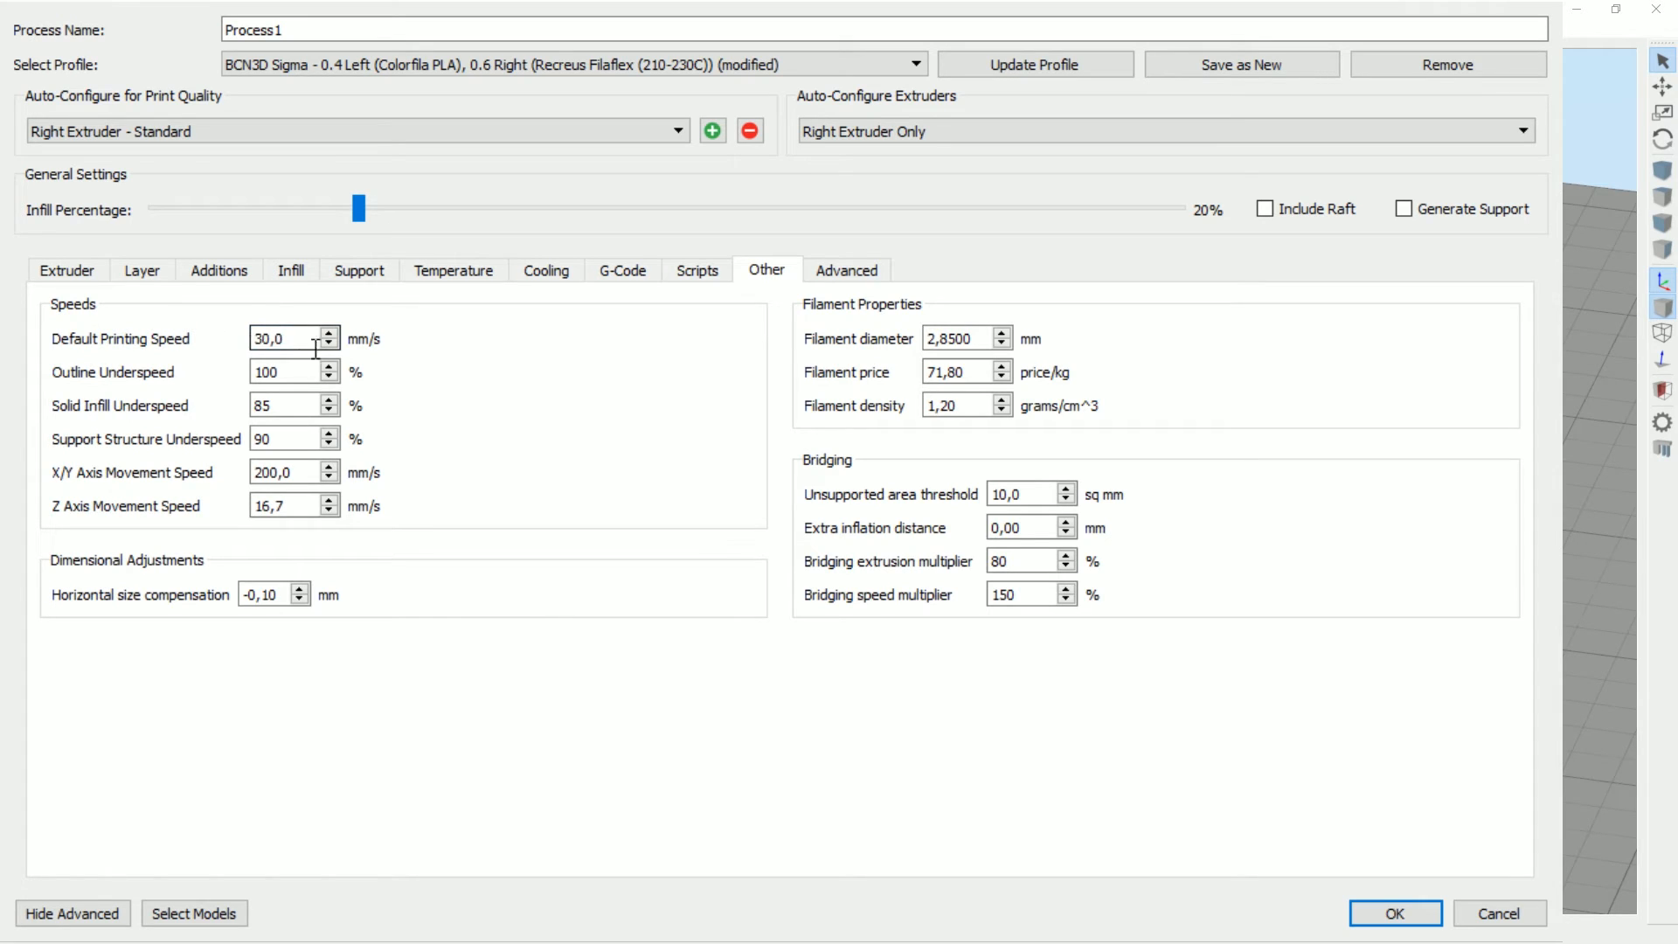
left_click(846, 270)
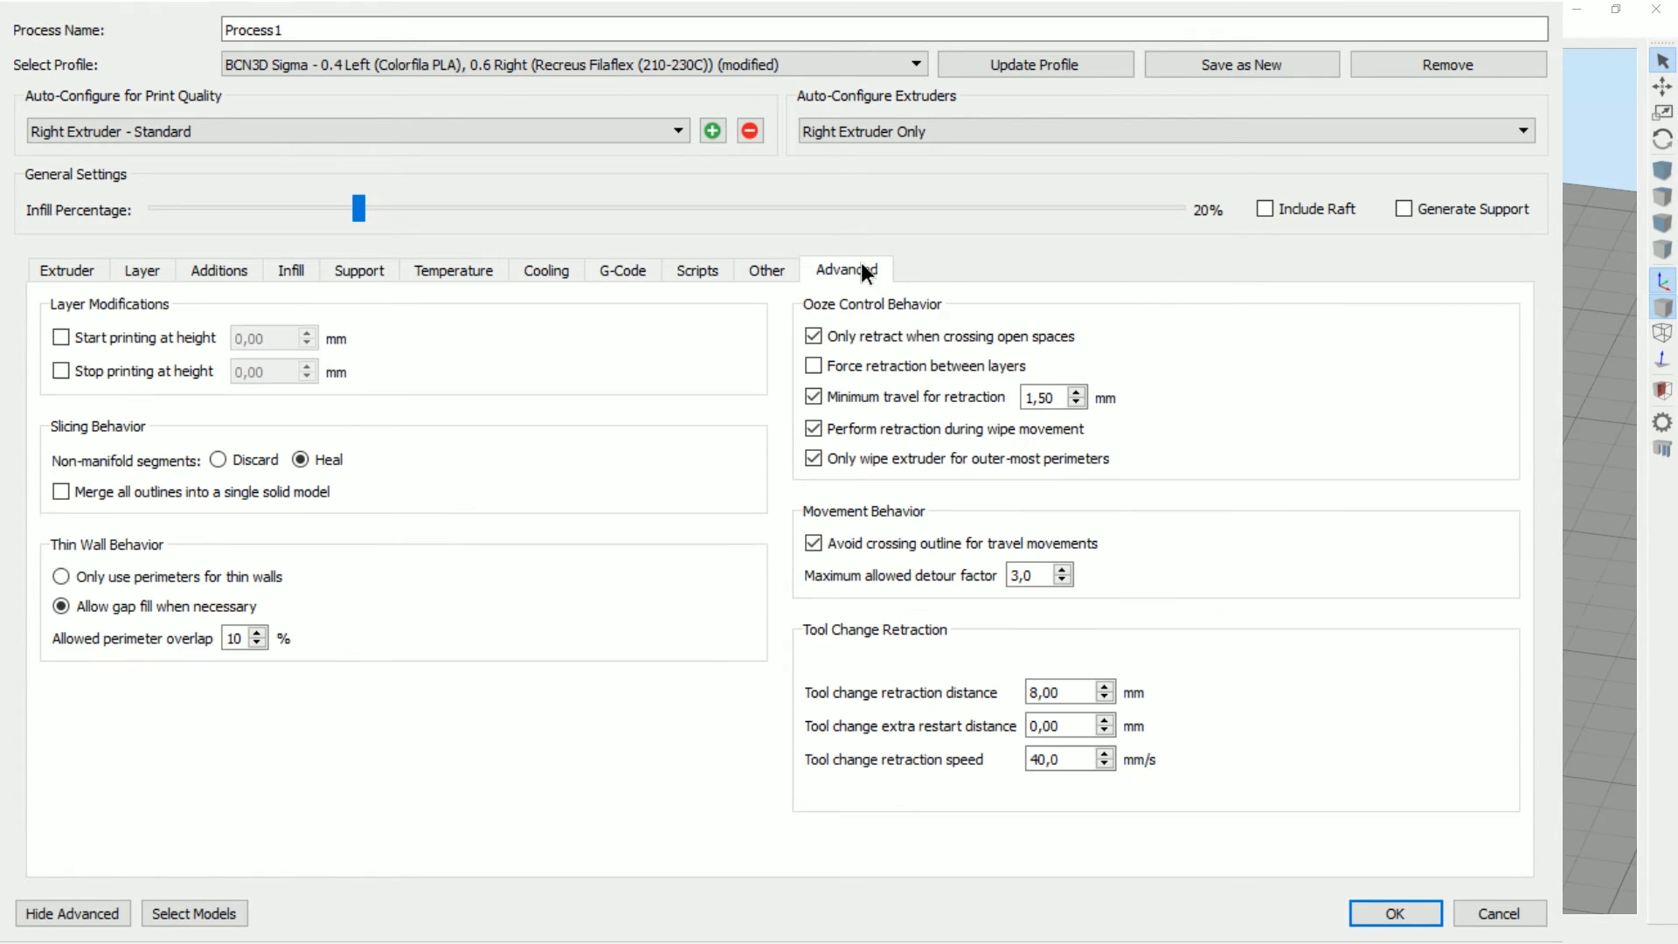
left_click(1395, 913)
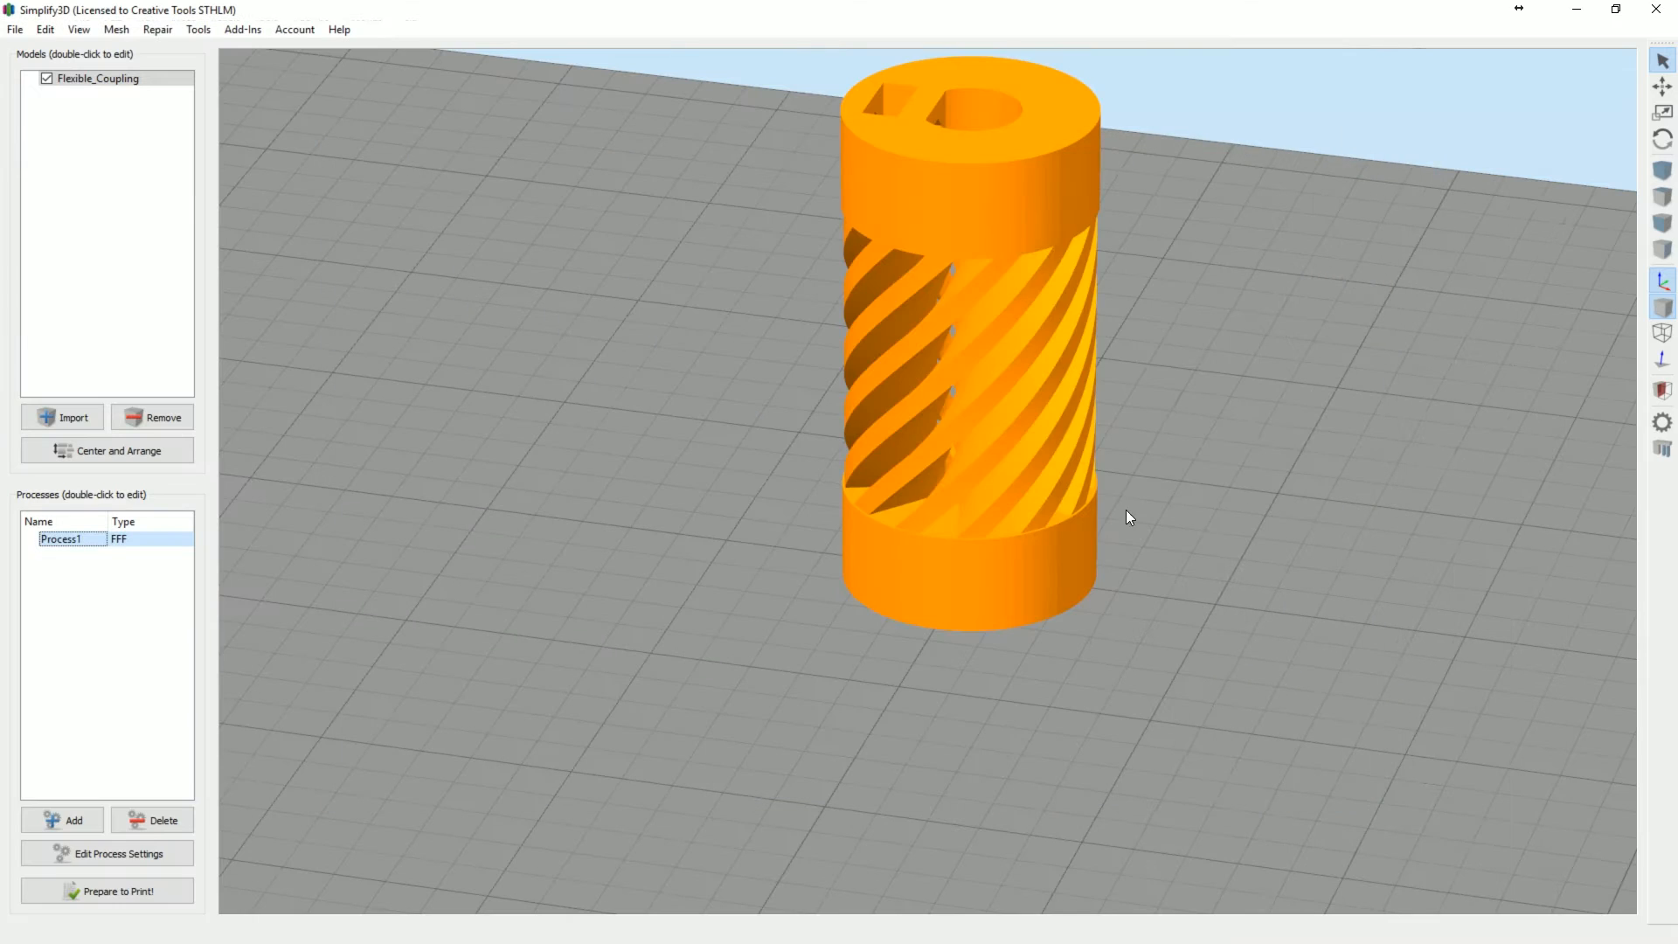
Slice the coupling for Tool 1, scrub through its layers, and view it from above
left_click(105, 890)
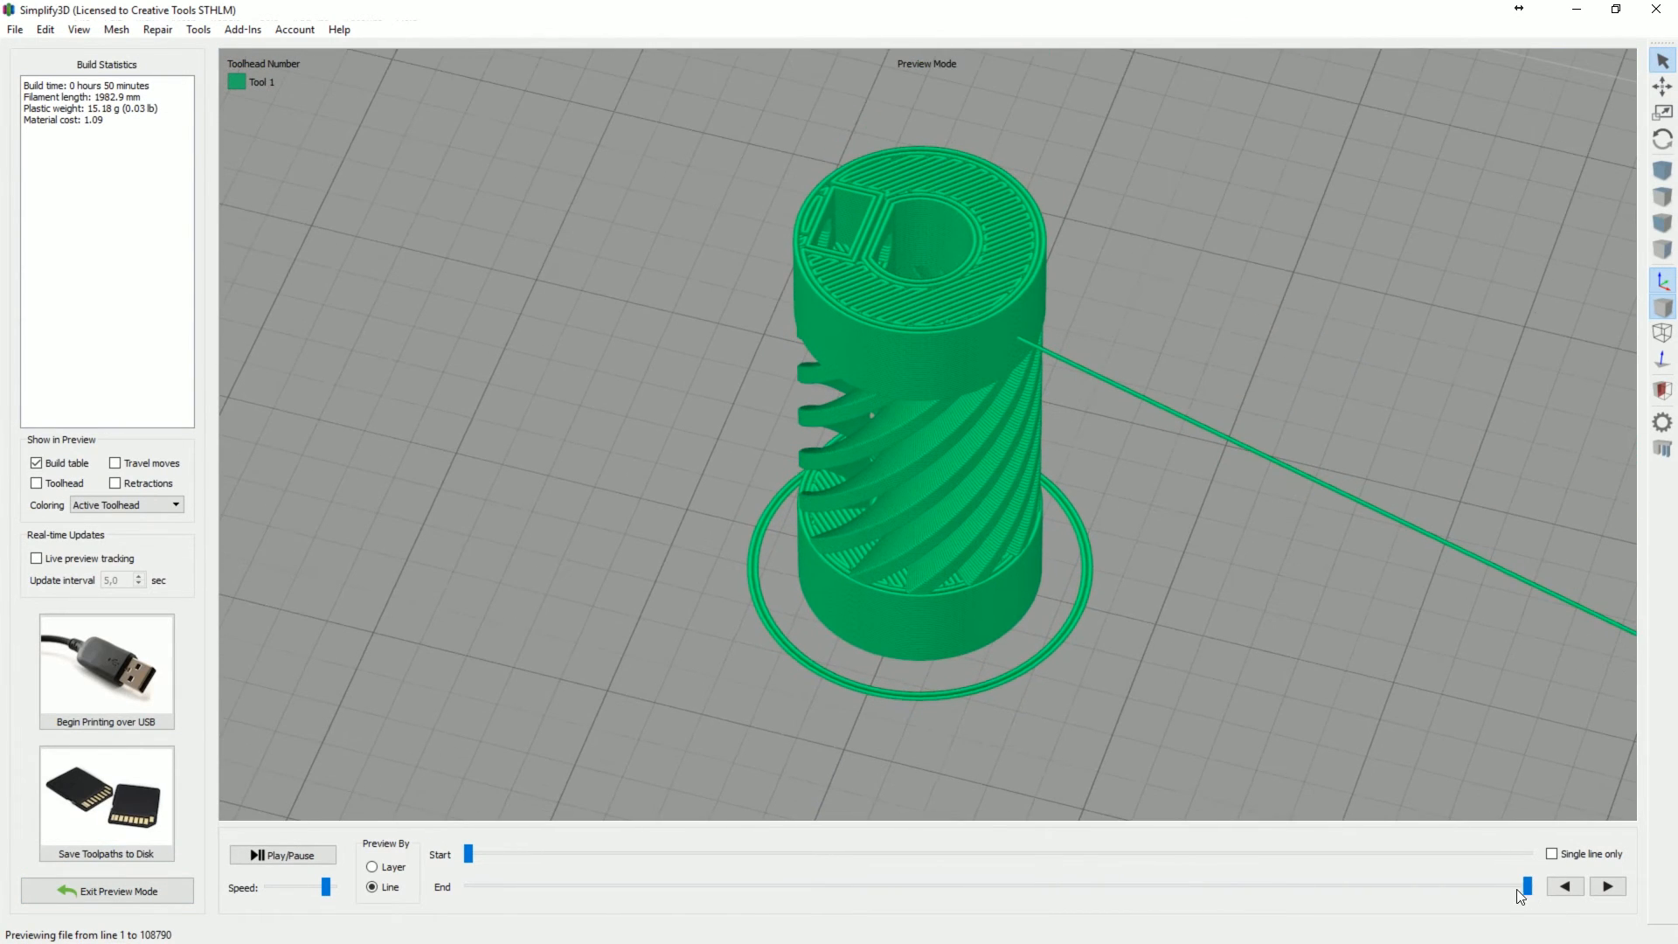
left_click_drag(1526, 887, 991, 886)
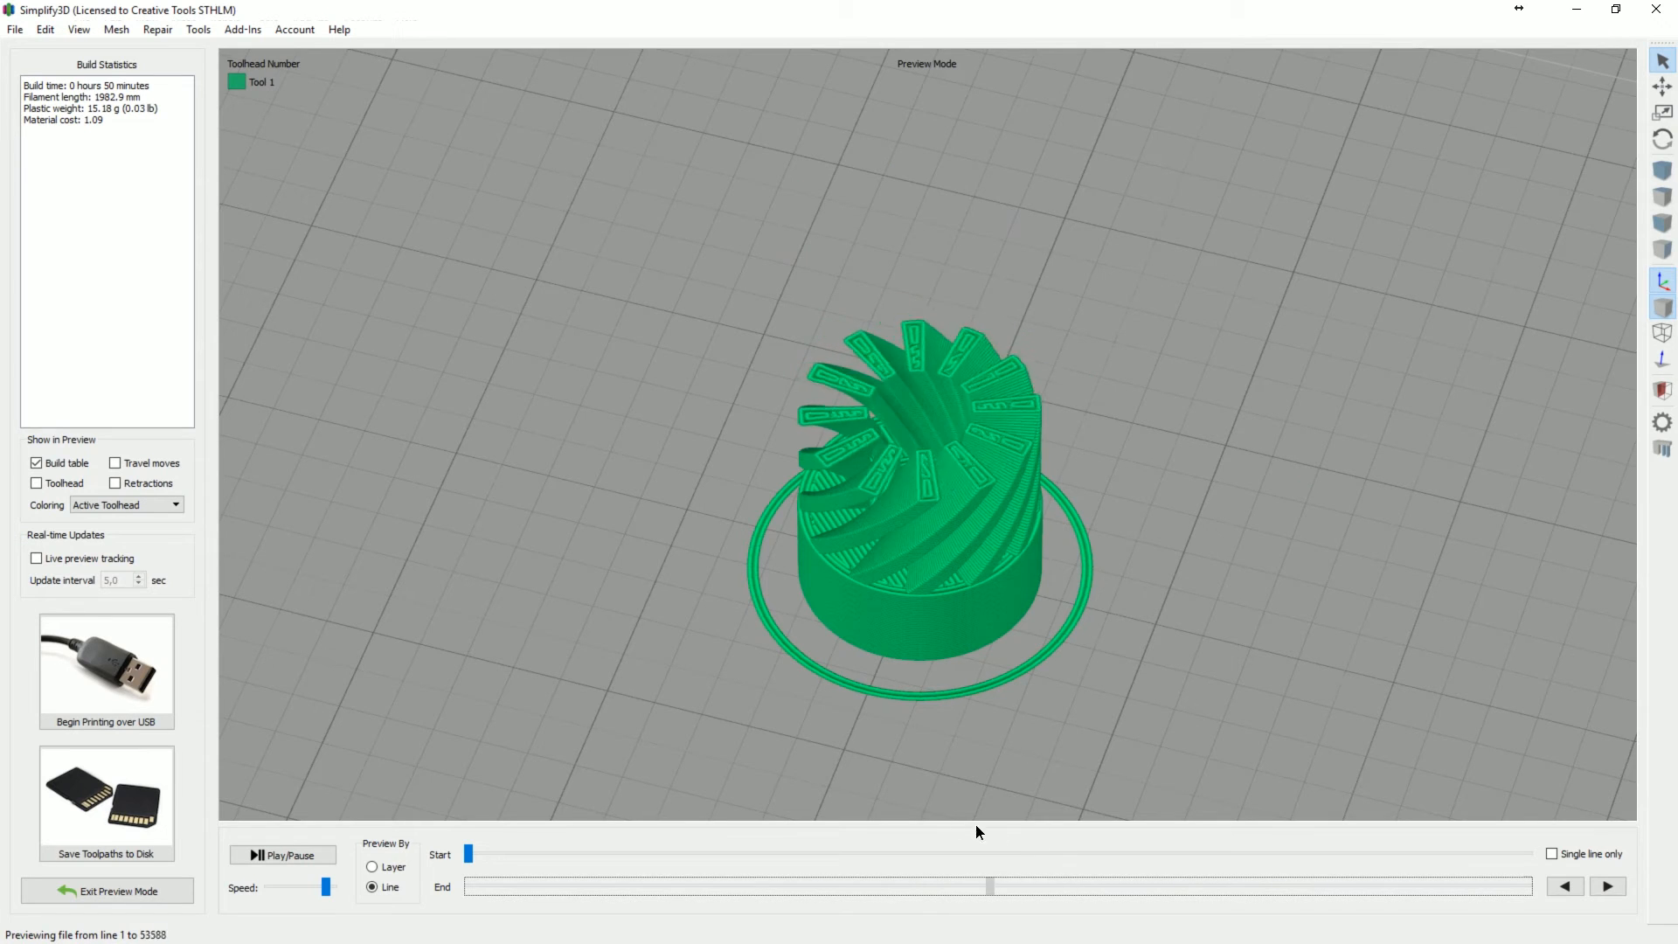
left_click_drag(988, 886, 833, 886)
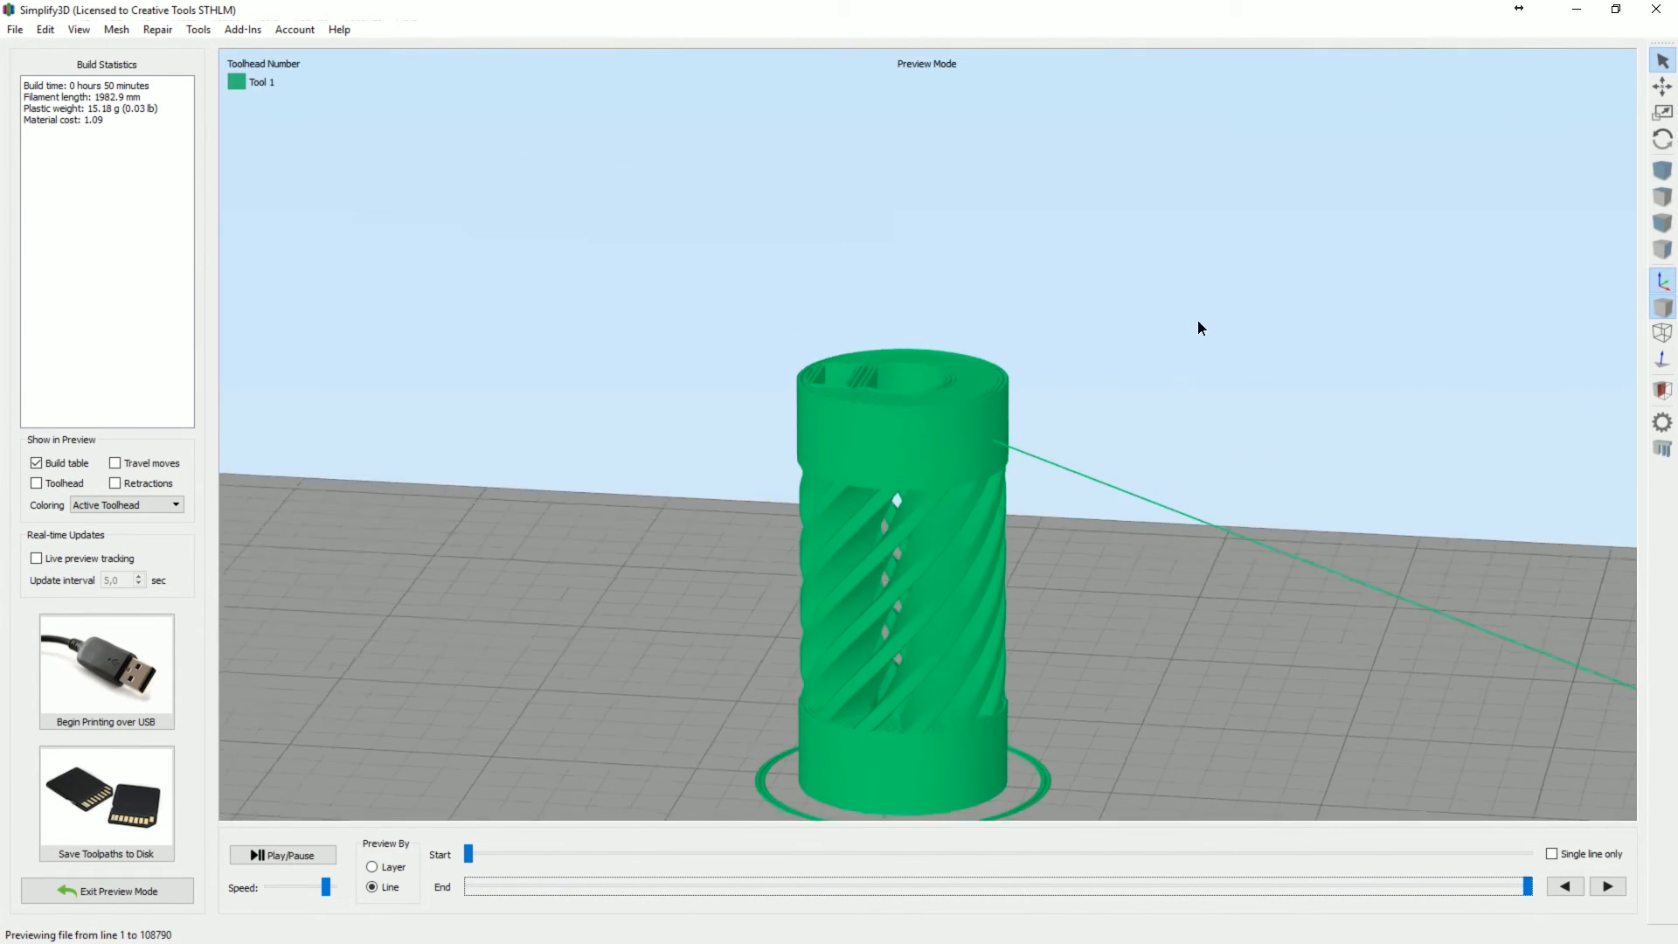
left_click_drag(1198, 327, 997, 406)
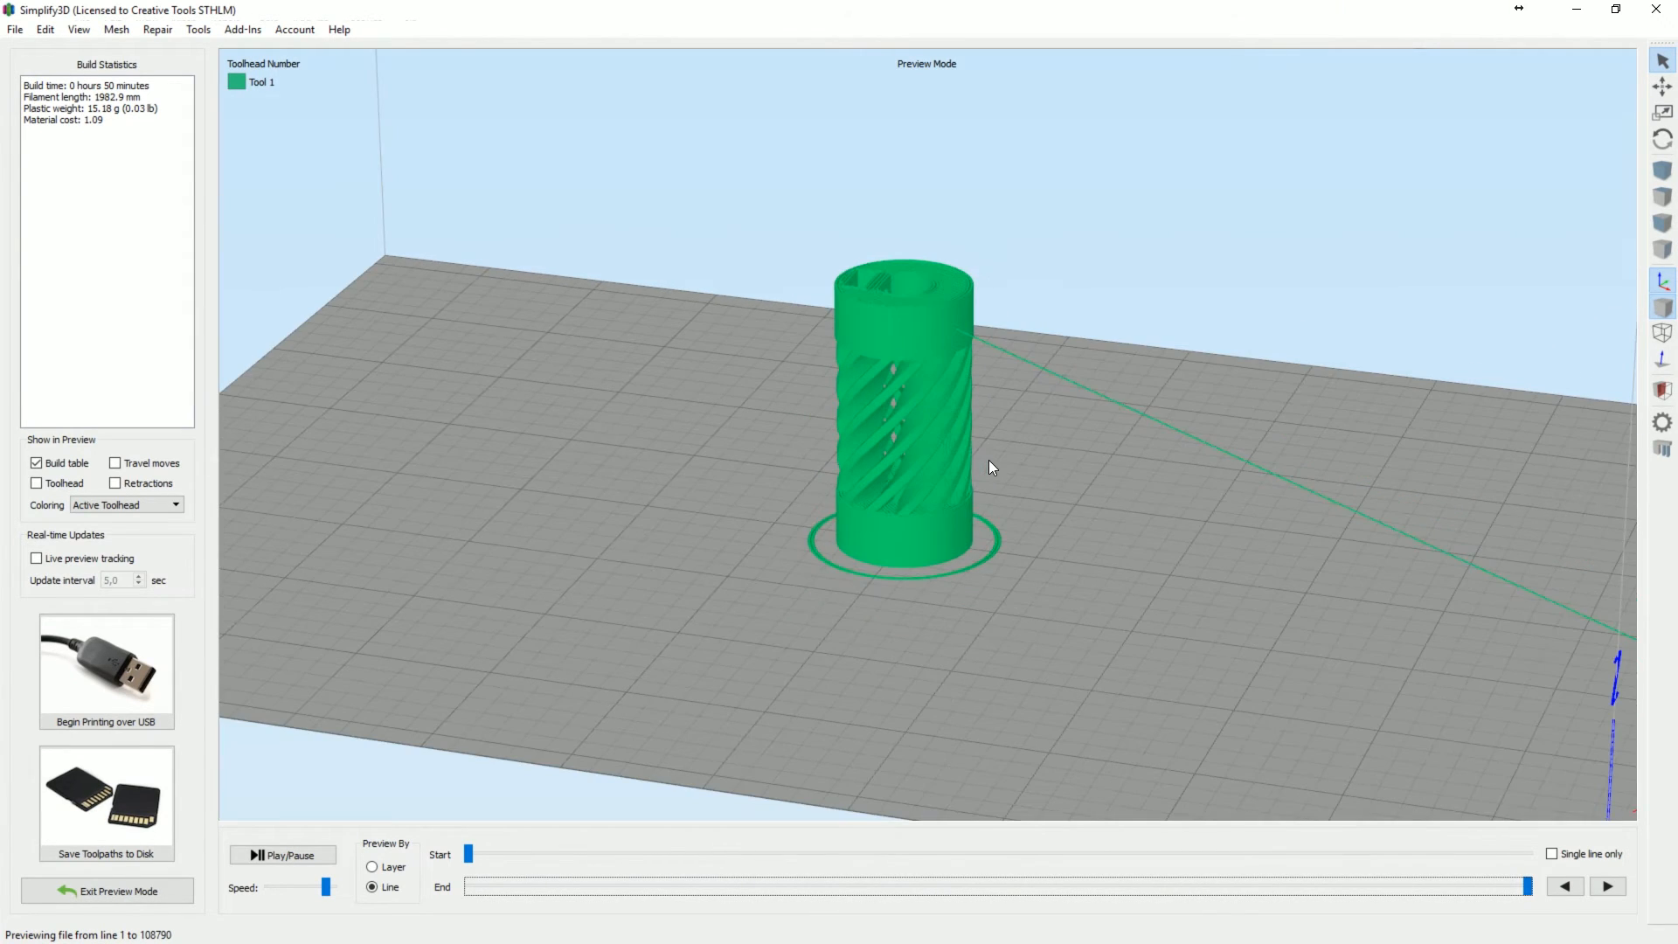
left_click_drag(990, 466, 915, 429)
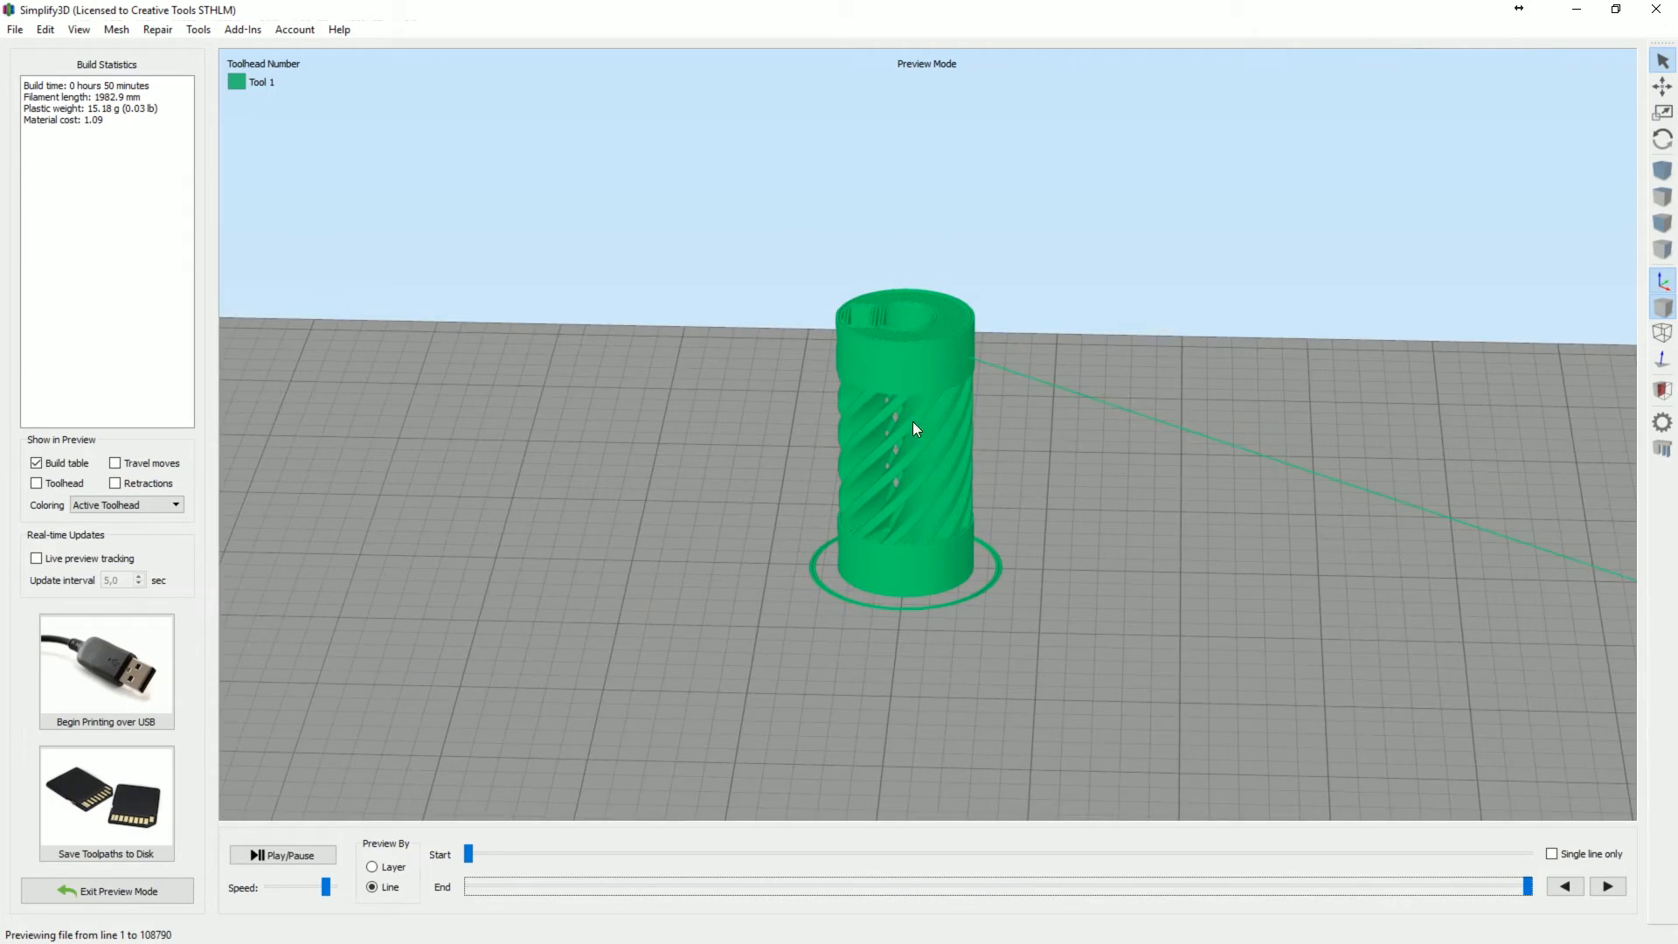
left_click_drag(915, 429, 1017, 492)
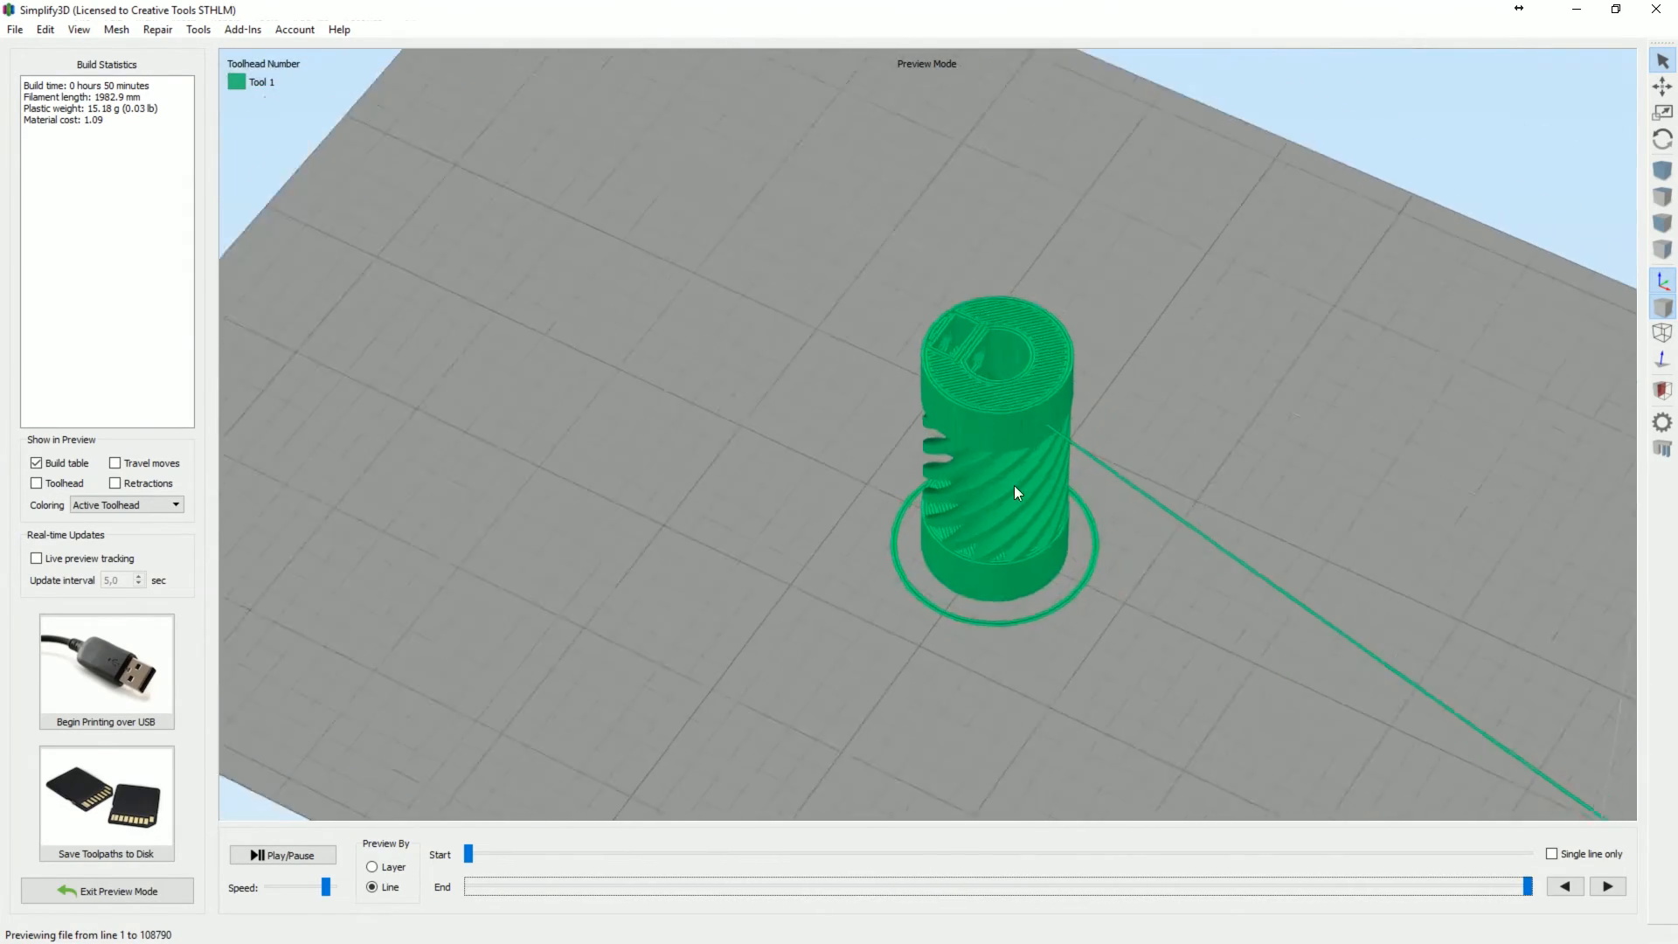